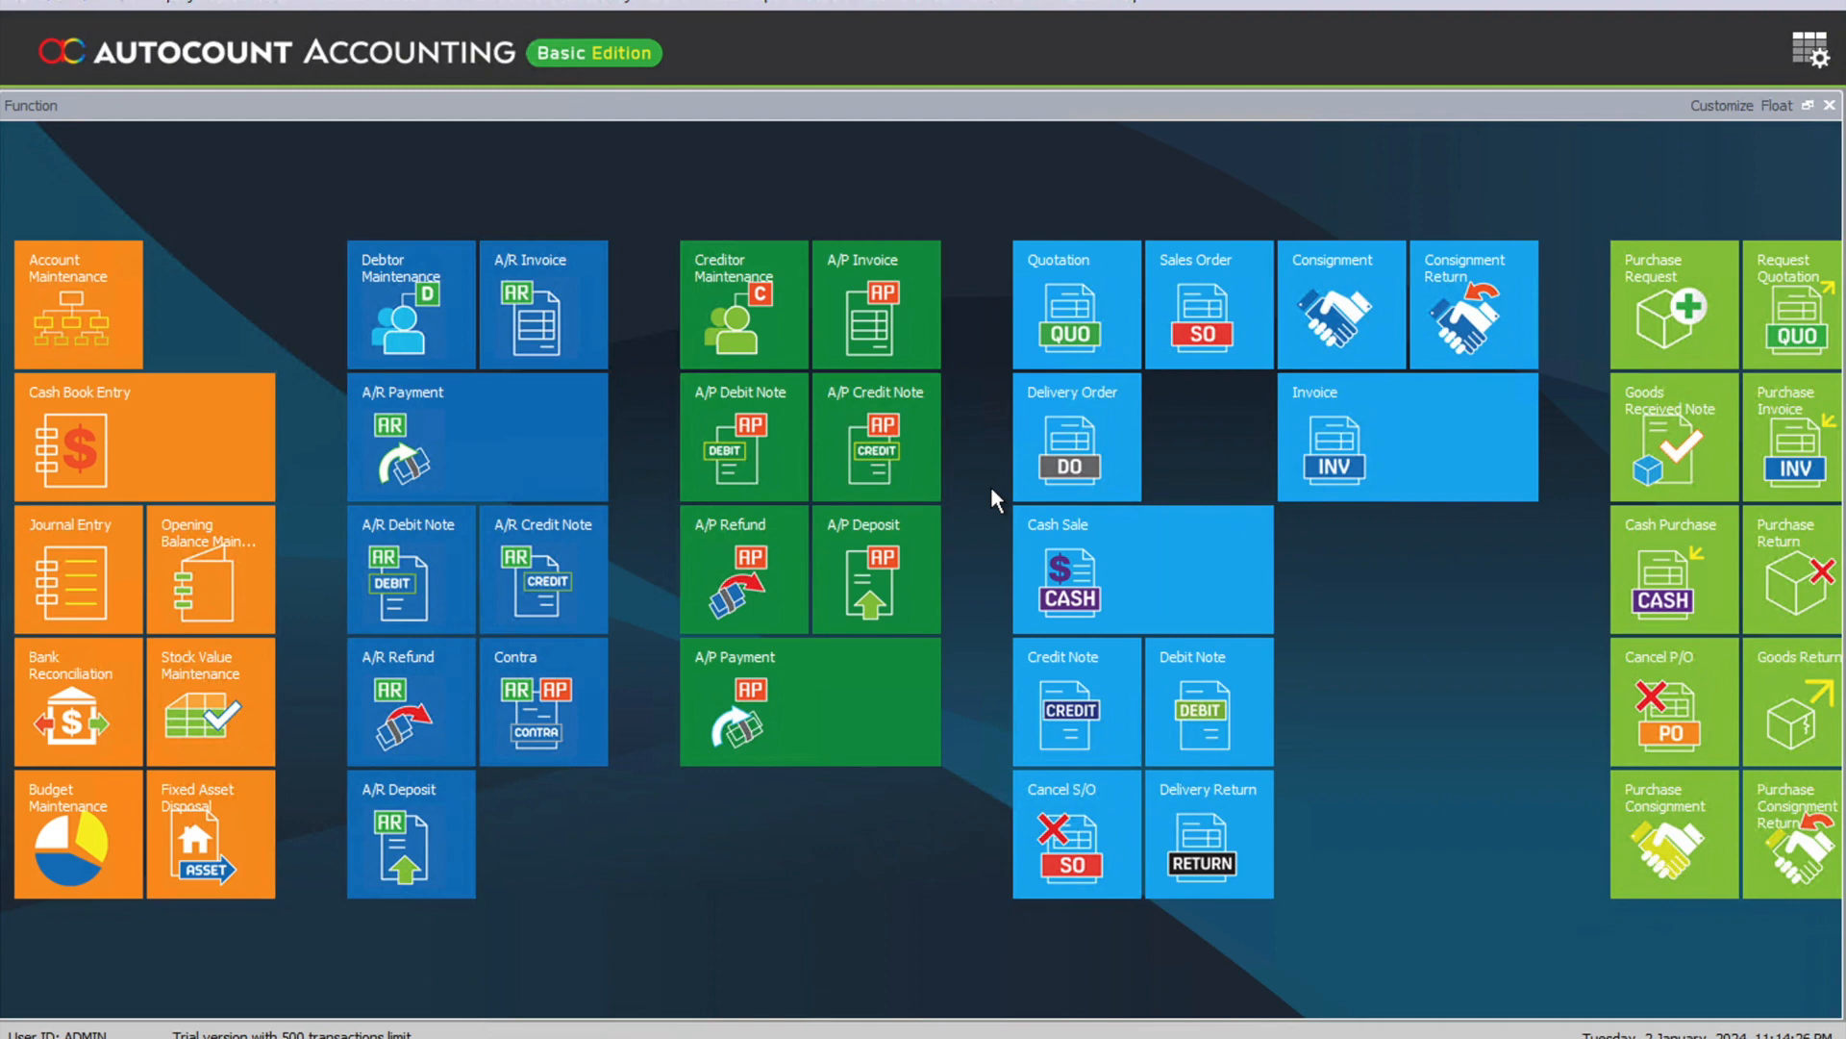
mouse_move(621, 183)
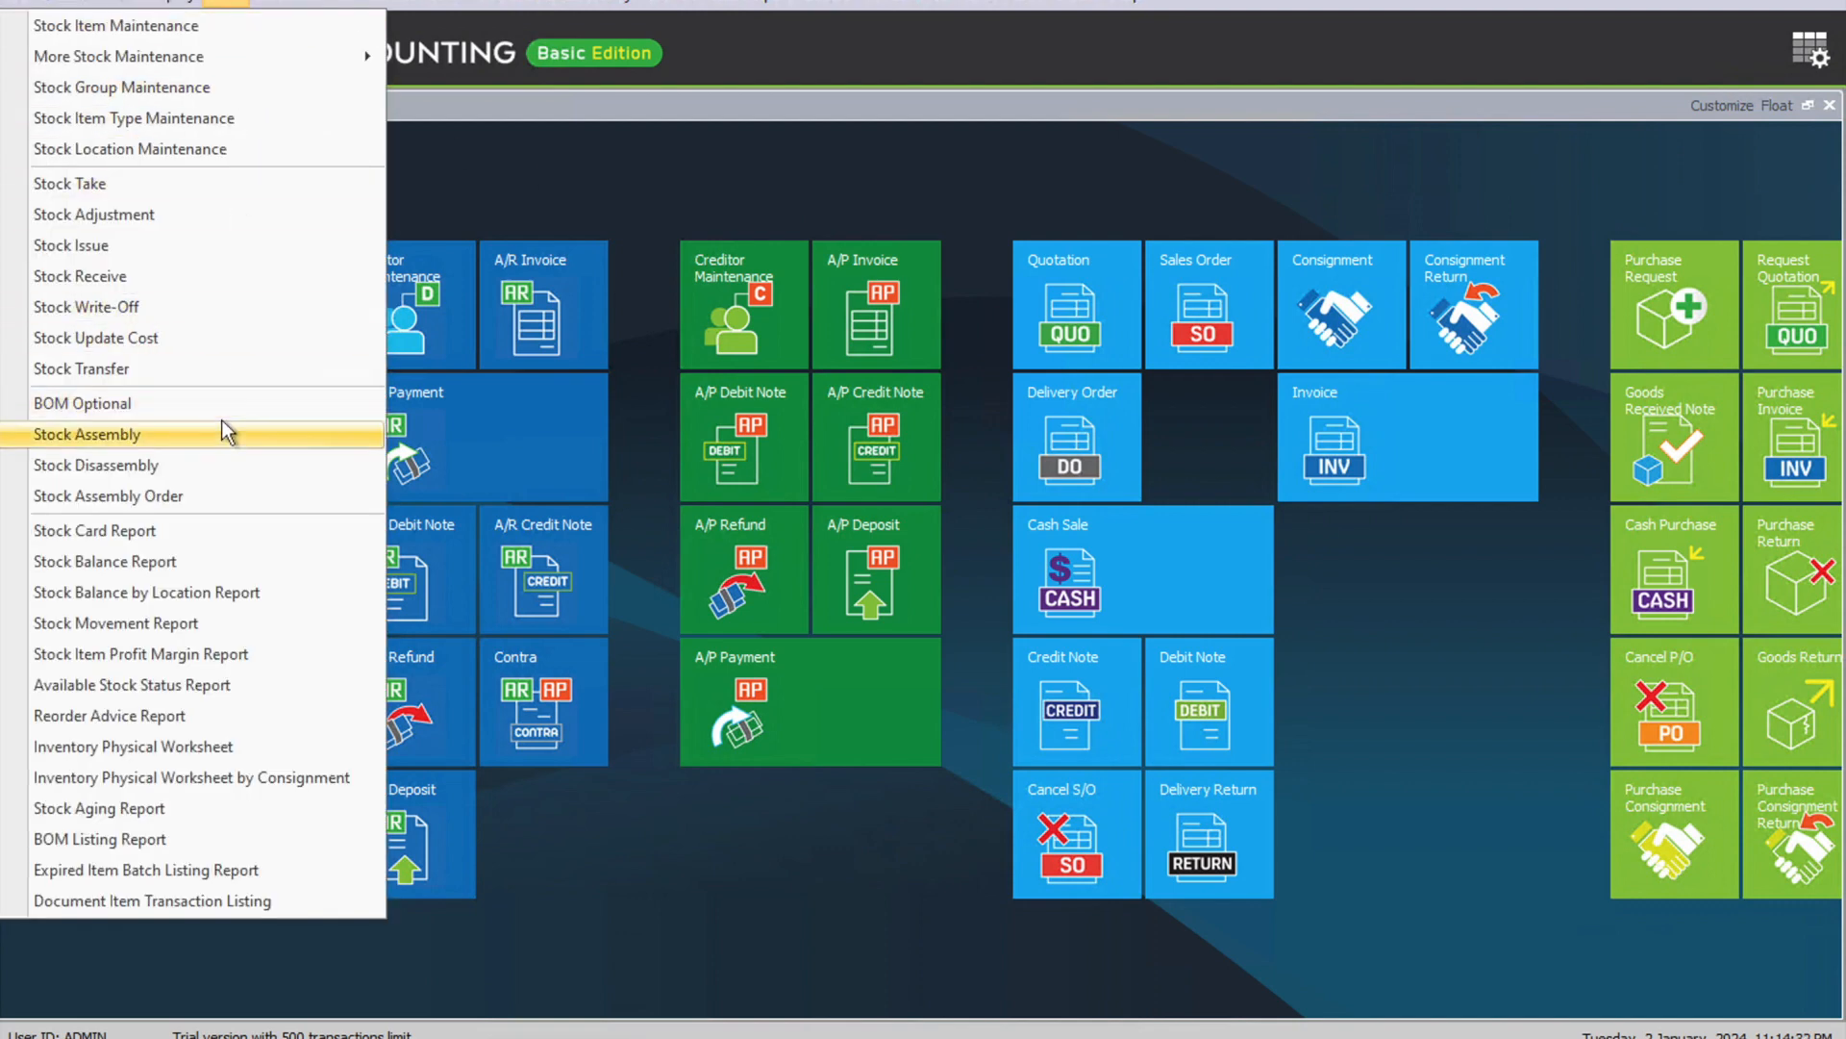
Open the Stock Assembly window listing existing document ASM-000001
left_click(86, 433)
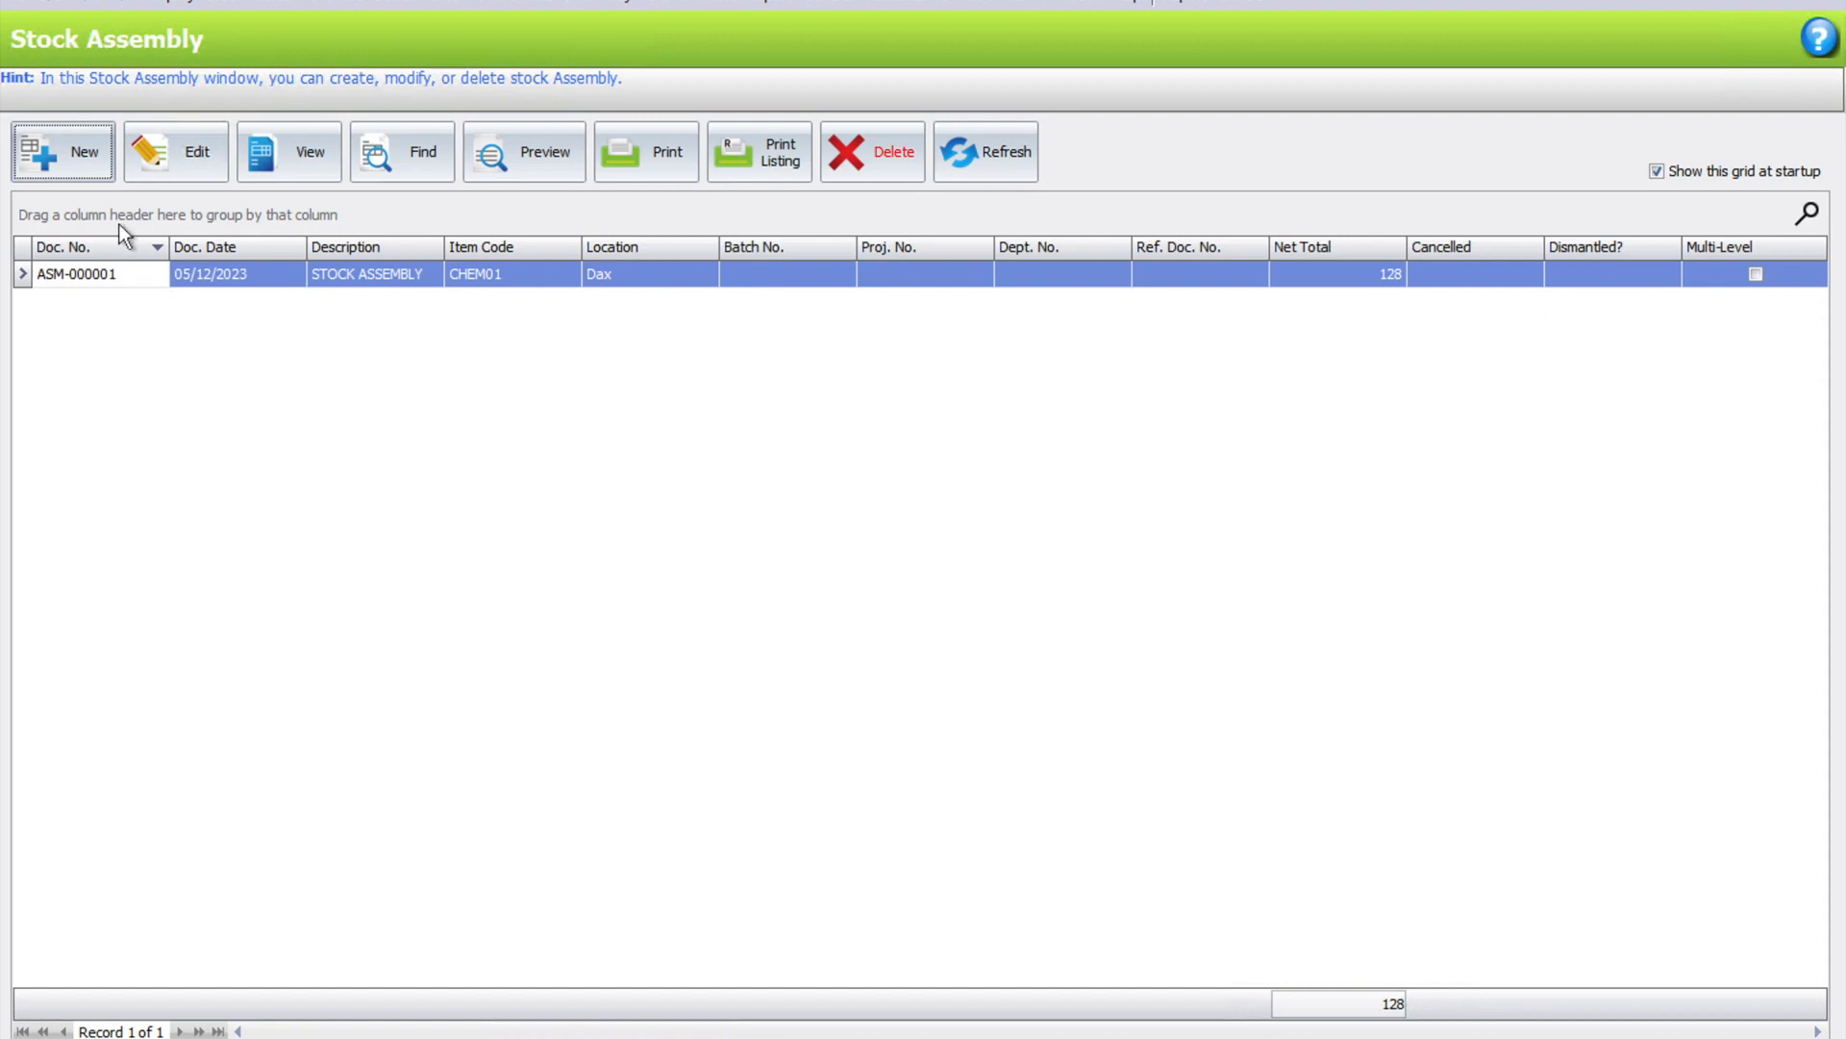
Begin a new stock assembly for item FG002, quantity 10, with the form maximized
left_click(61, 150)
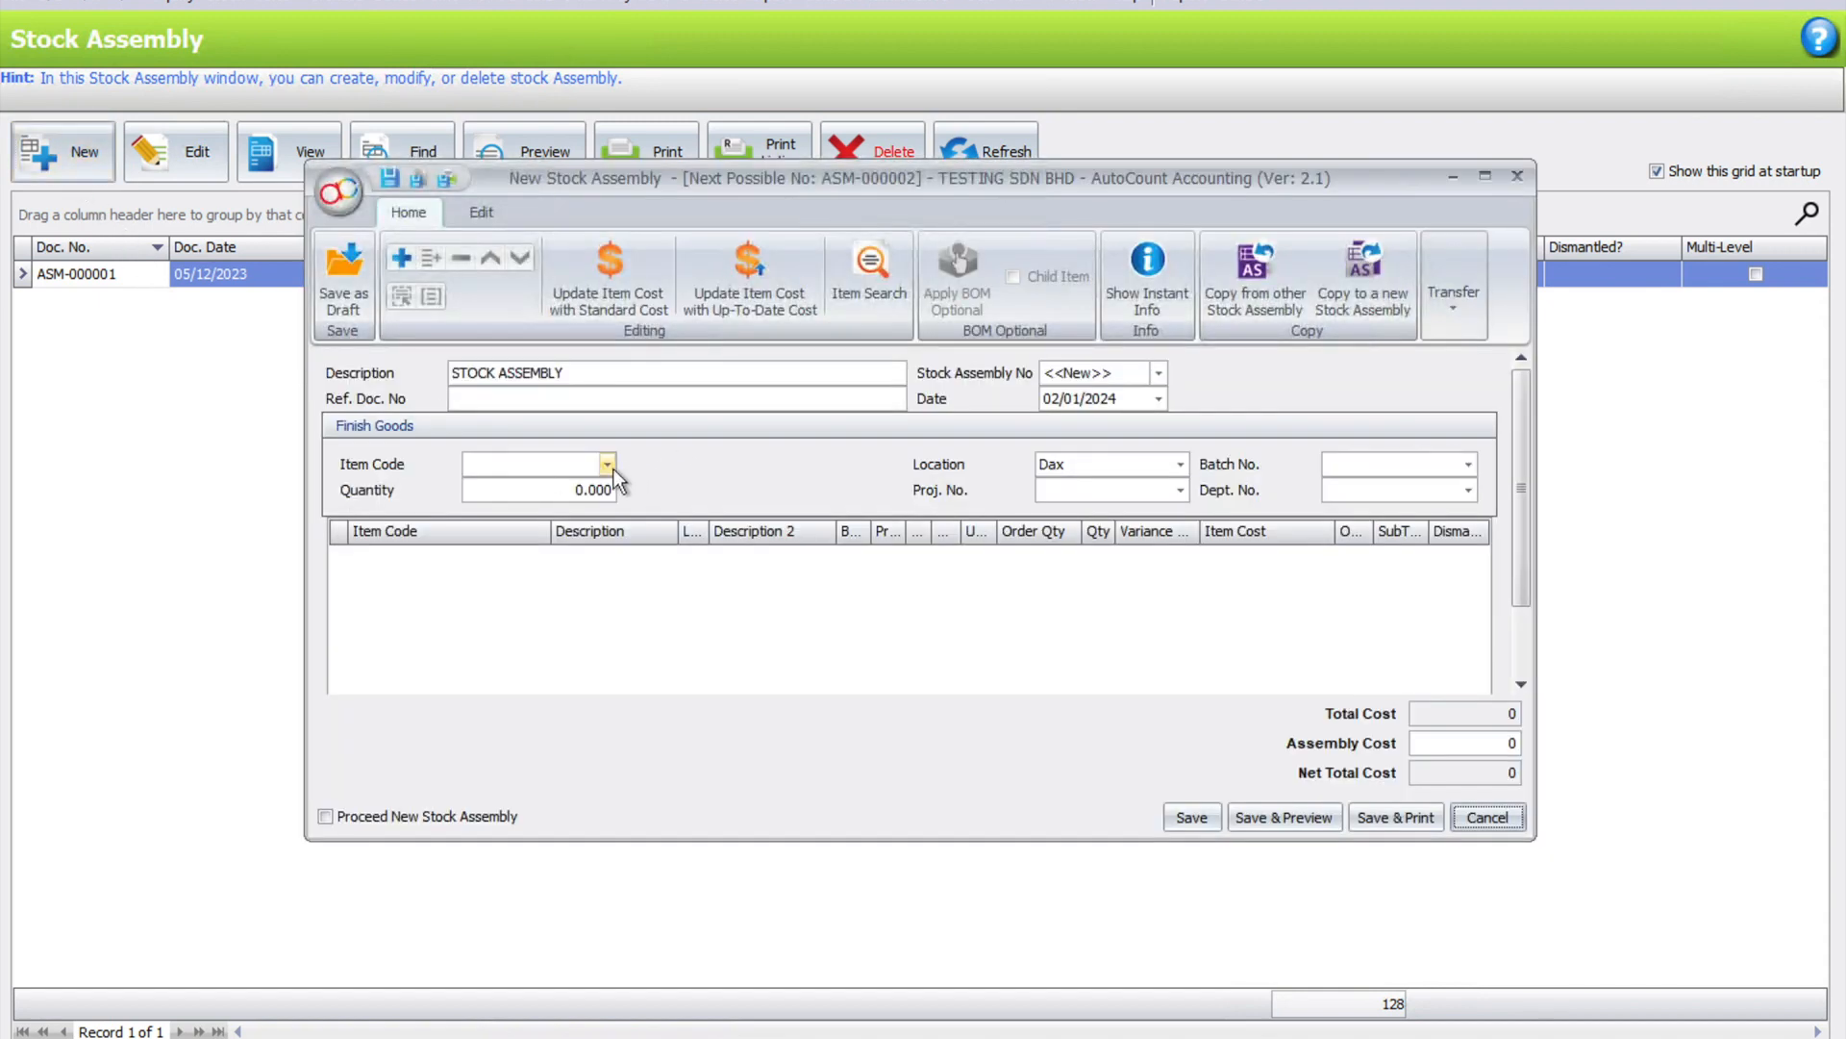
left_click(606, 464)
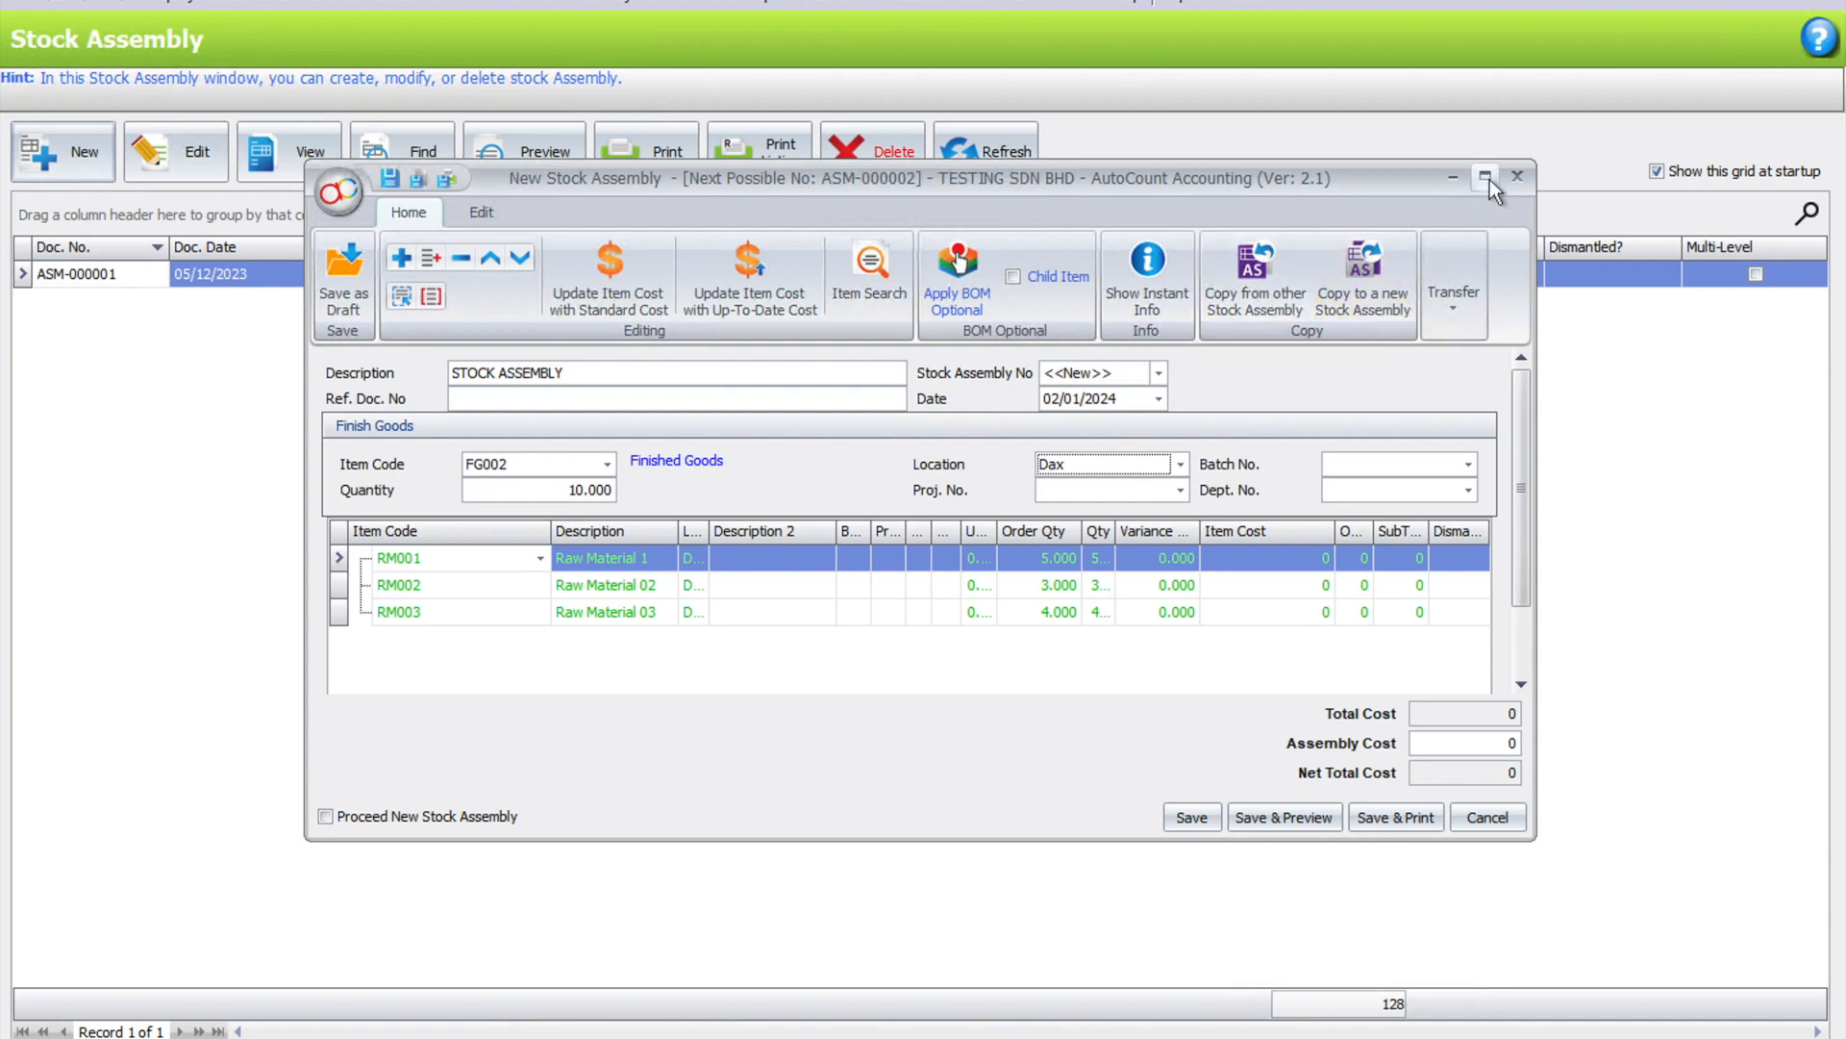
left_click(1486, 177)
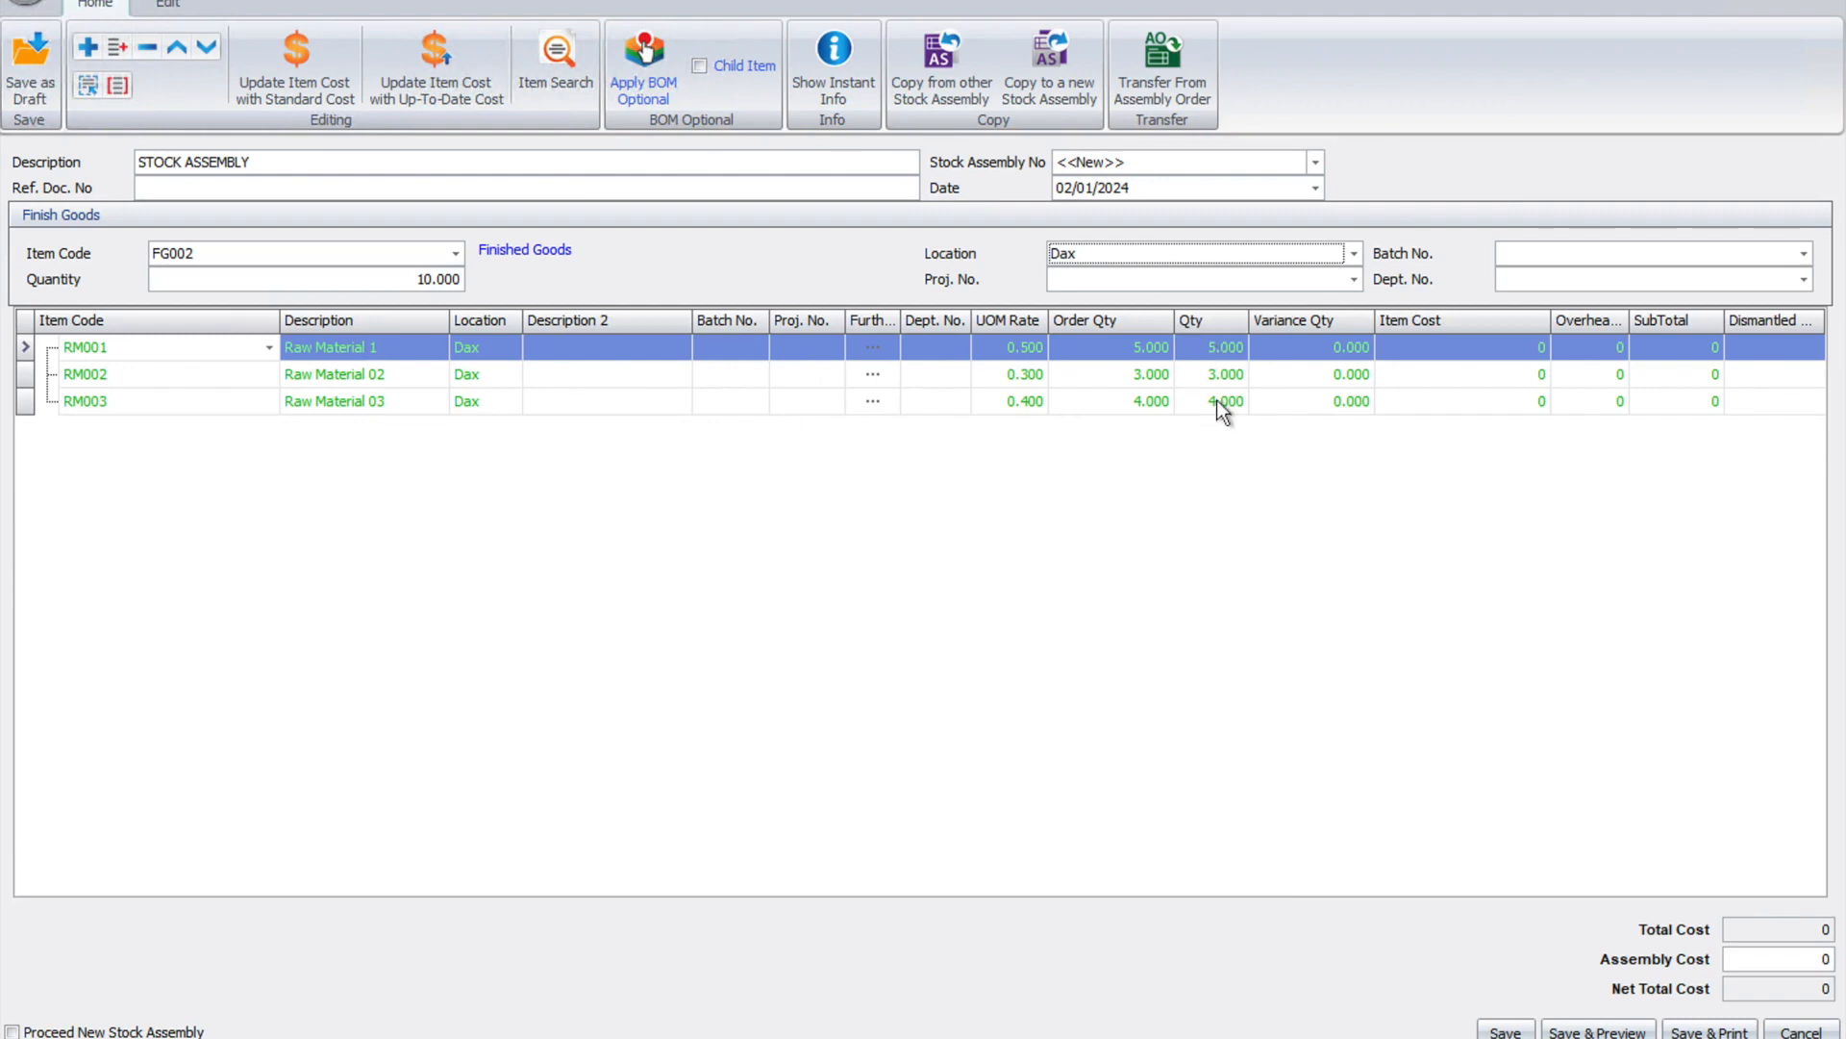
mouse_move(1192, 406)
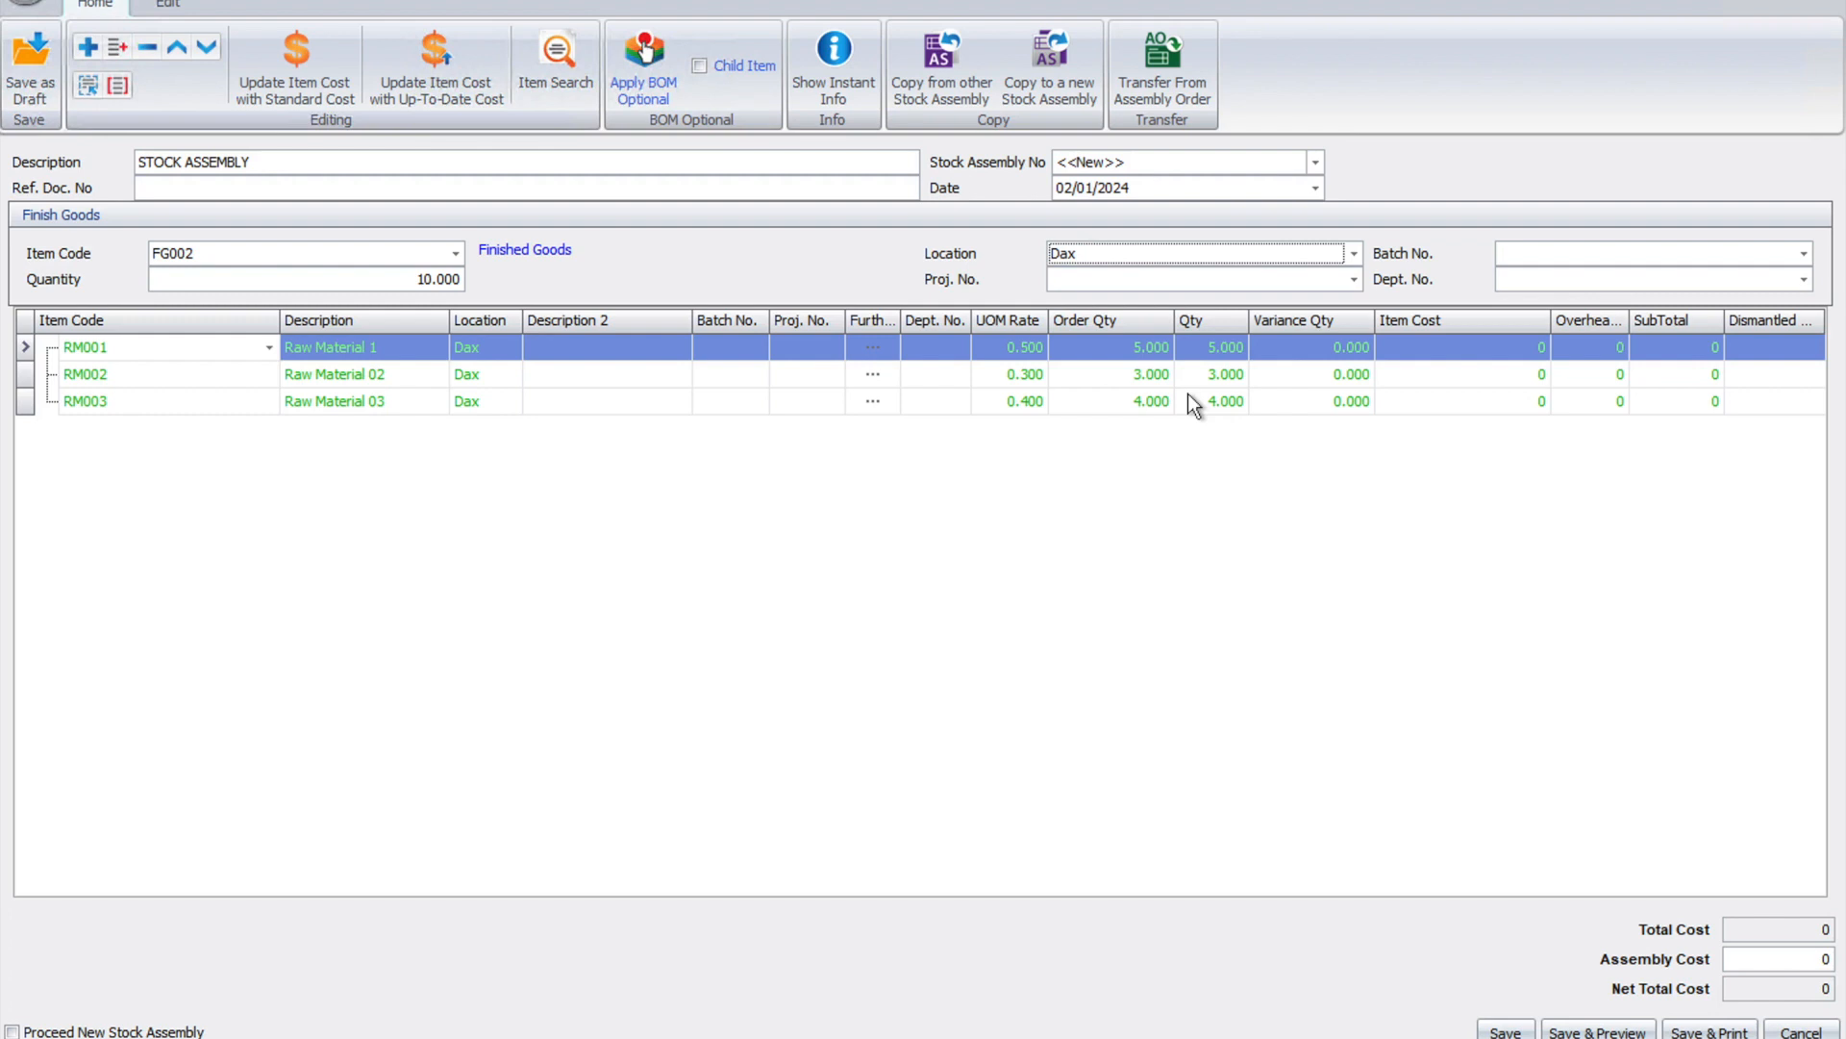
mouse_move(1200, 404)
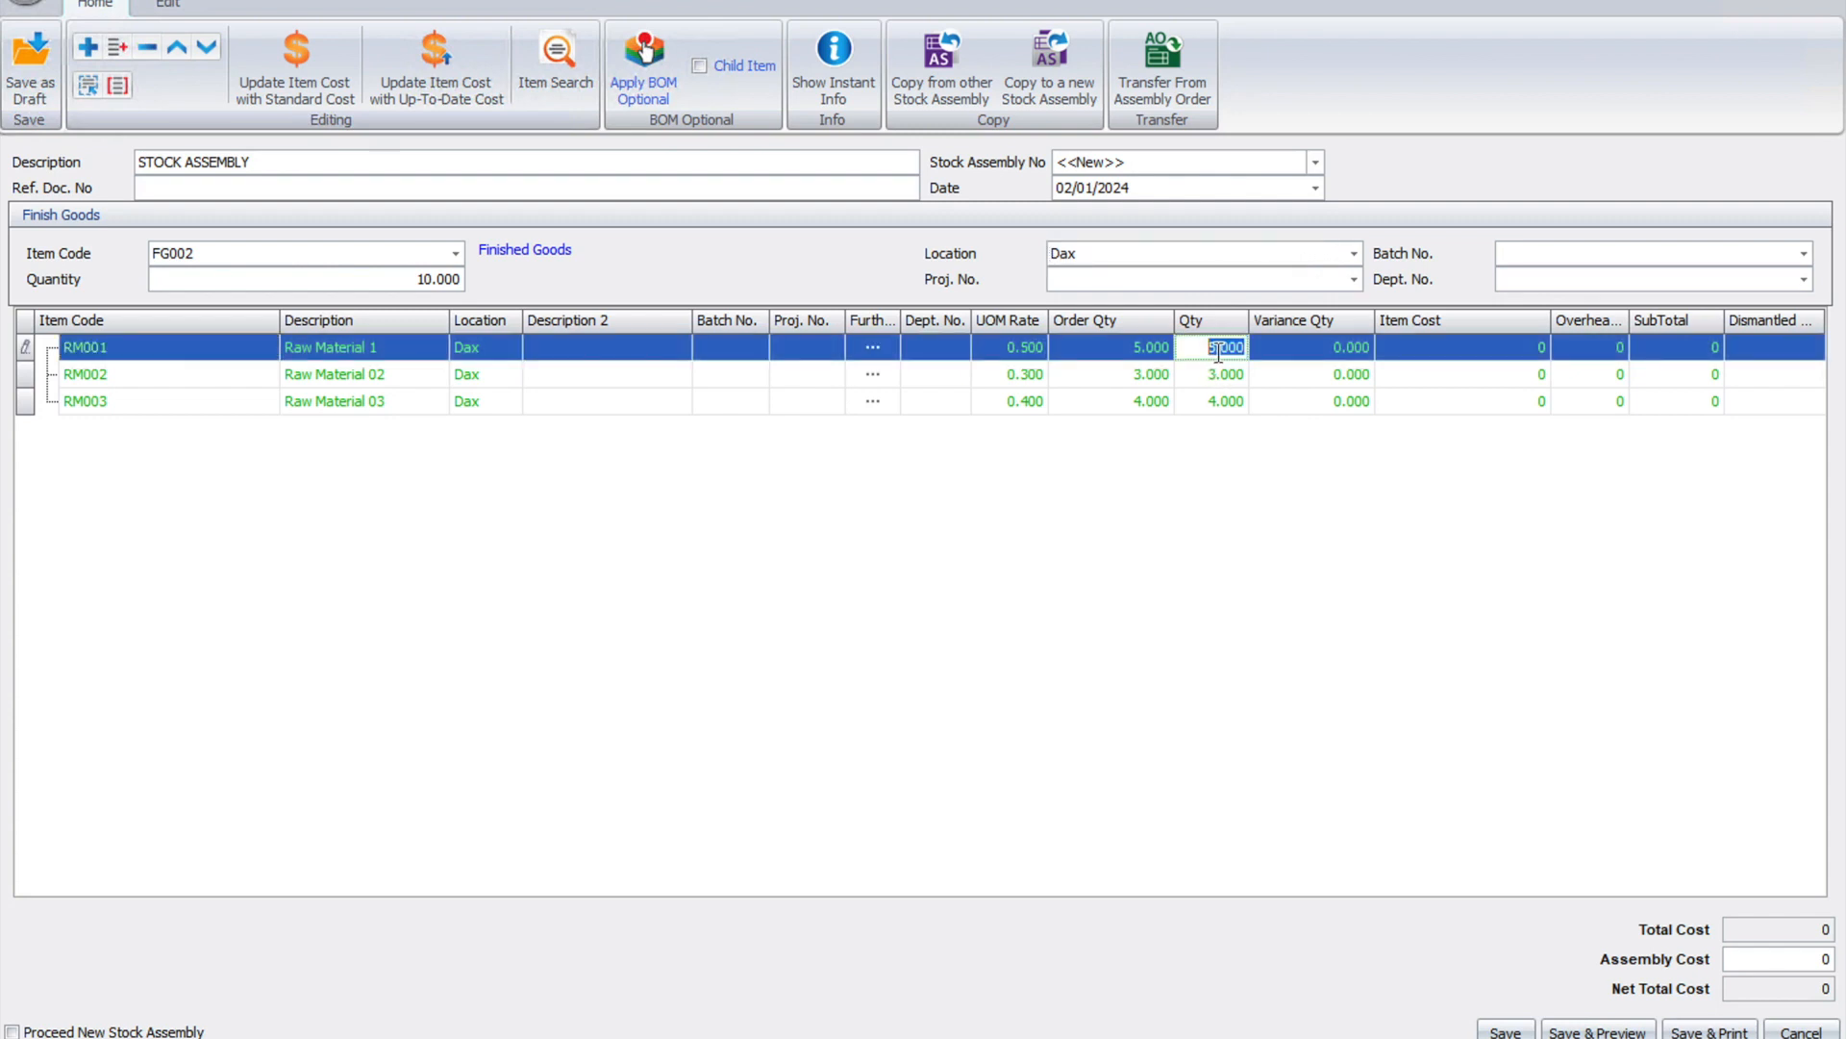
Set RM001's quantity to 5.5 and its variance quantity to 0.500
type("5.5")
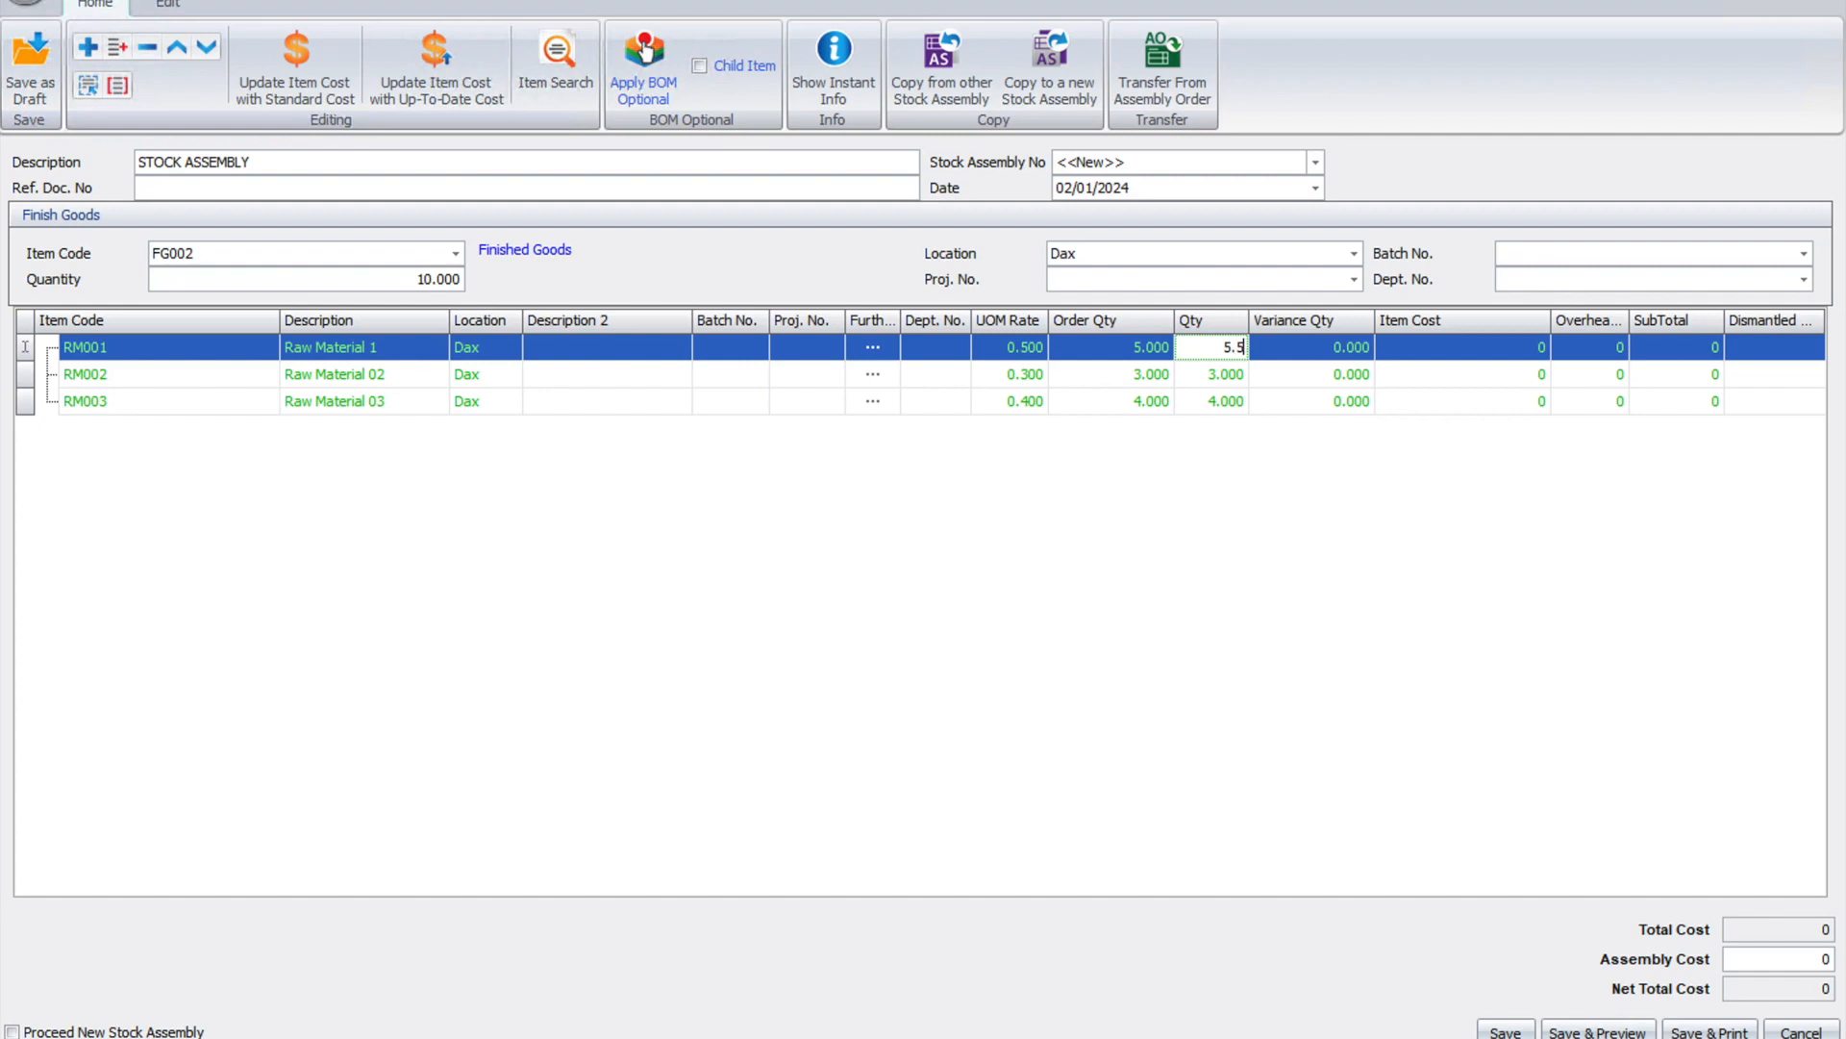
left_click(1308, 346)
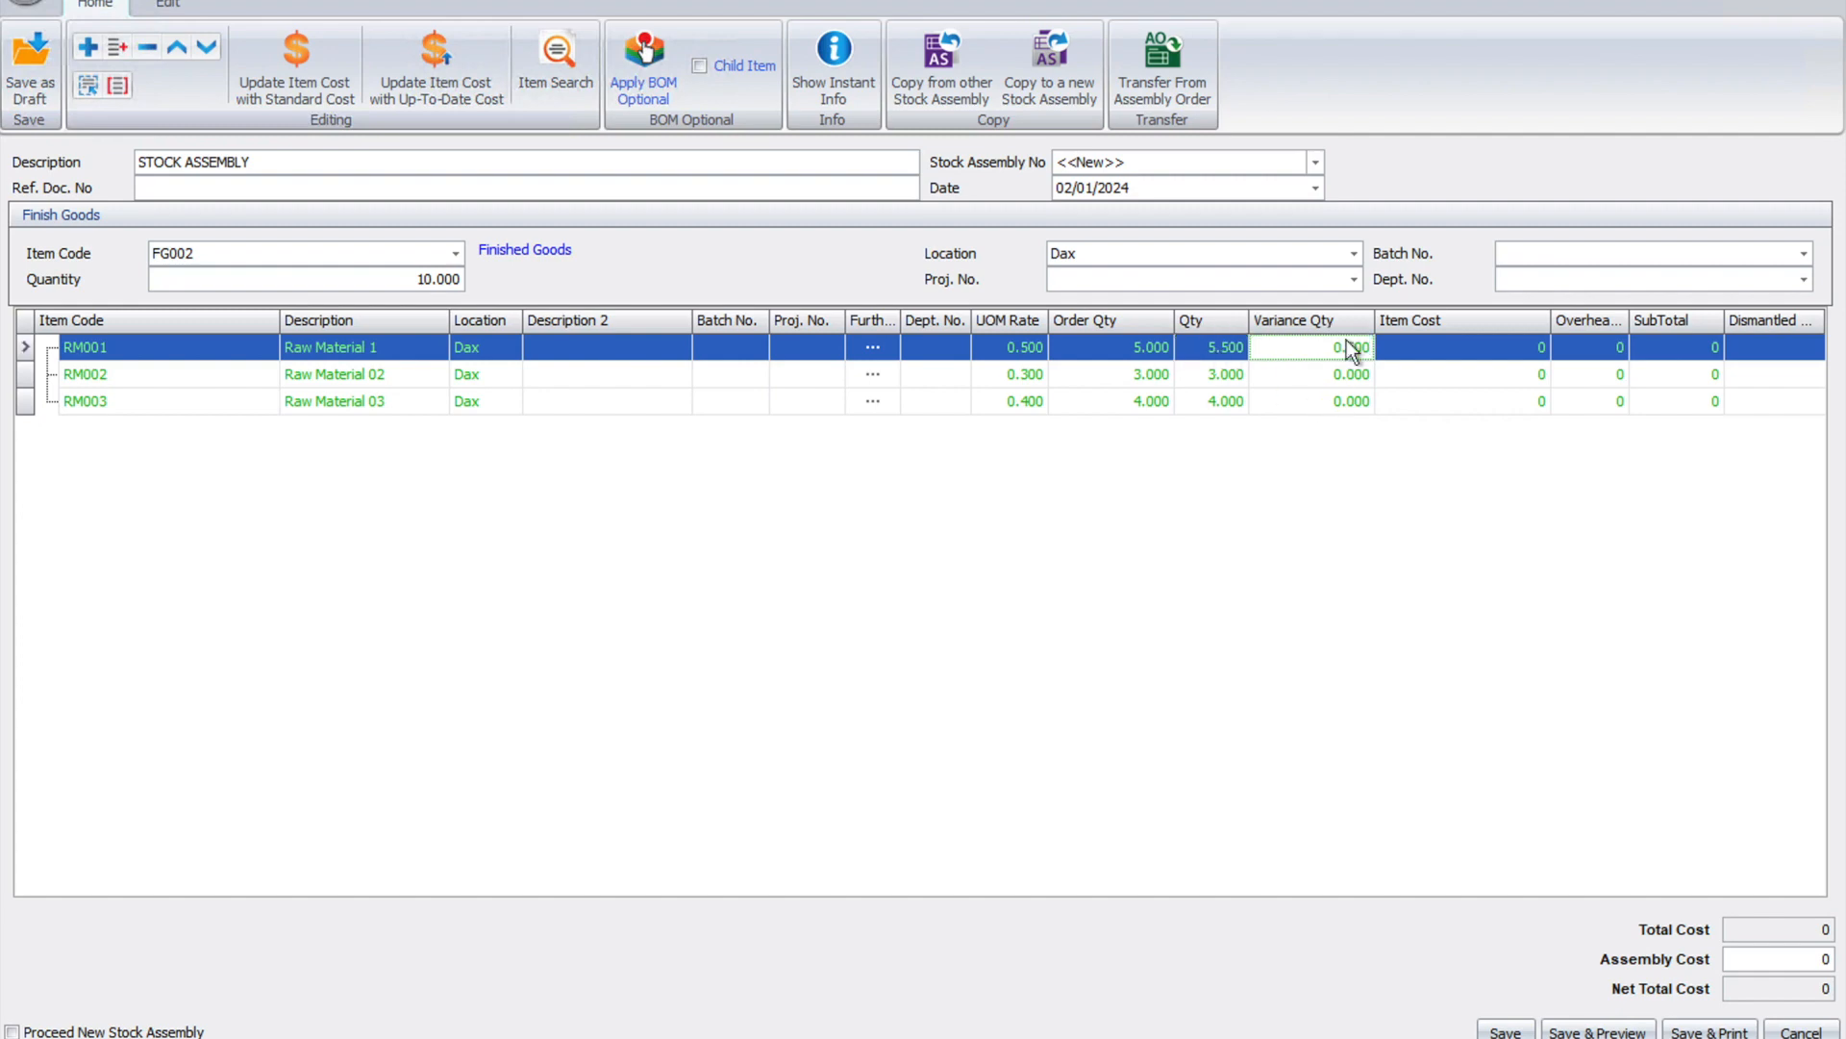
type("0.500")
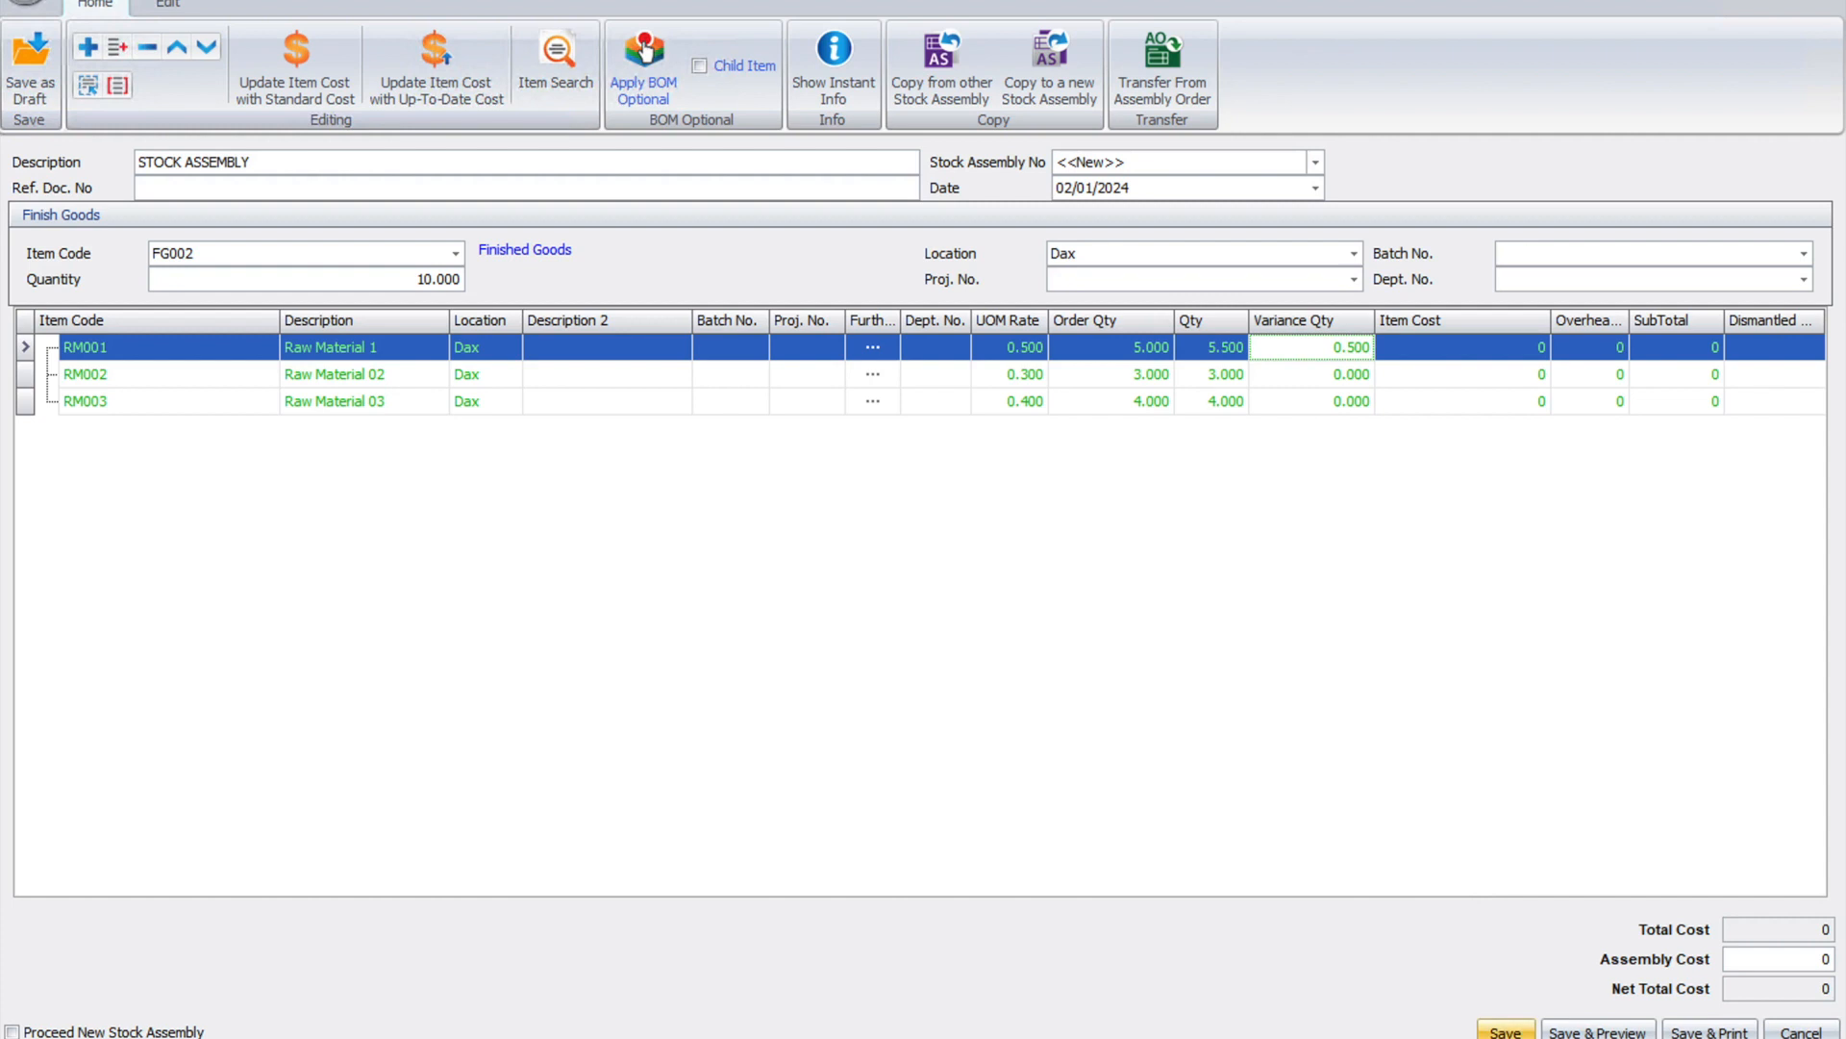
Save the assembly as ASM-000002, accepting the negative quantity stock confirmation
left_click(1504, 1031)
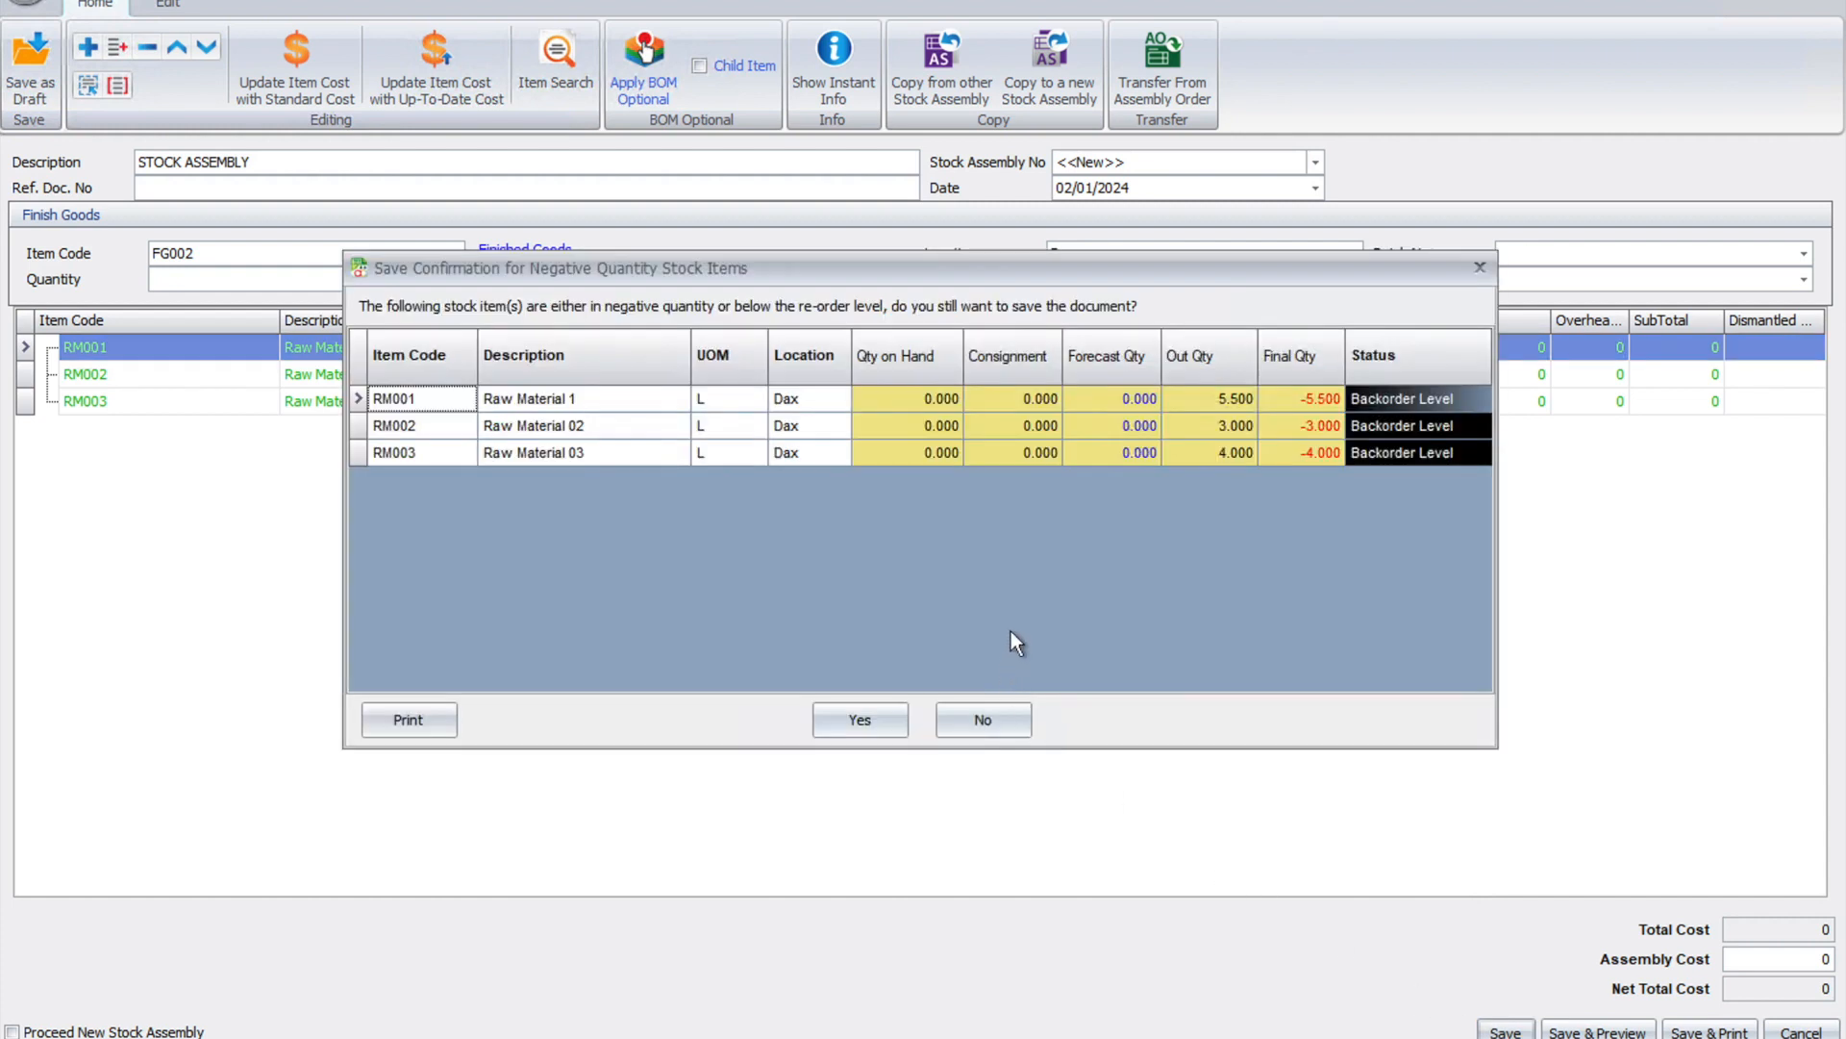
mouse_move(1119, 458)
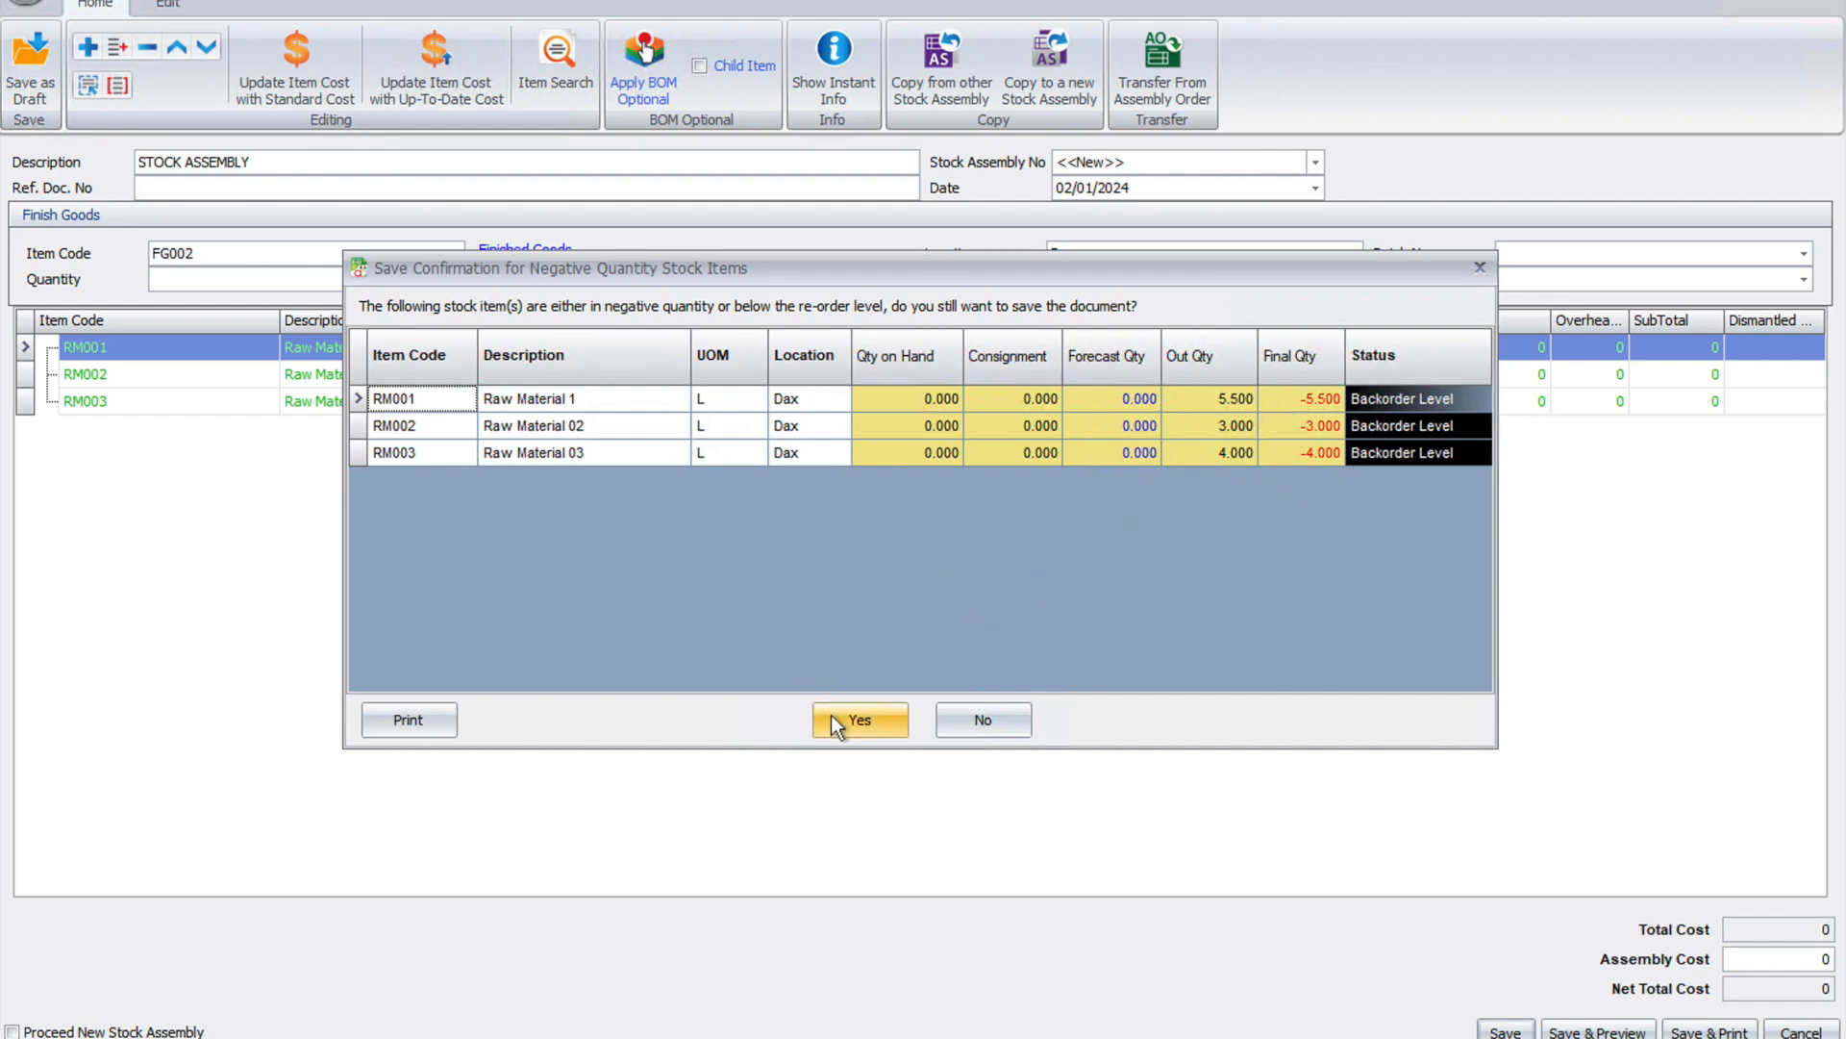
left_click(858, 719)
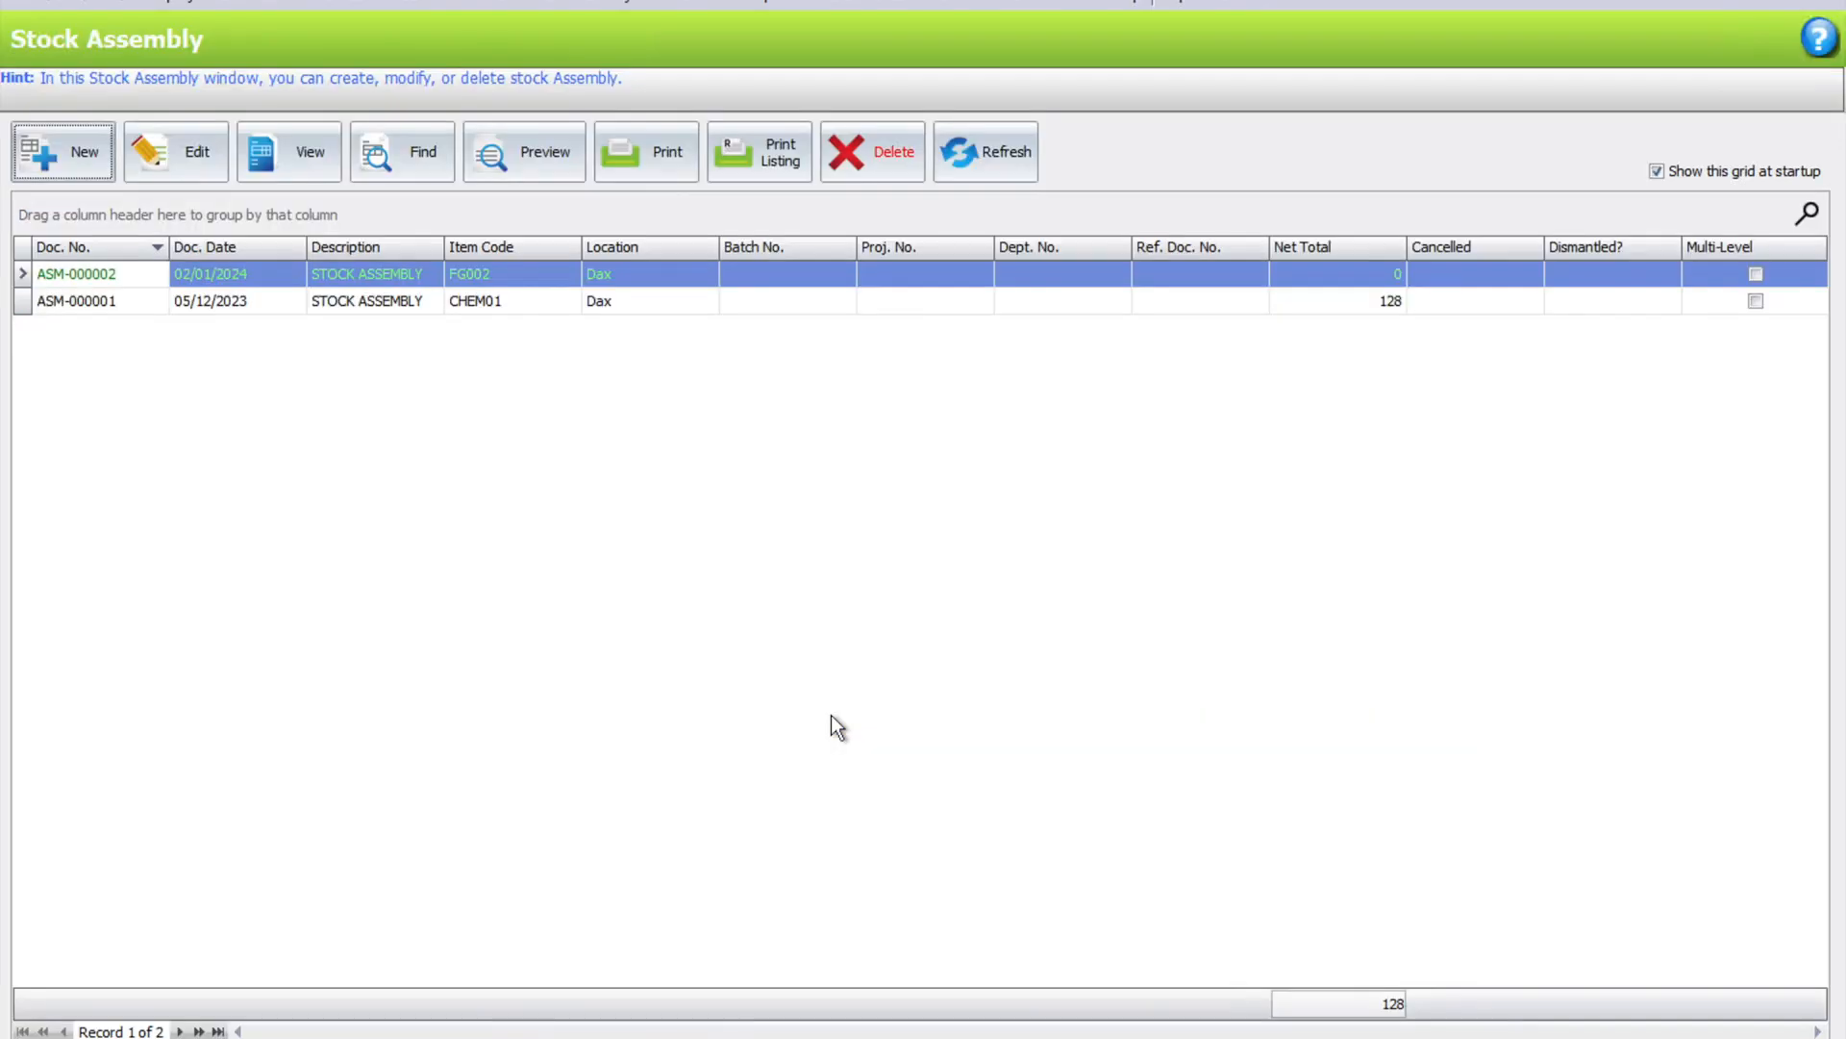
mouse_move(219, 10)
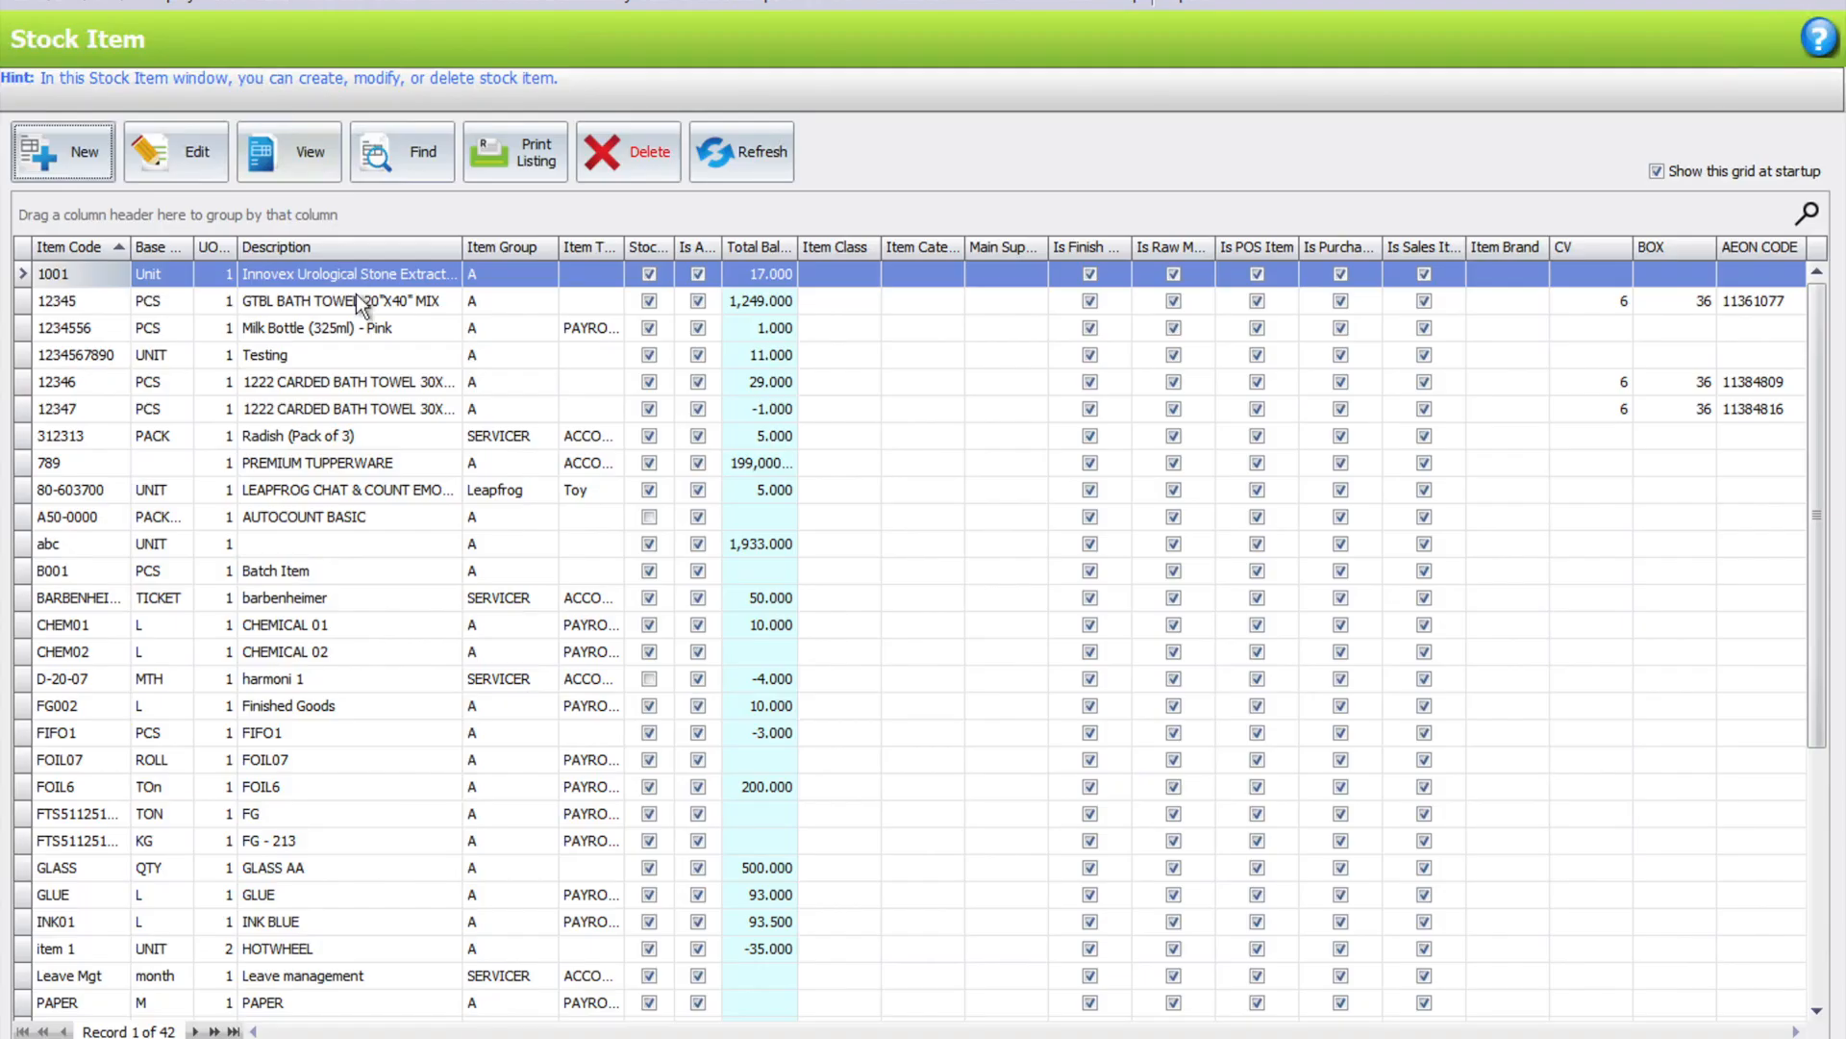
mouse_move(1806, 219)
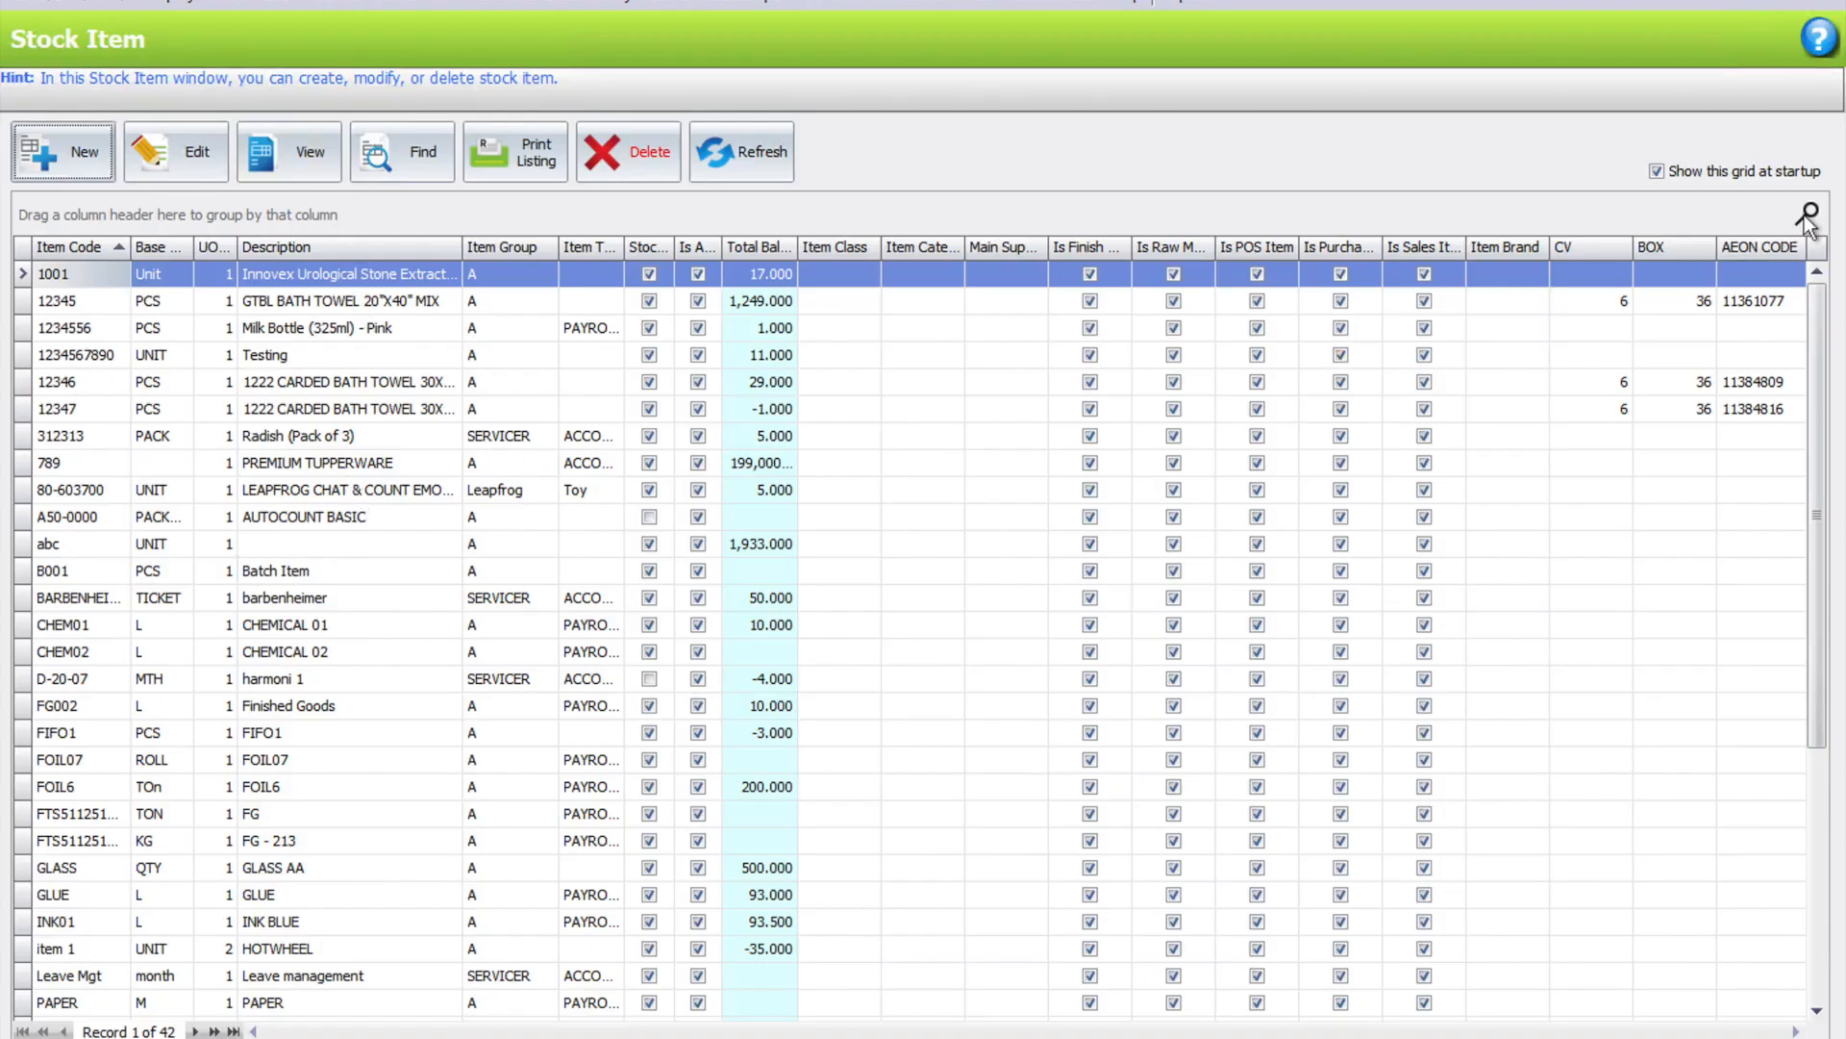
Filter stock items by 'fg' to see FG002 with balance 10
type("f")
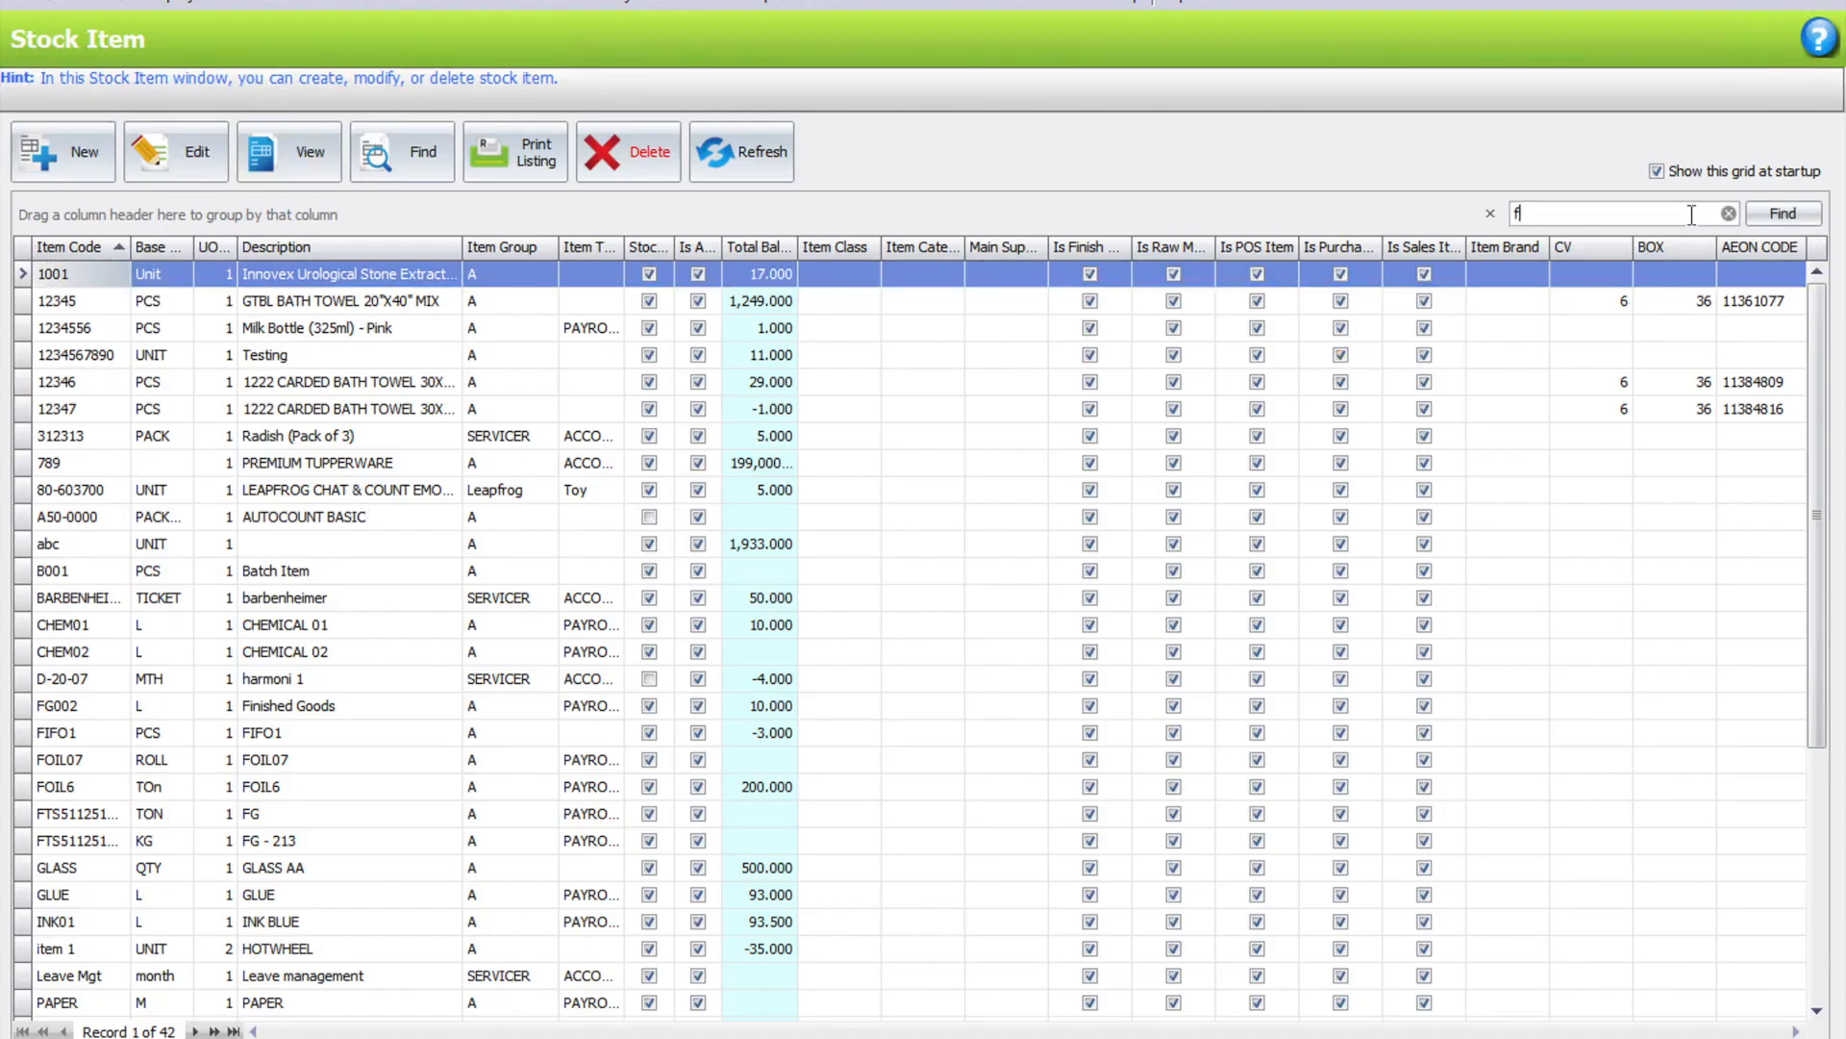
type("g")
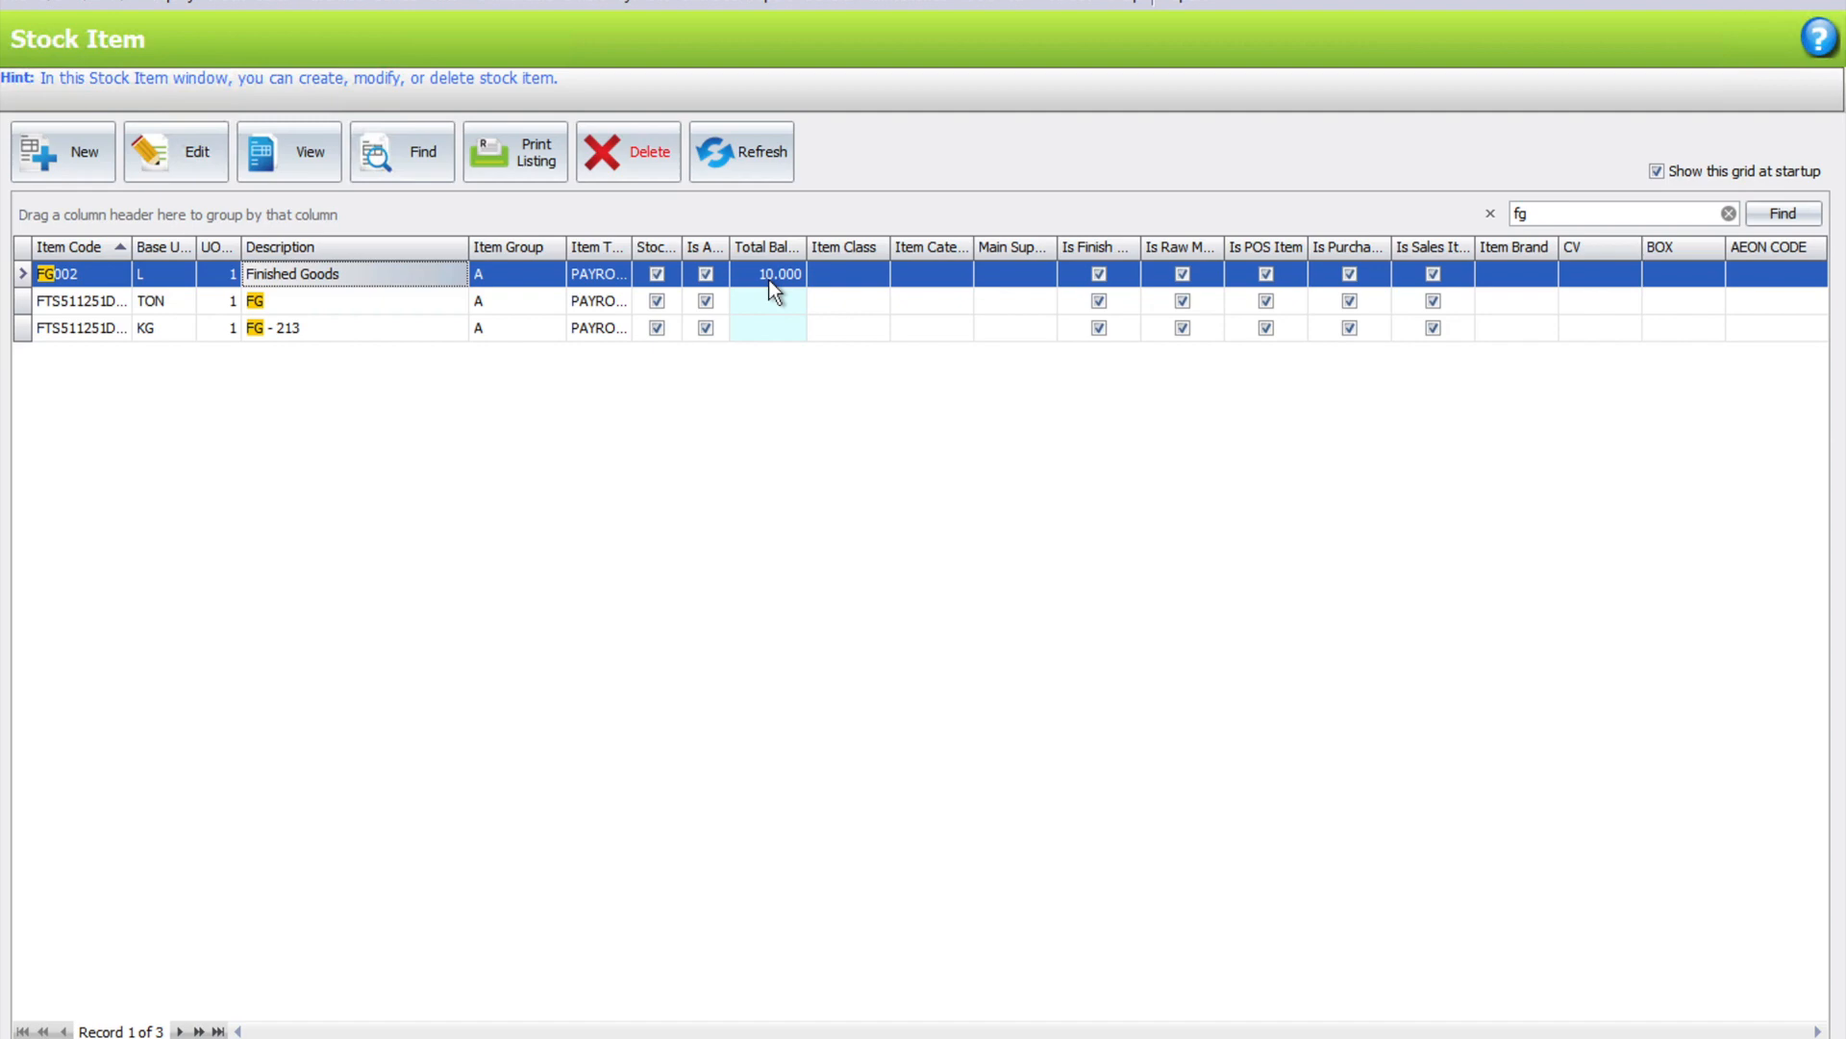
mouse_move(1271, 129)
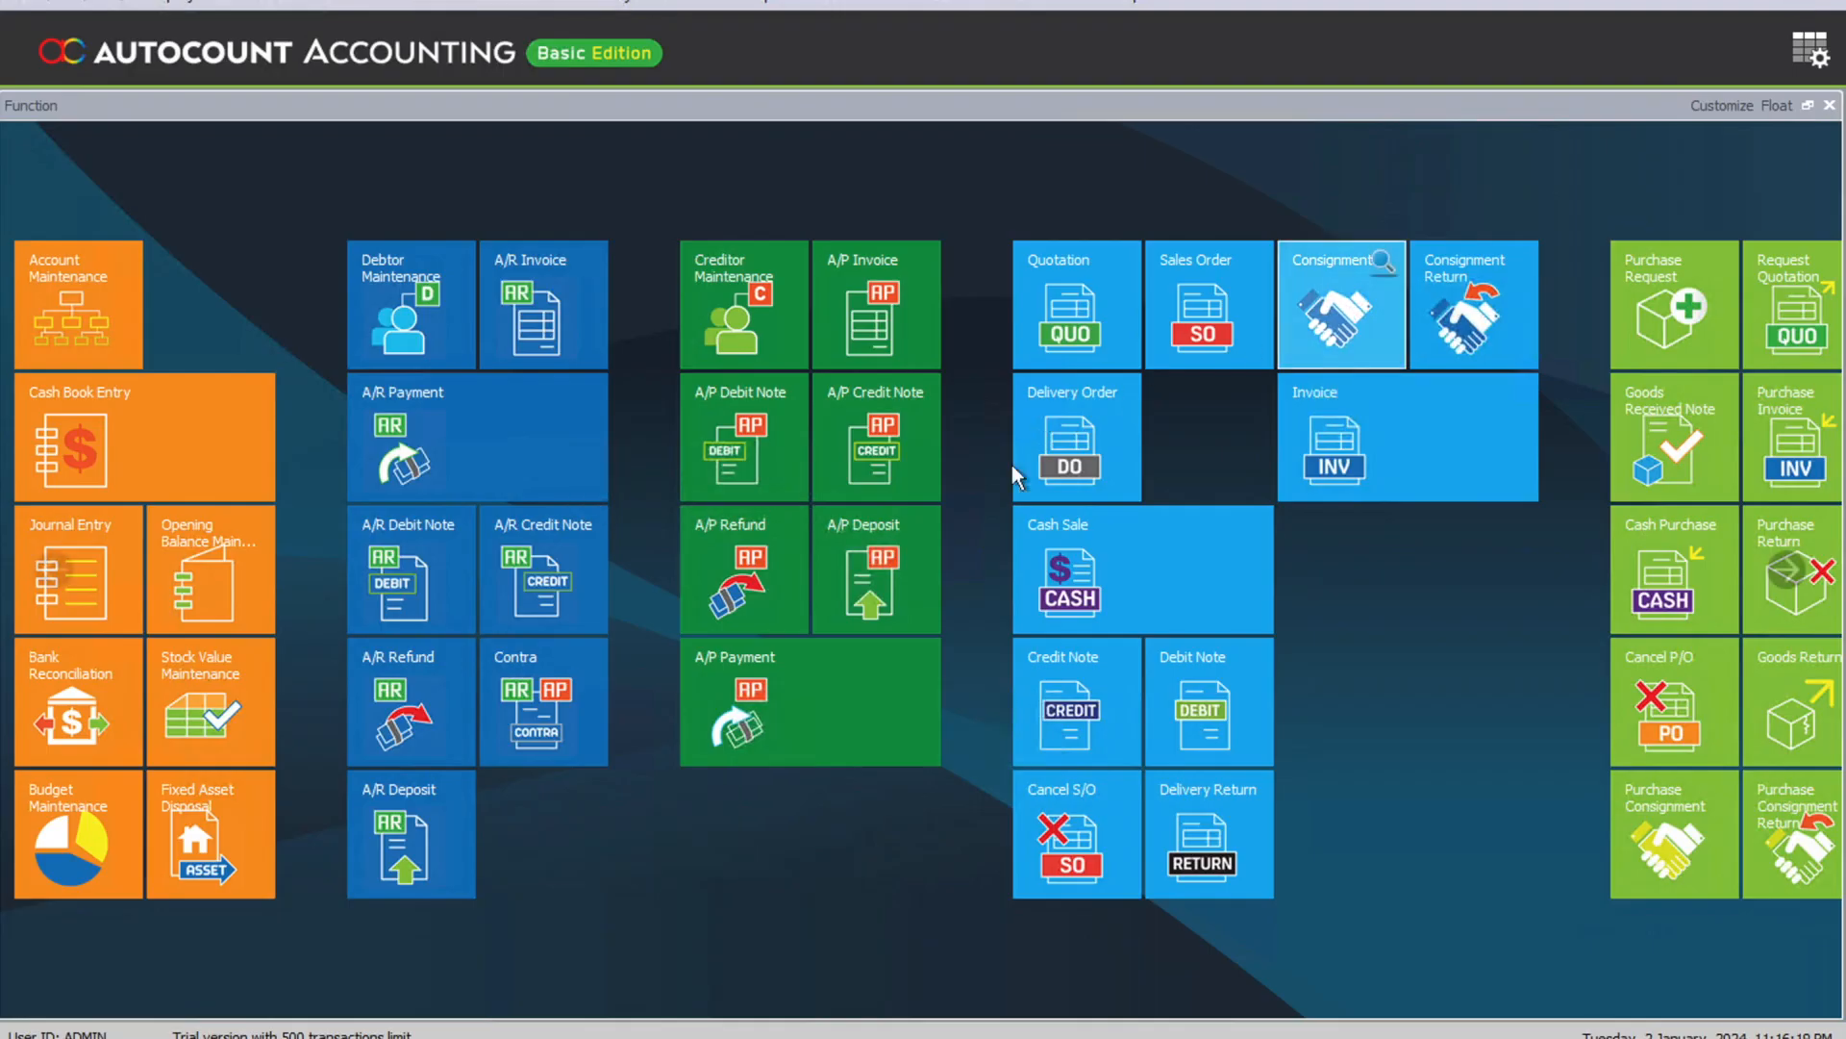
mouse_move(1208, 304)
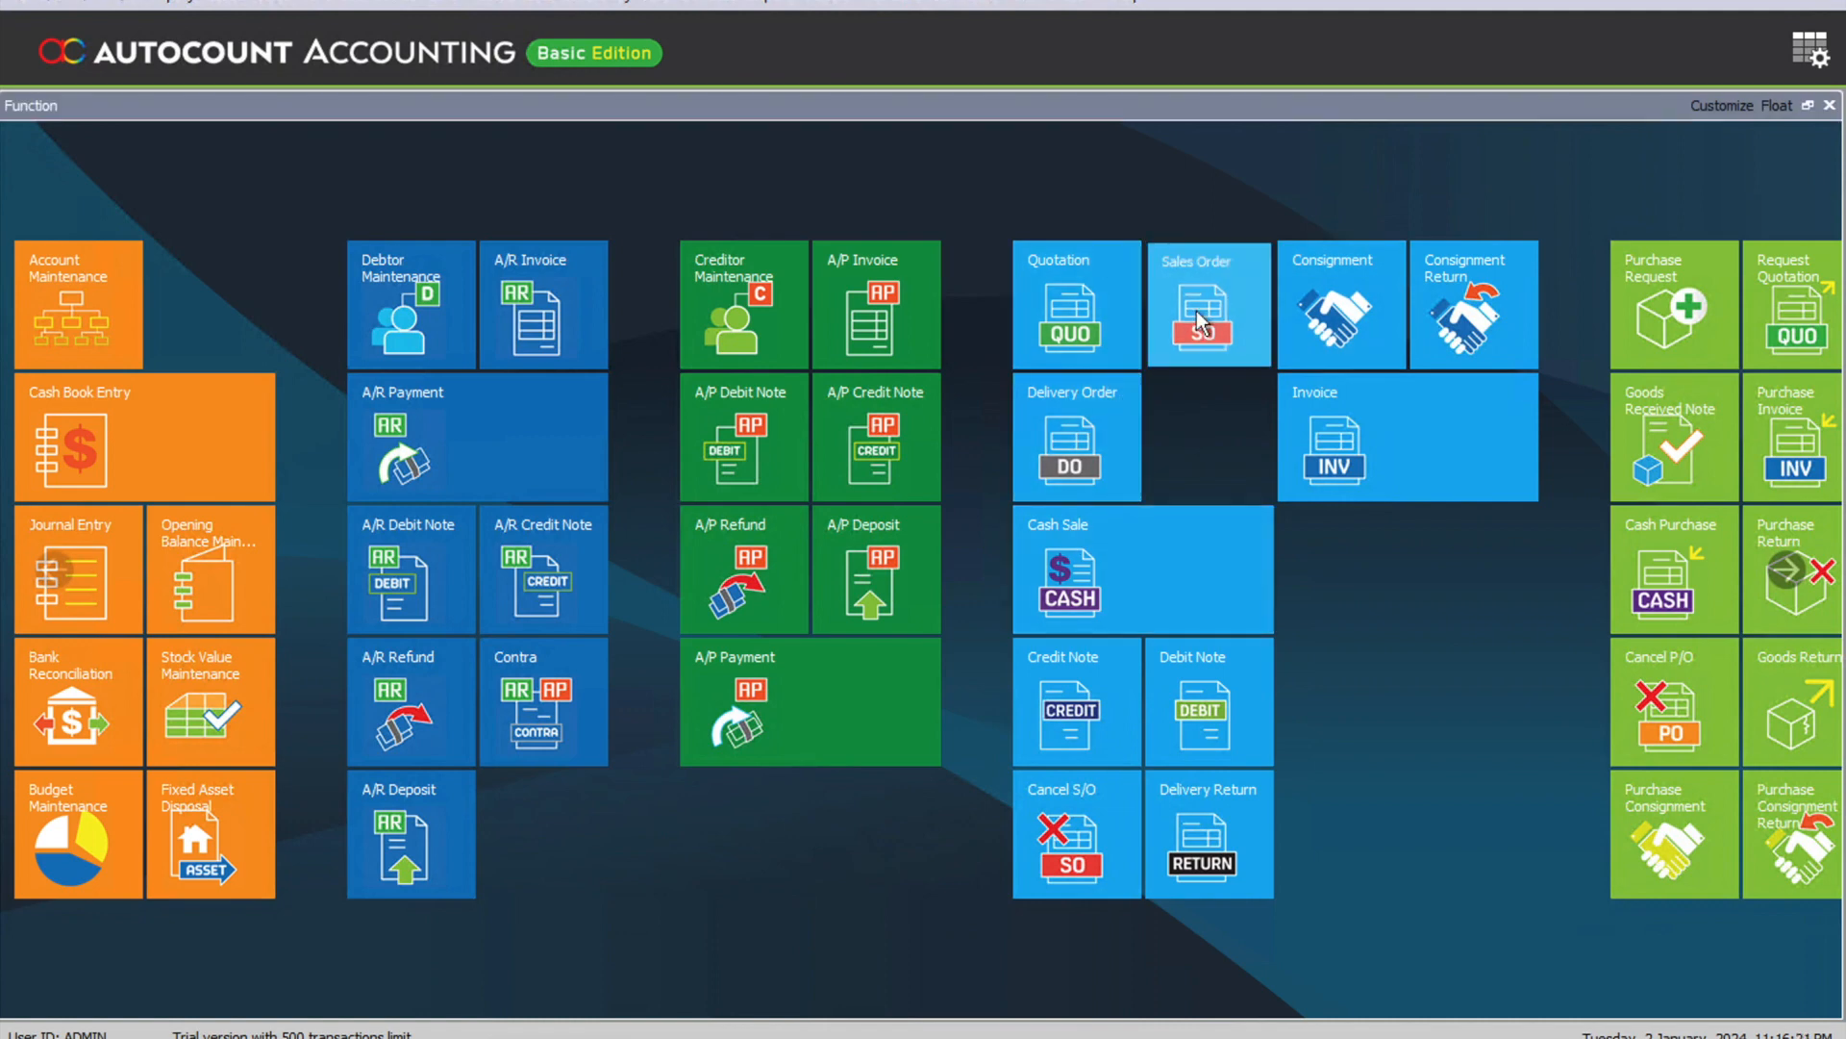
Save a sales order for debtor 300-A001 with 2 units of FG002 at 10.00
left_click(1206, 304)
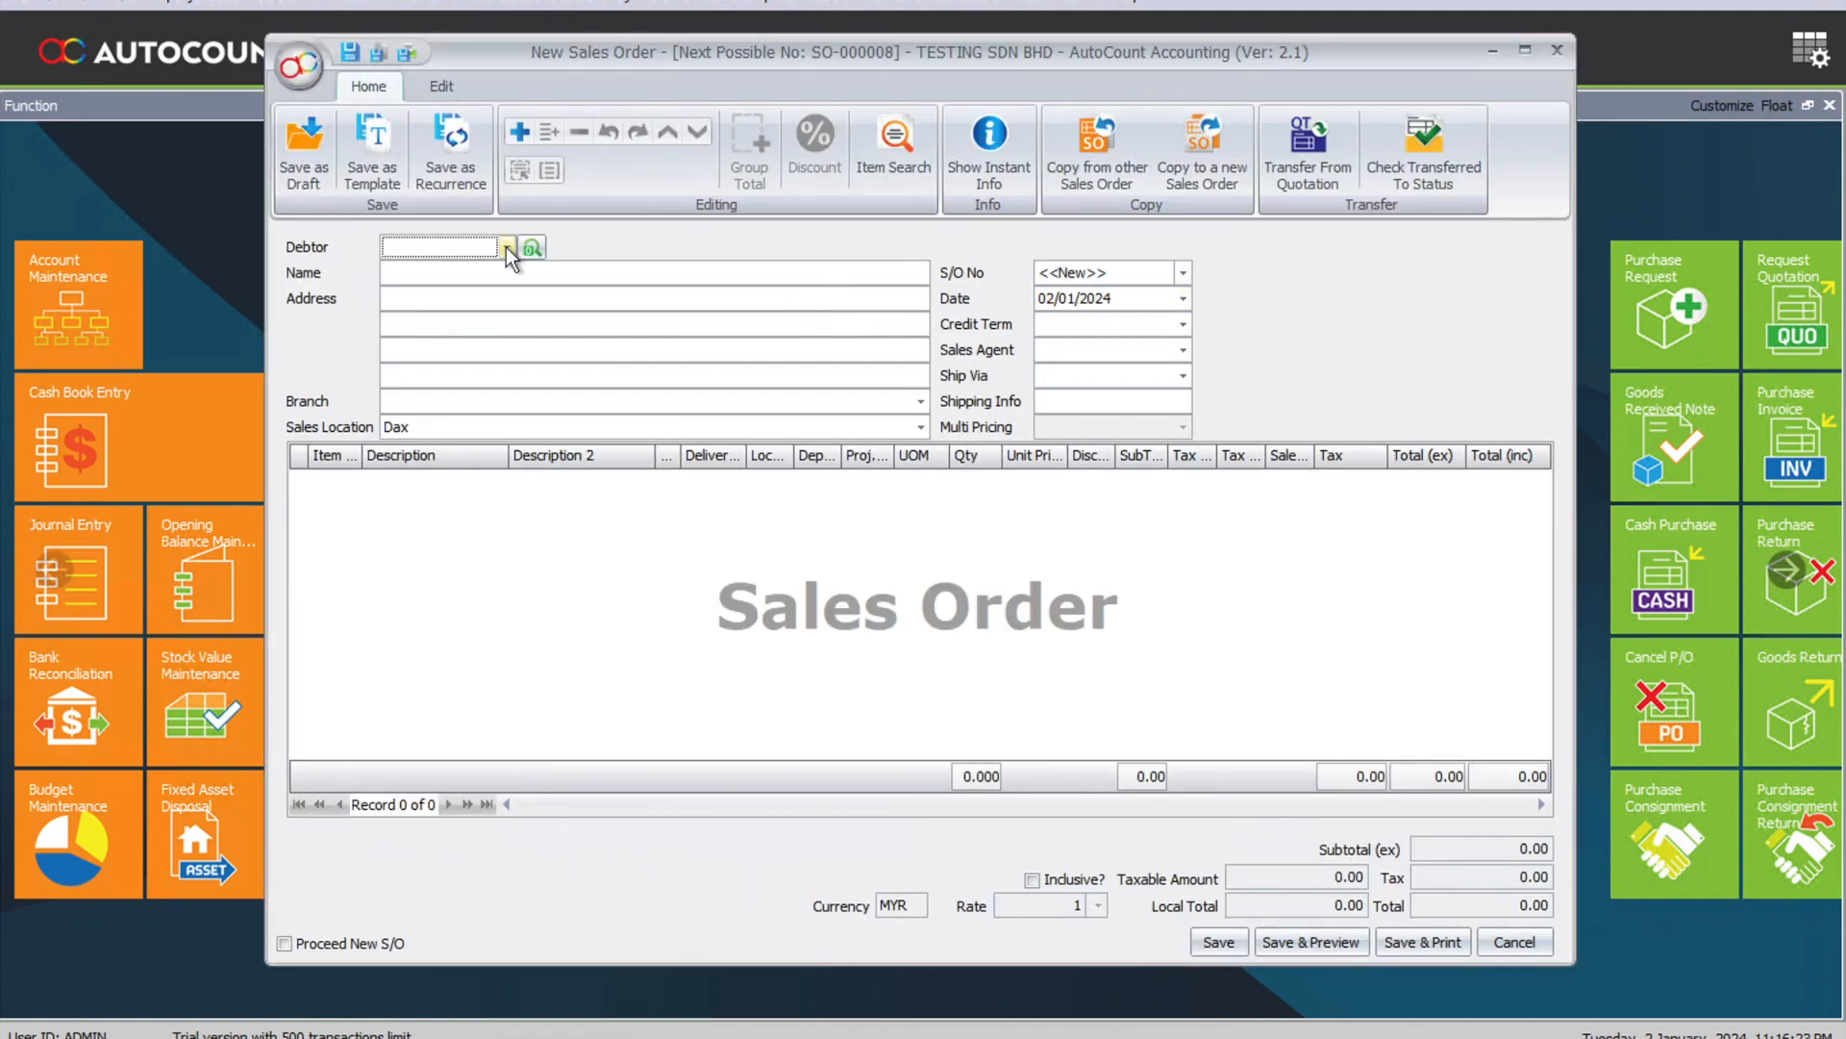
left_click(506, 247)
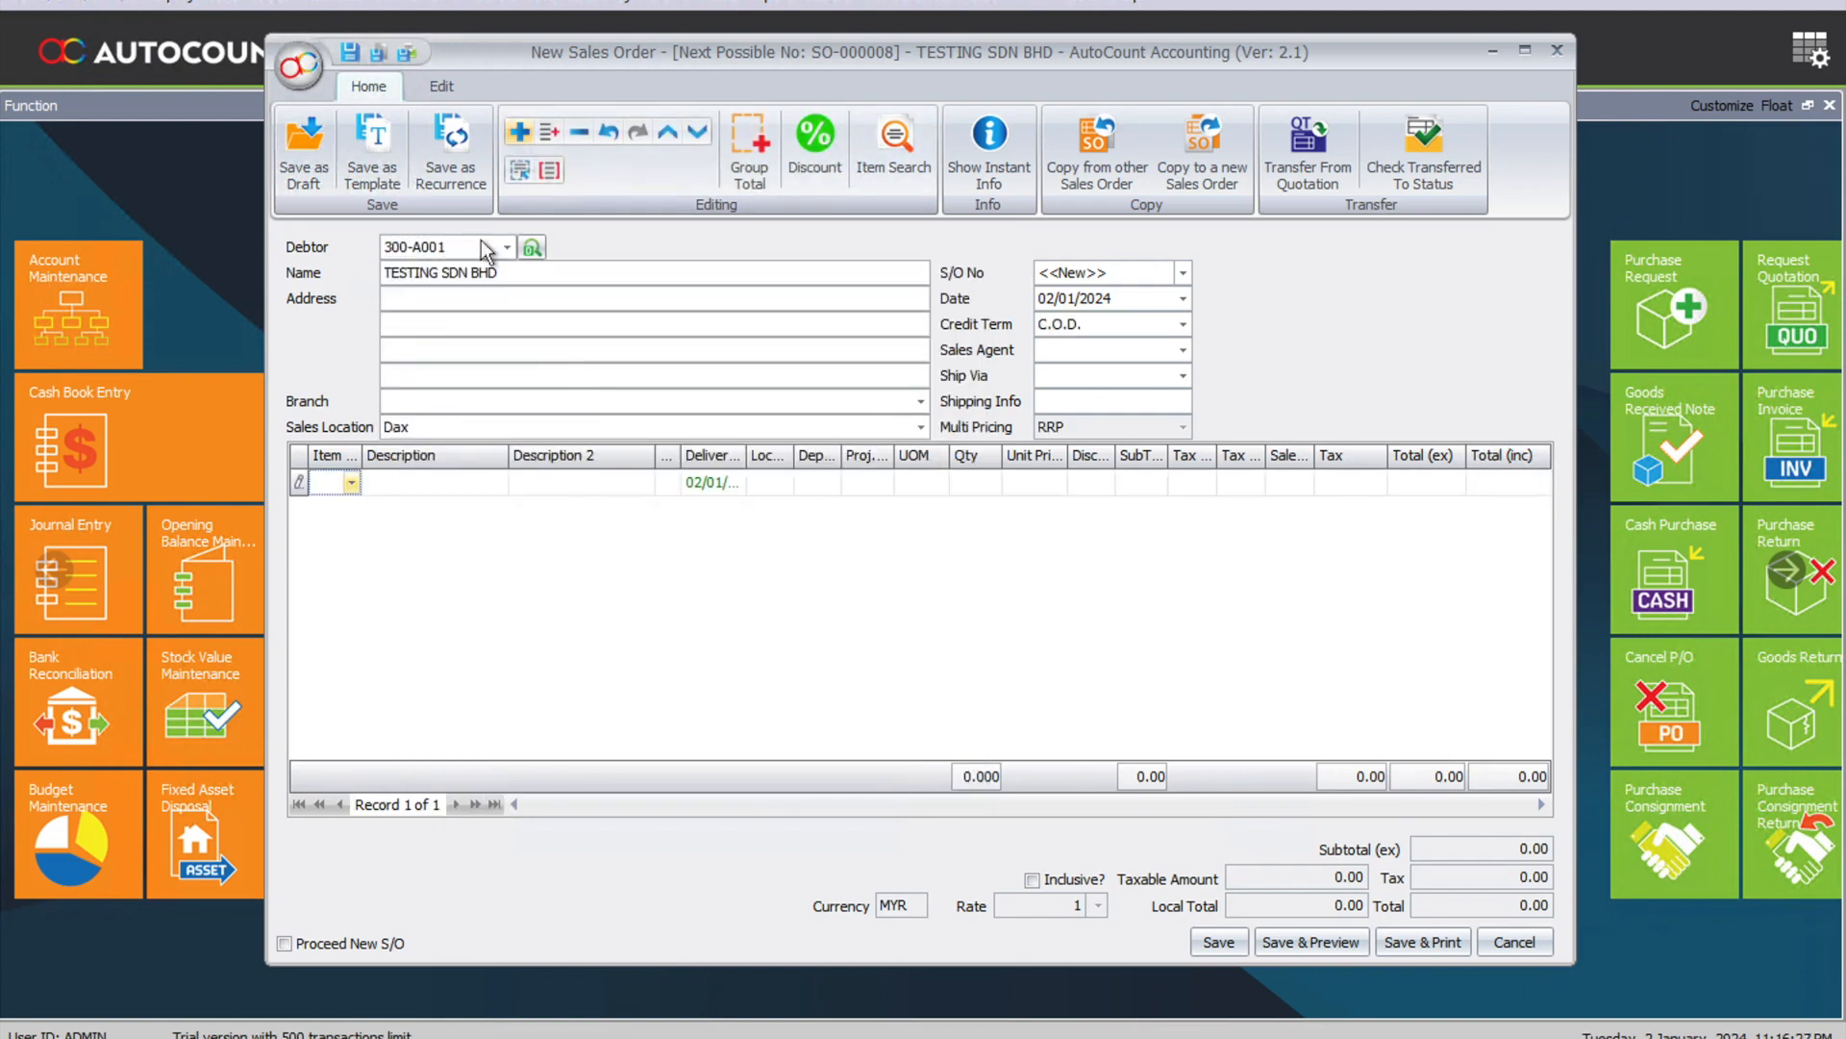
left_click(350, 483)
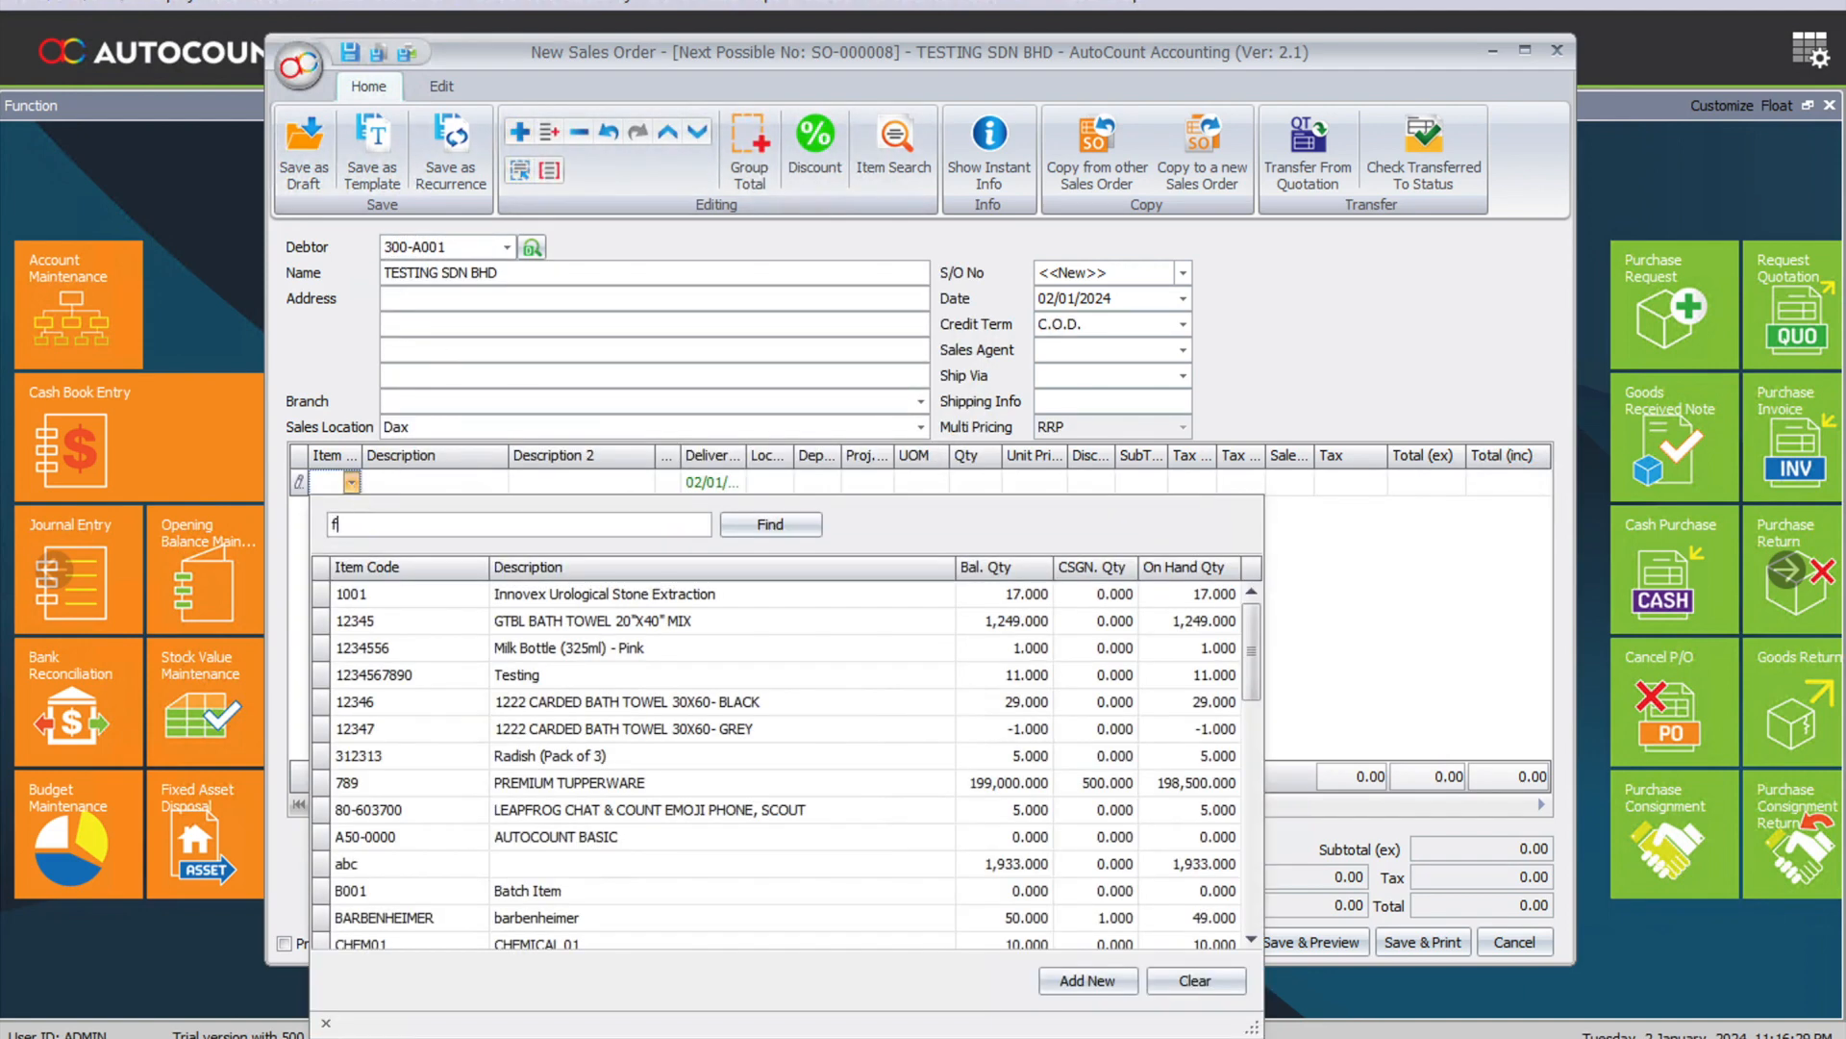
type("g")
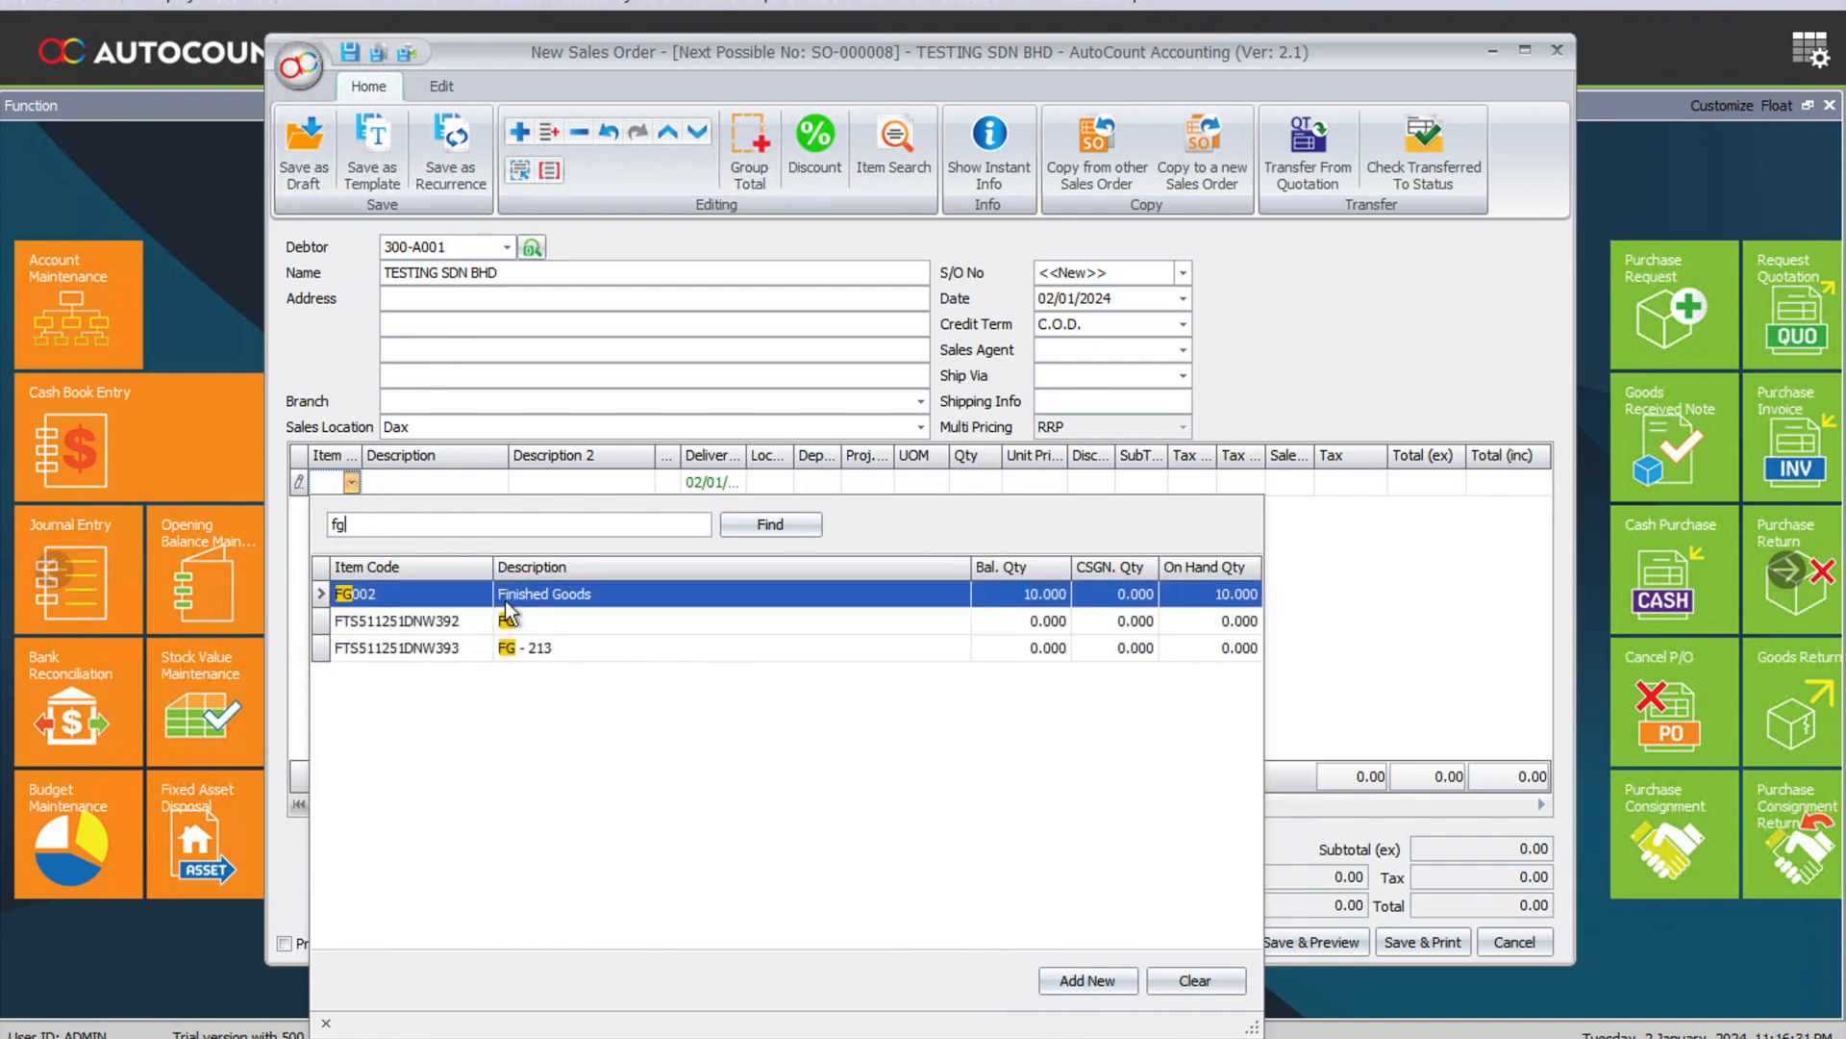
double_click(360, 595)
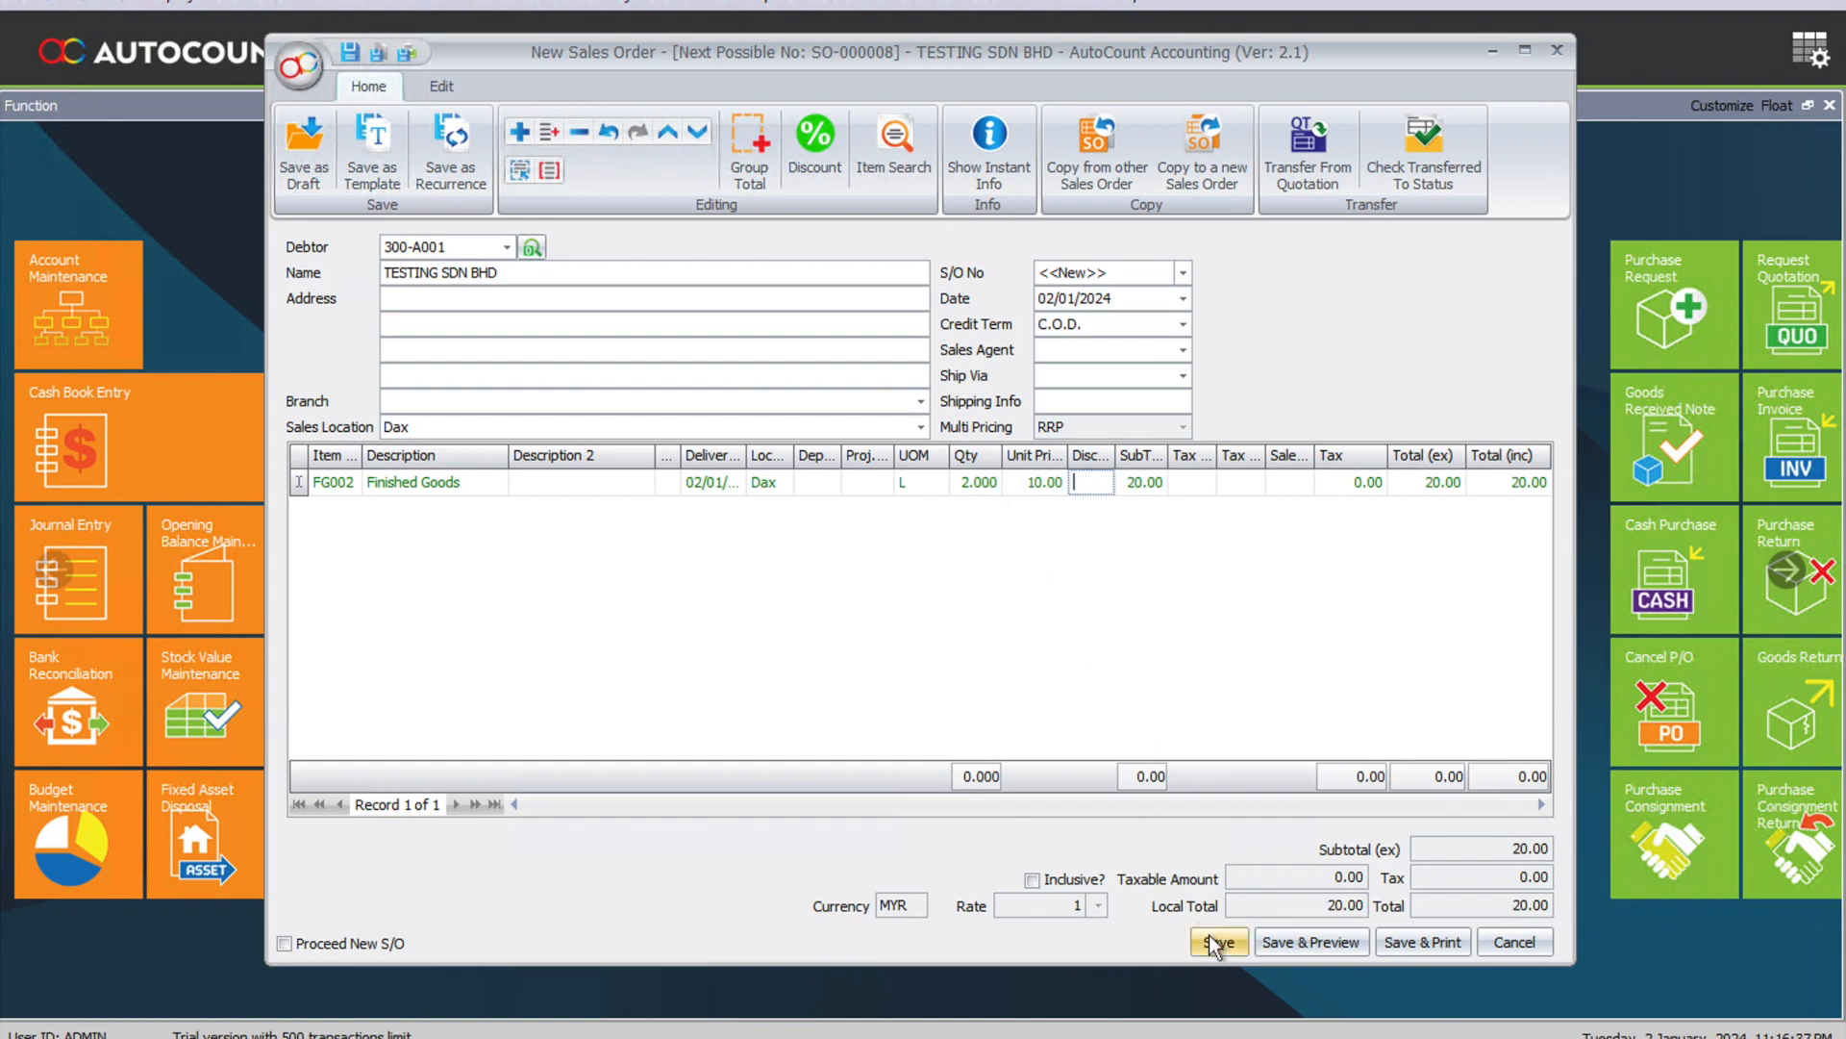
left_click(1216, 941)
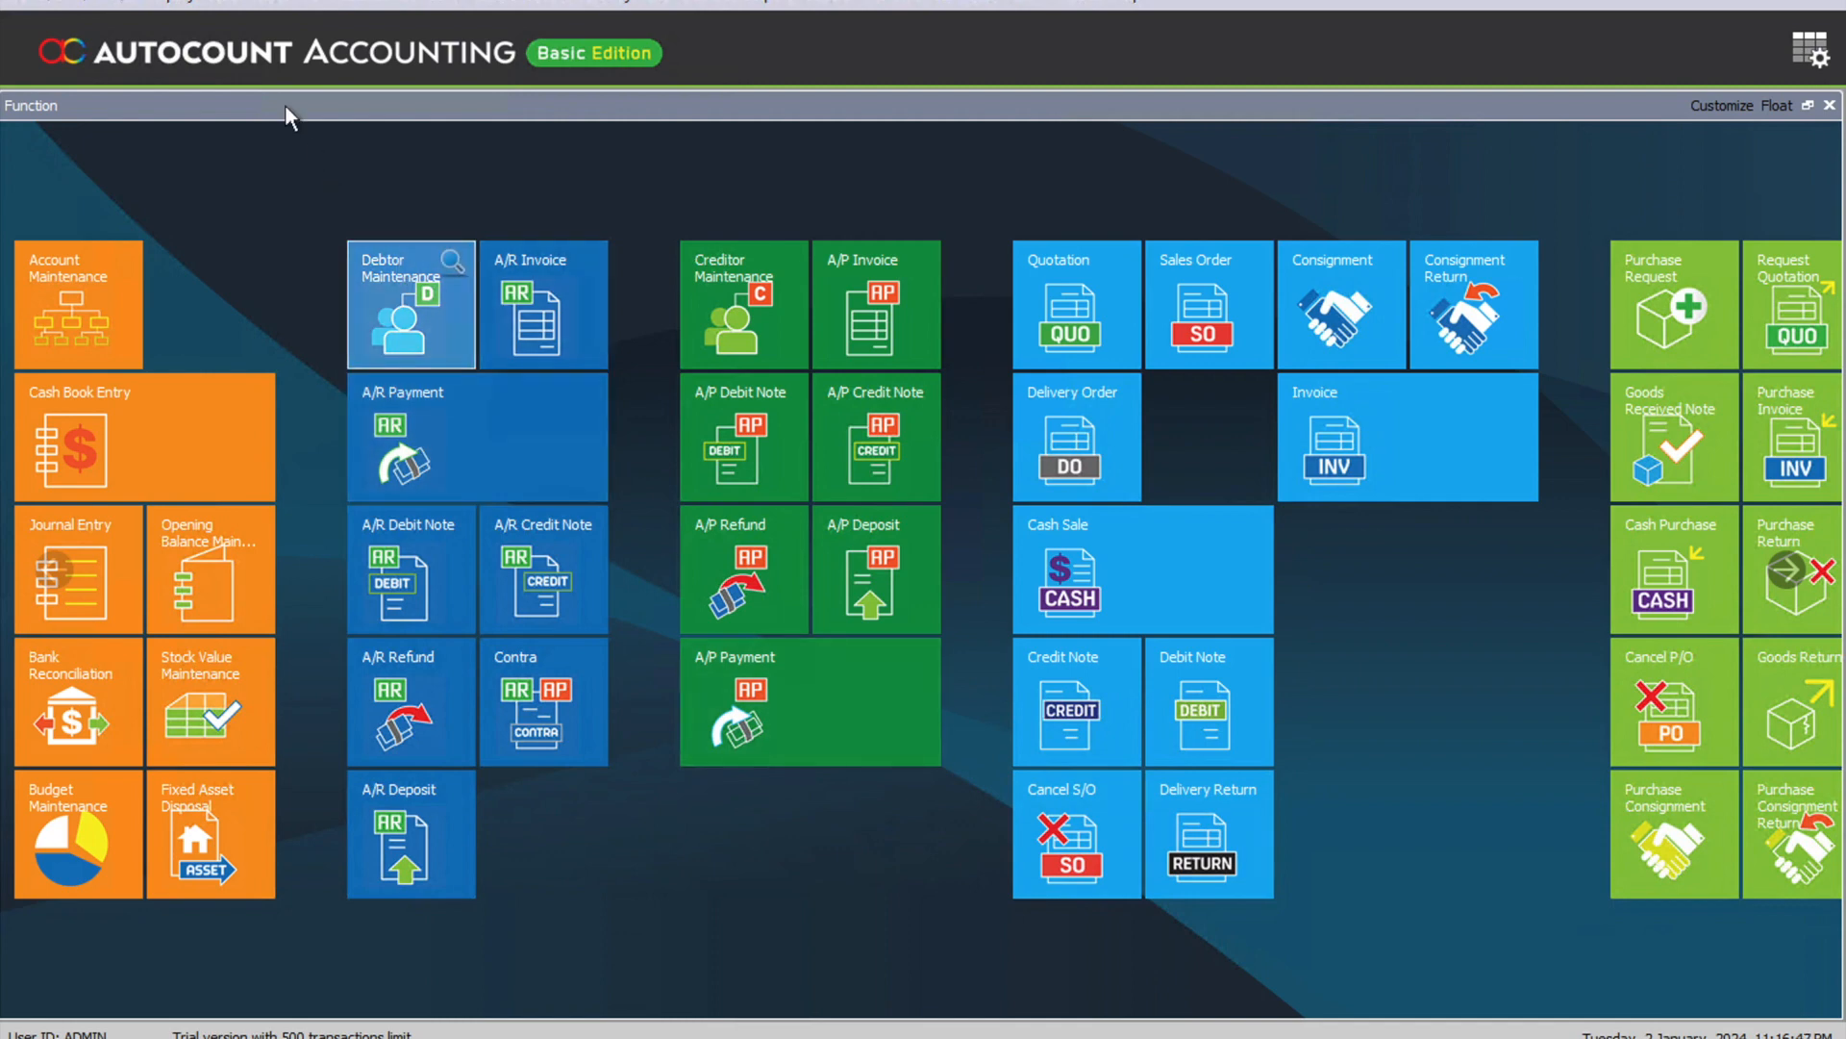
Open the Stock Assembly Order list showing AO-000001 from the Stock menu
left_click(212, 4)
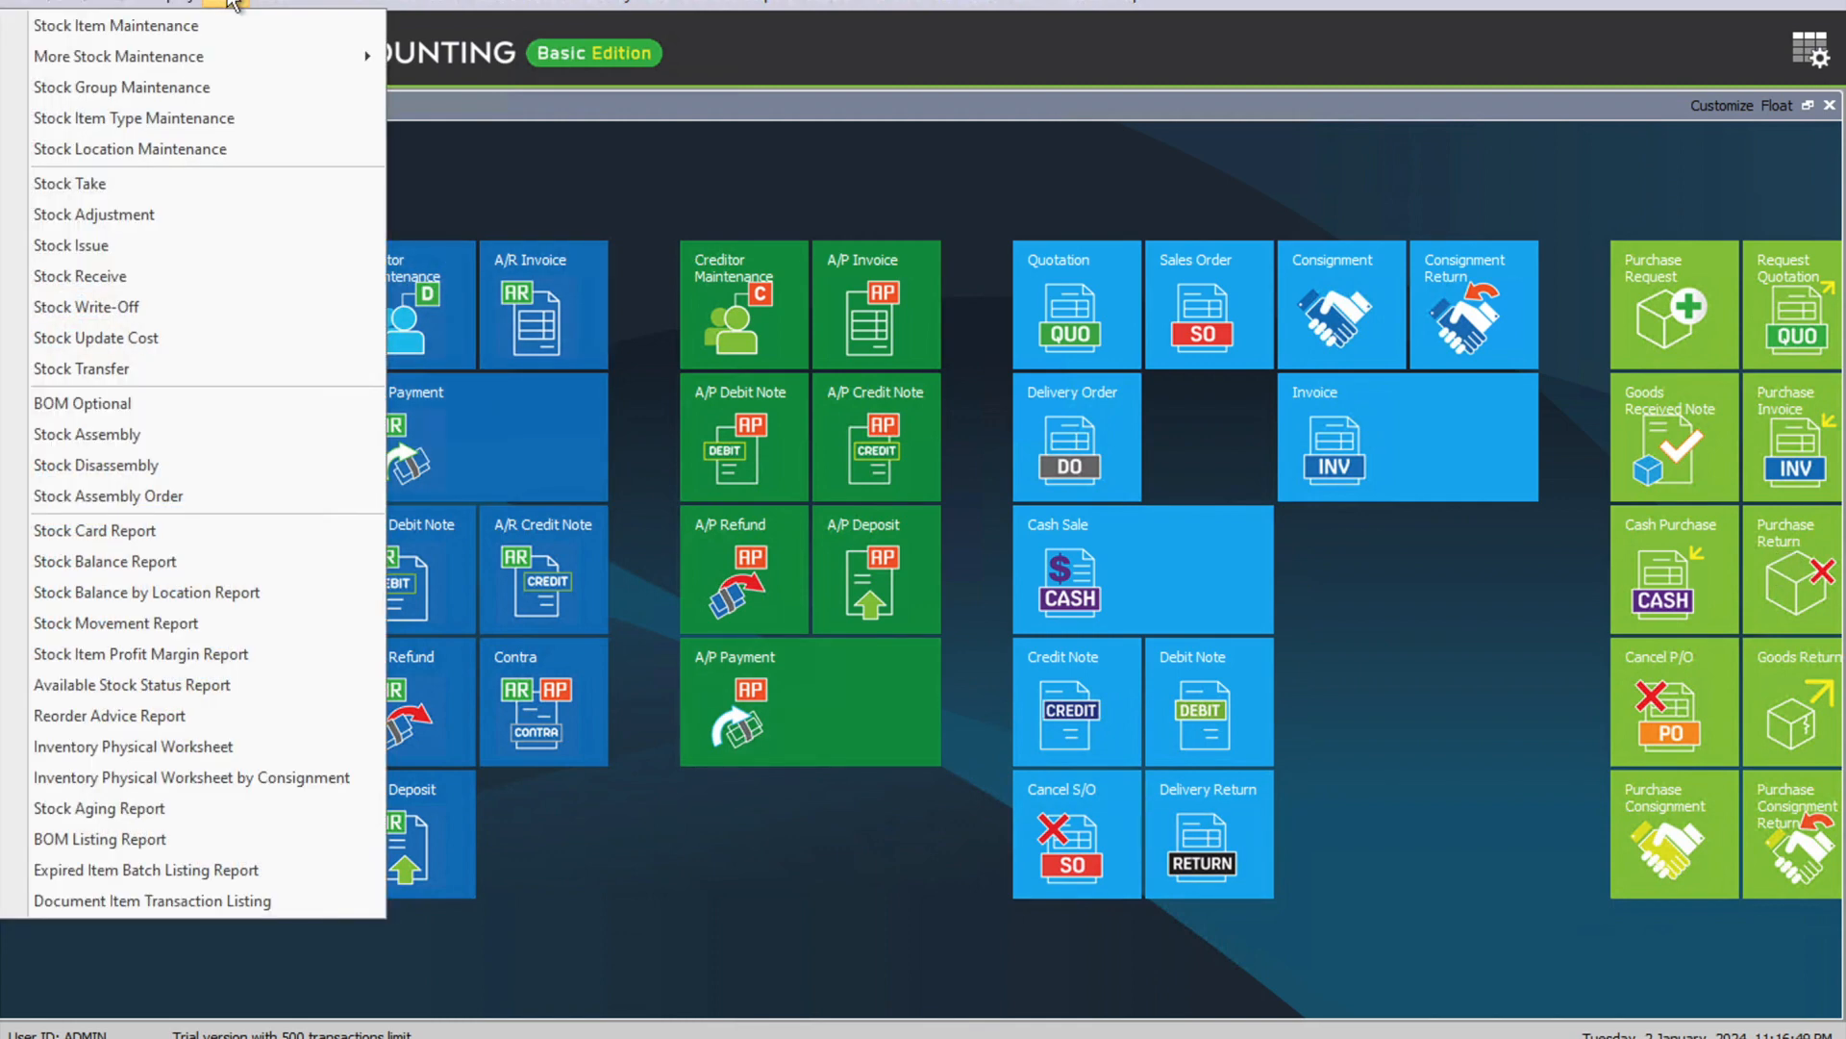
mouse_move(271, 466)
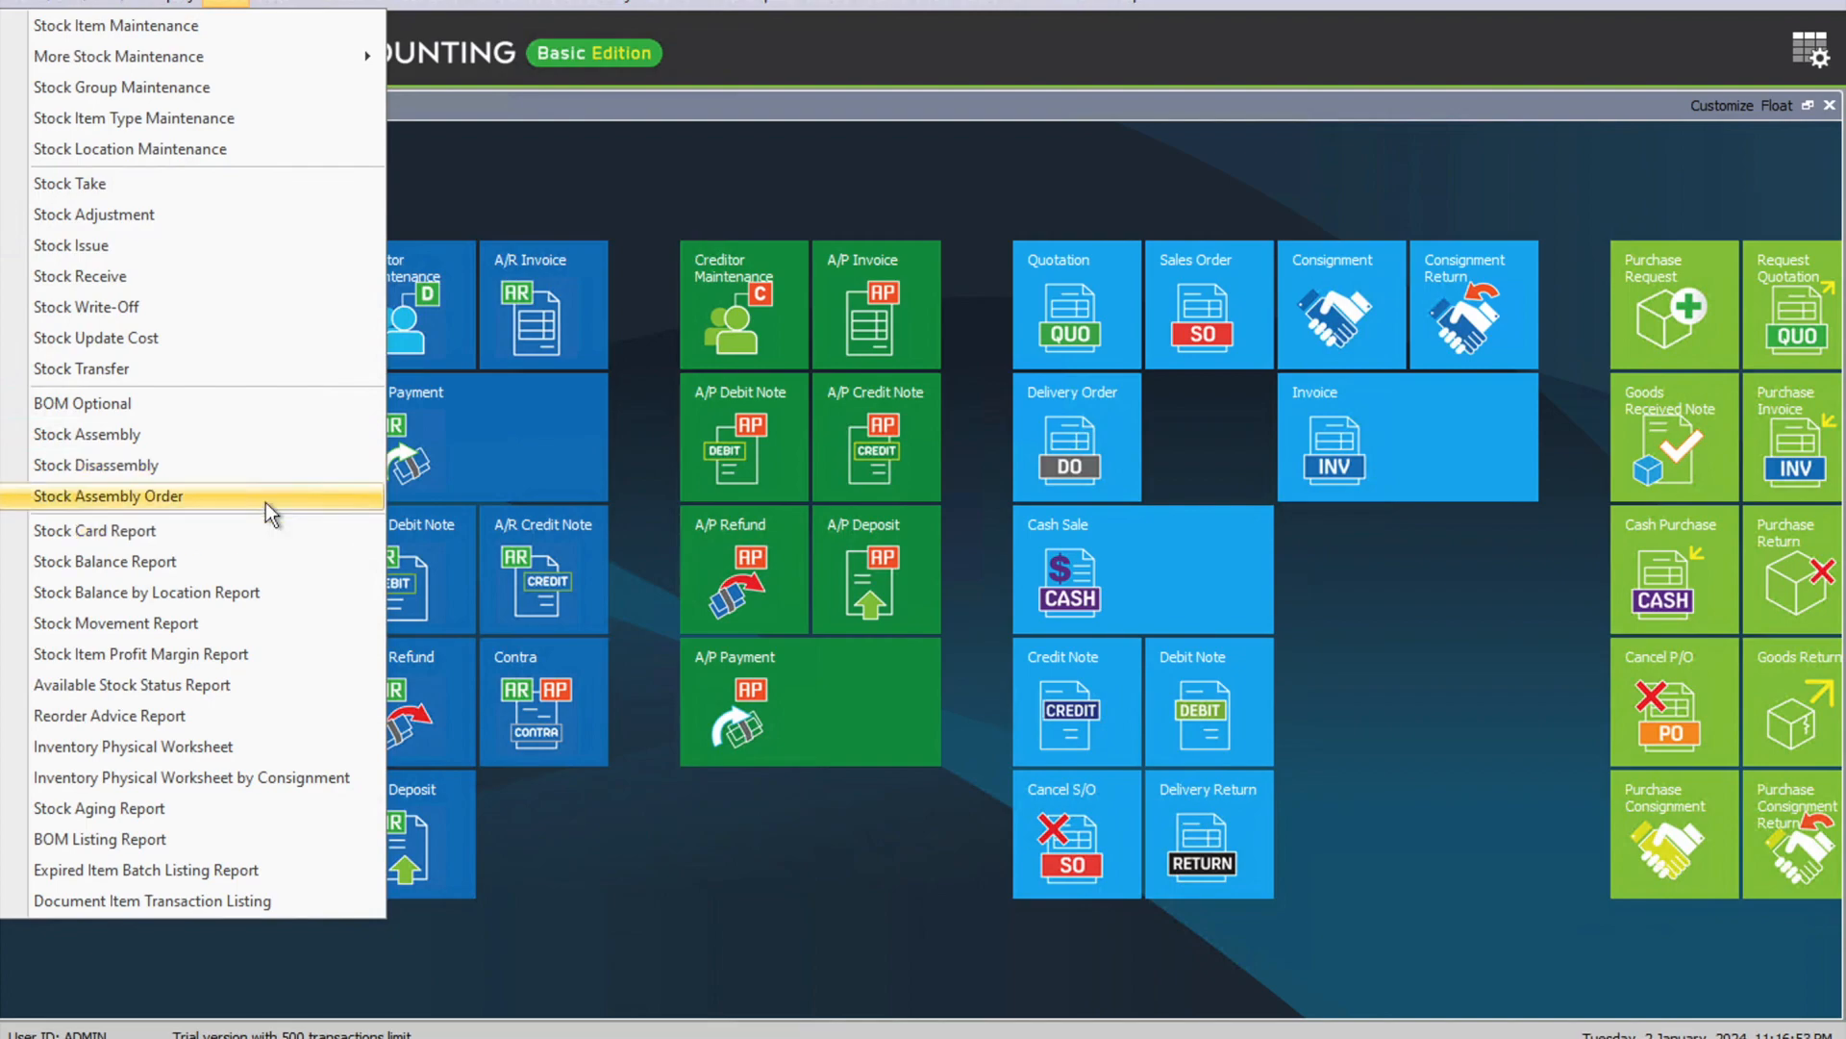
left_click(108, 496)
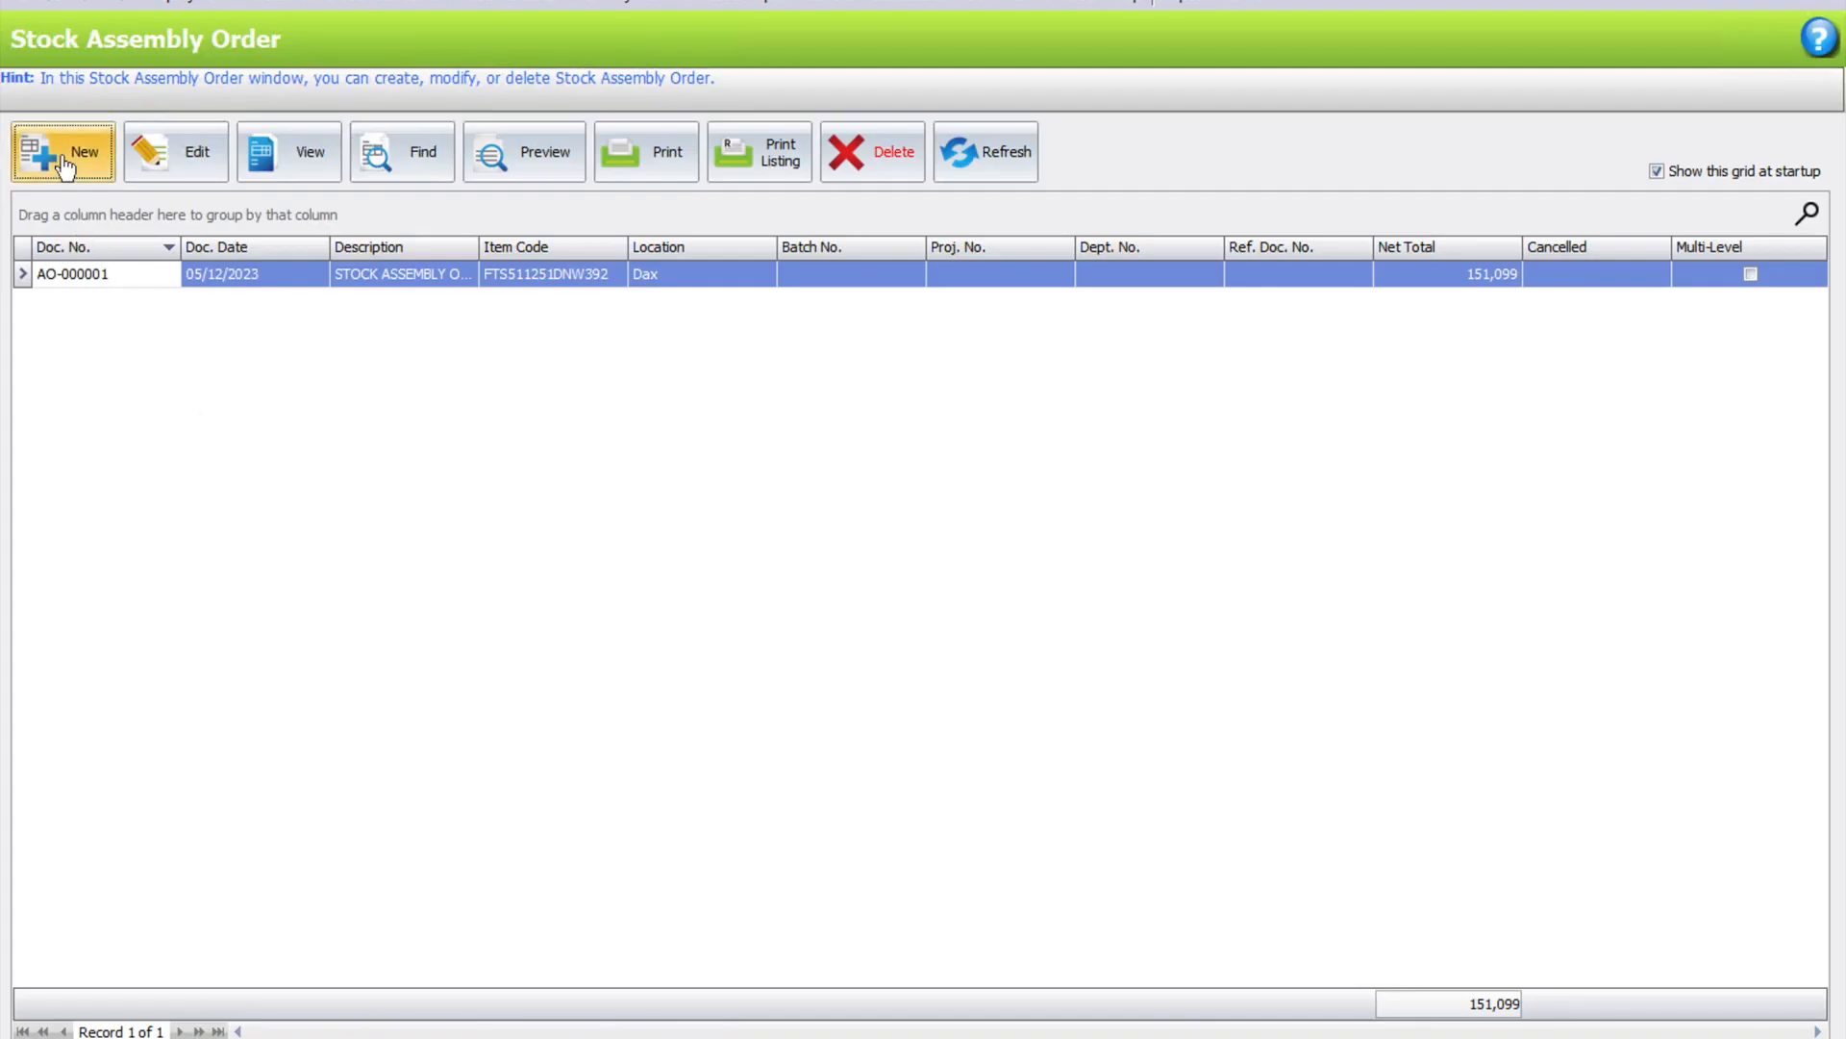
Transfer the full SO-000008 quantity into a new assembly order and save it as AO-000002
left_click(62, 151)
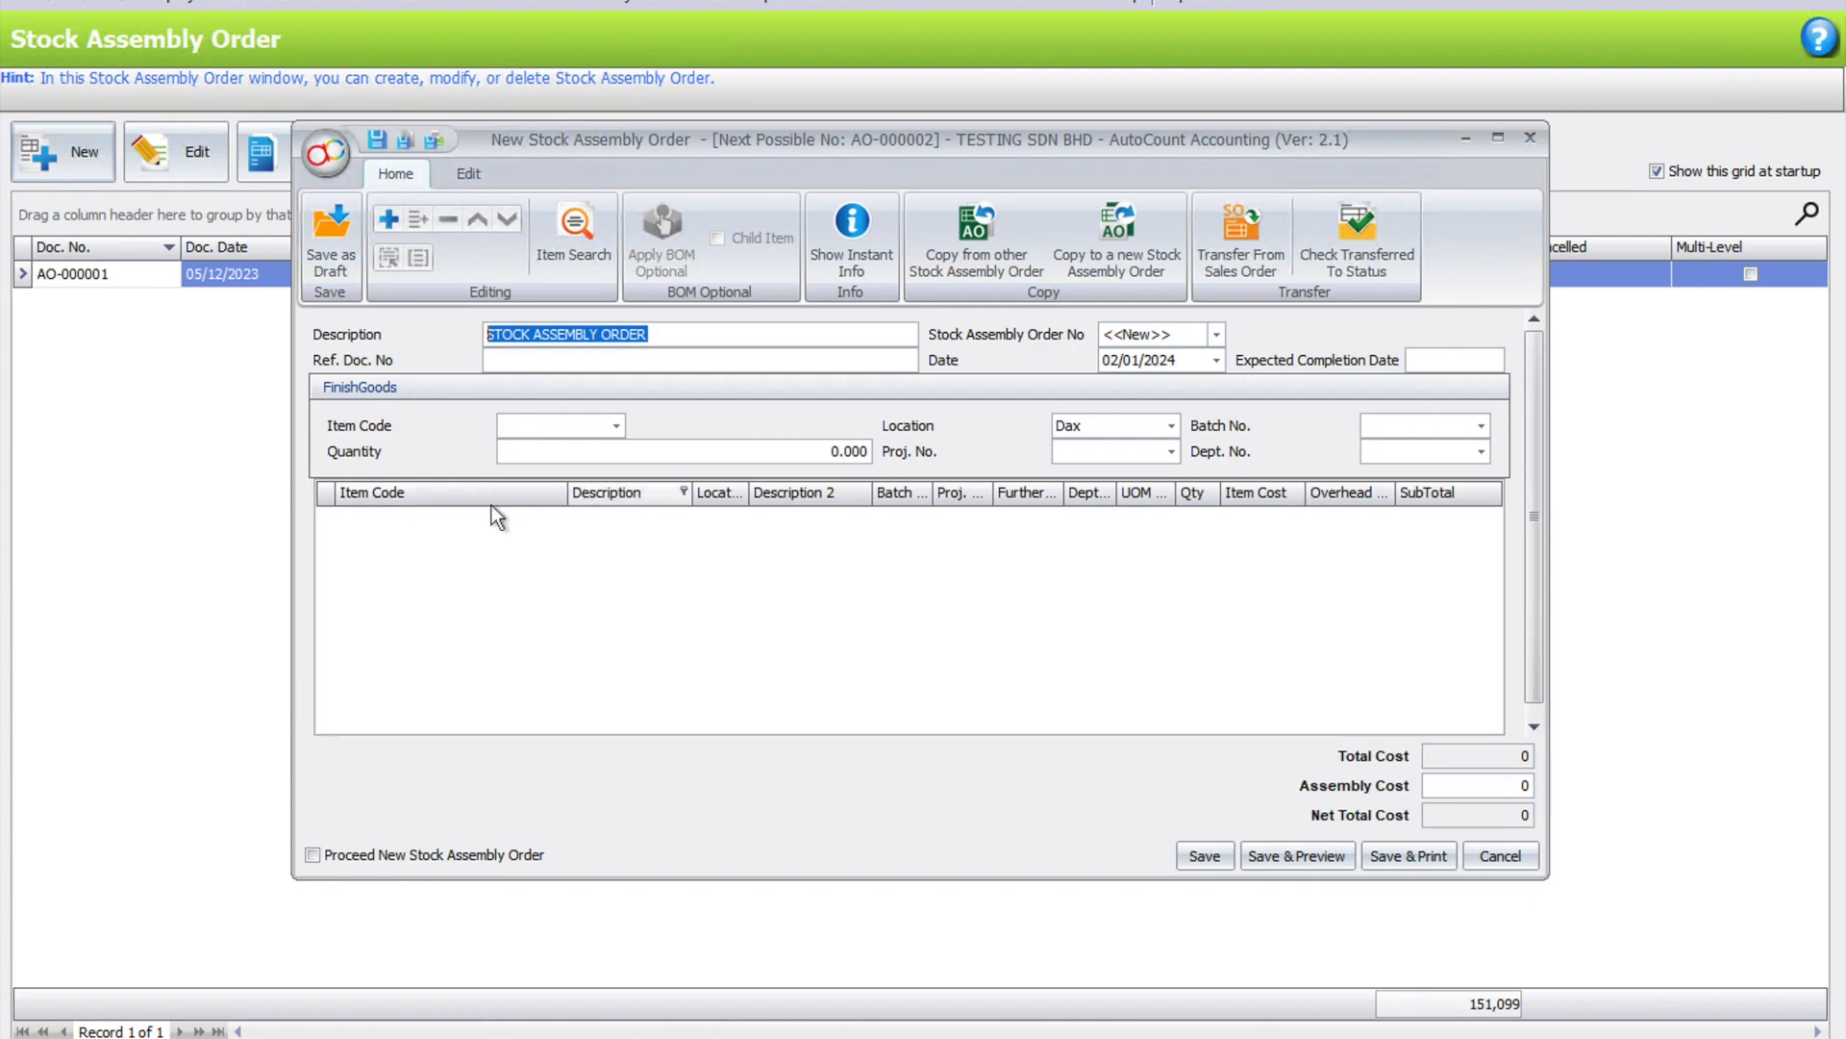
mouse_move(1160, 411)
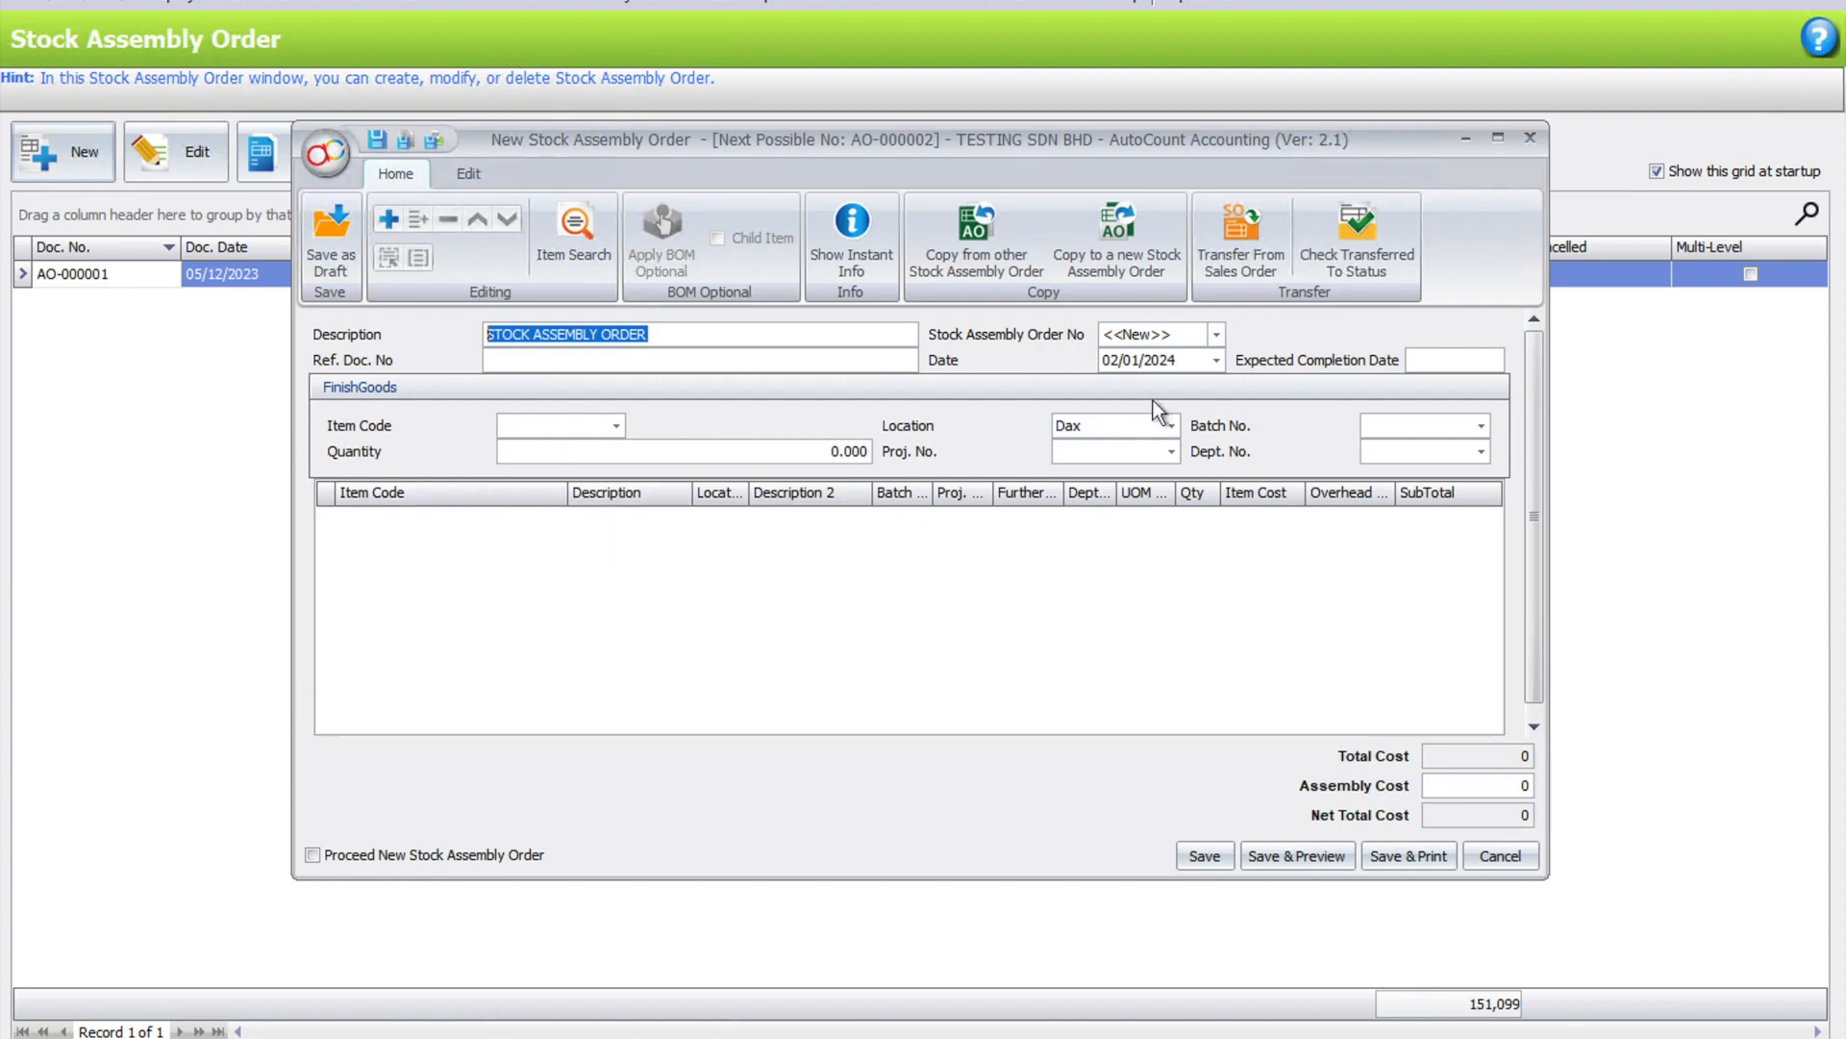
mouse_move(1241, 234)
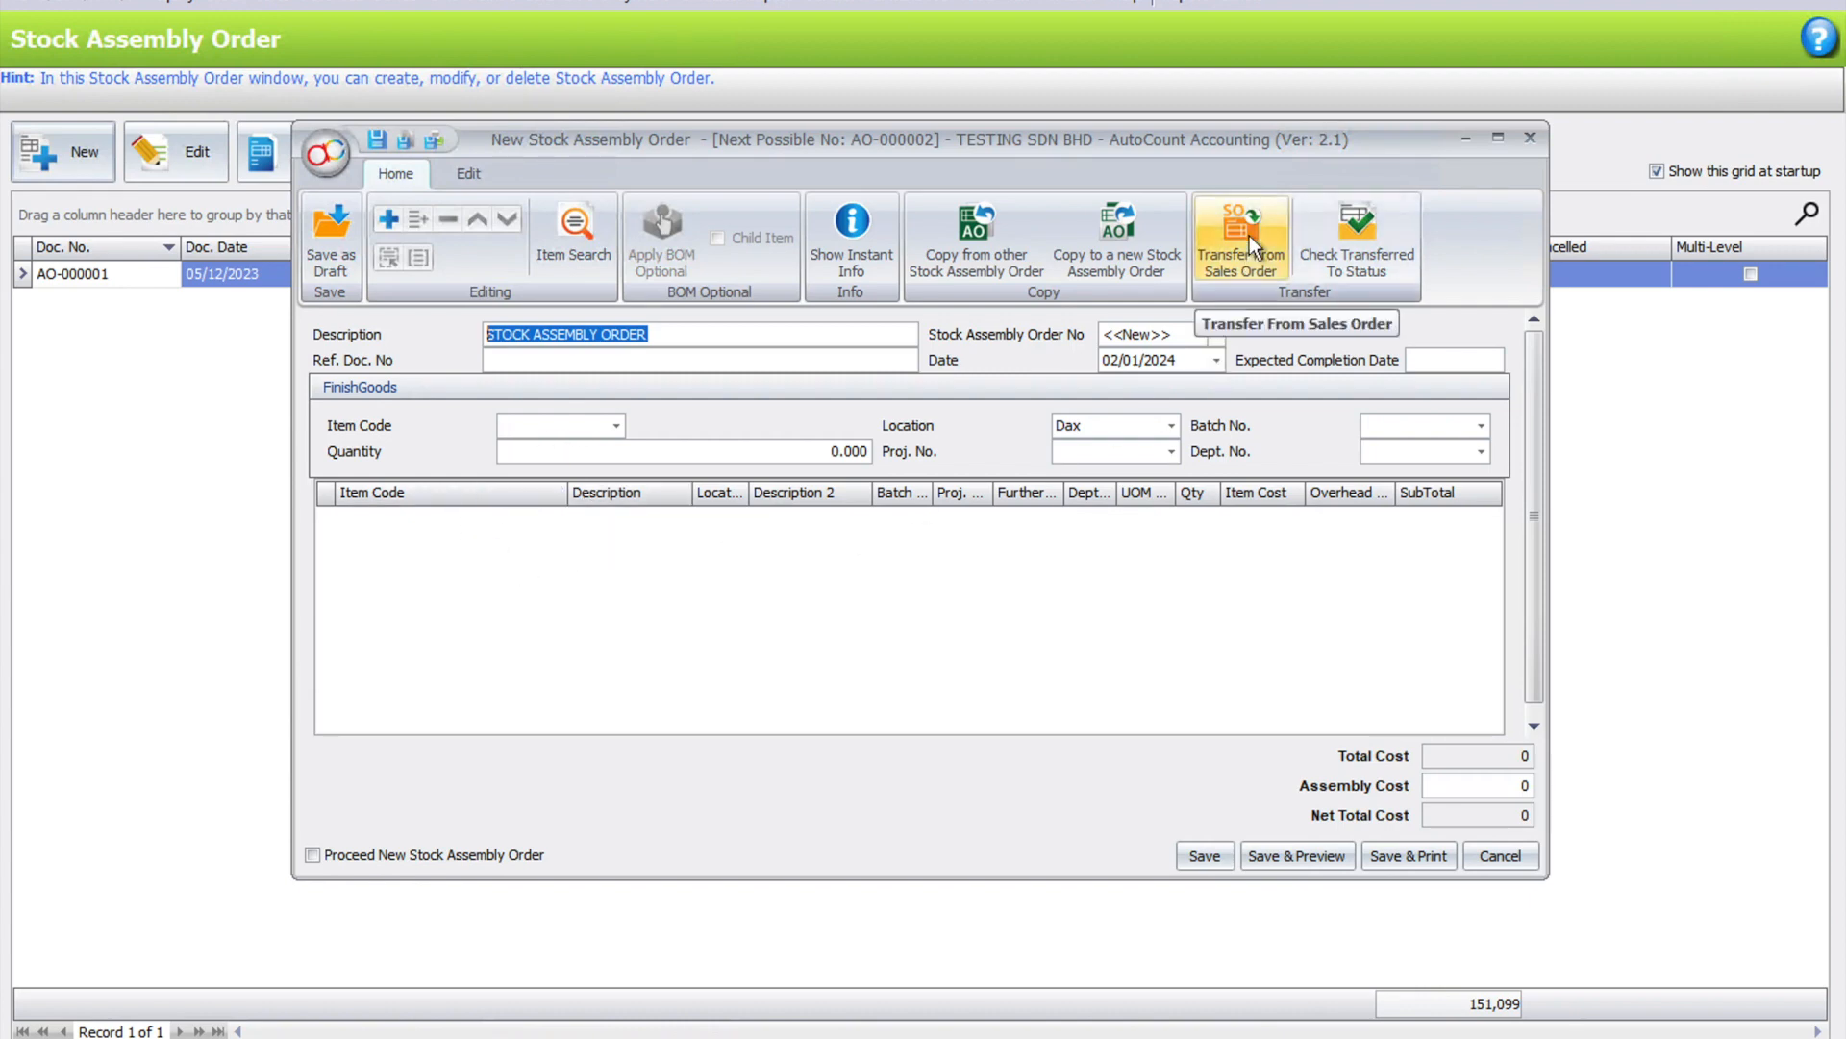
left_click(1239, 235)
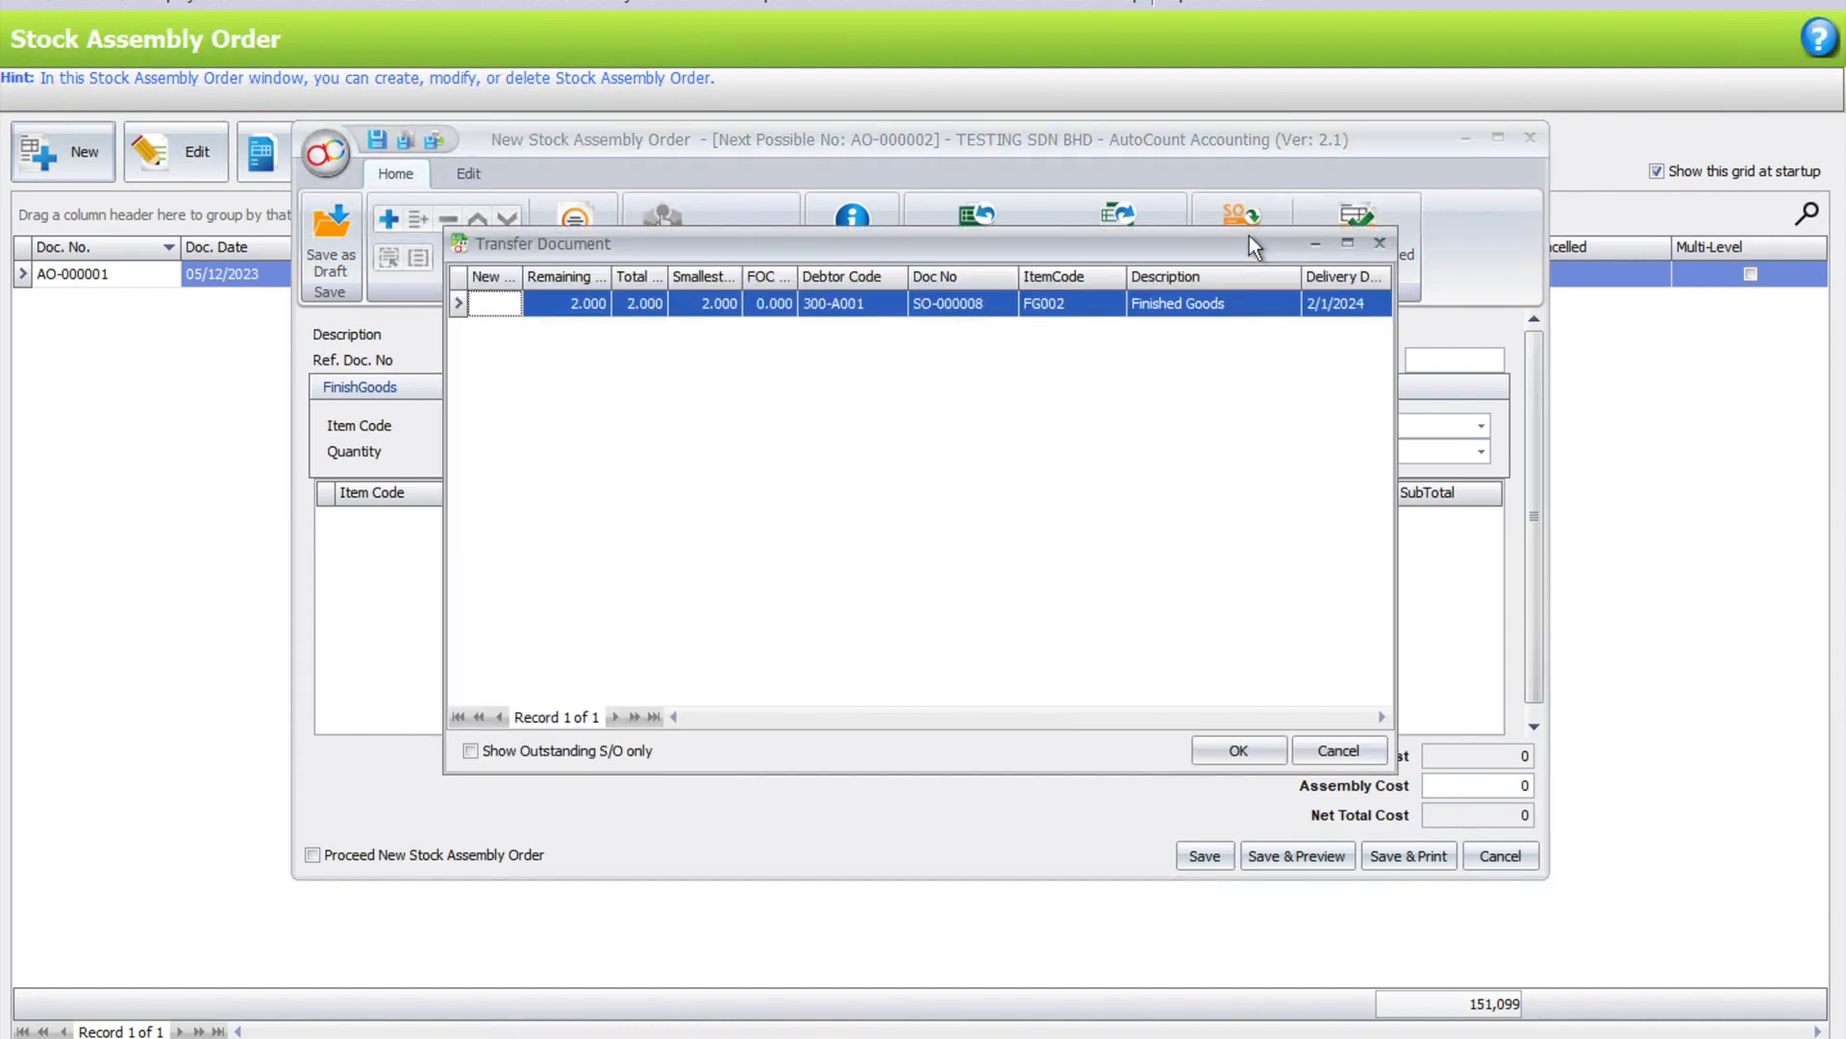
left_click(492, 302)
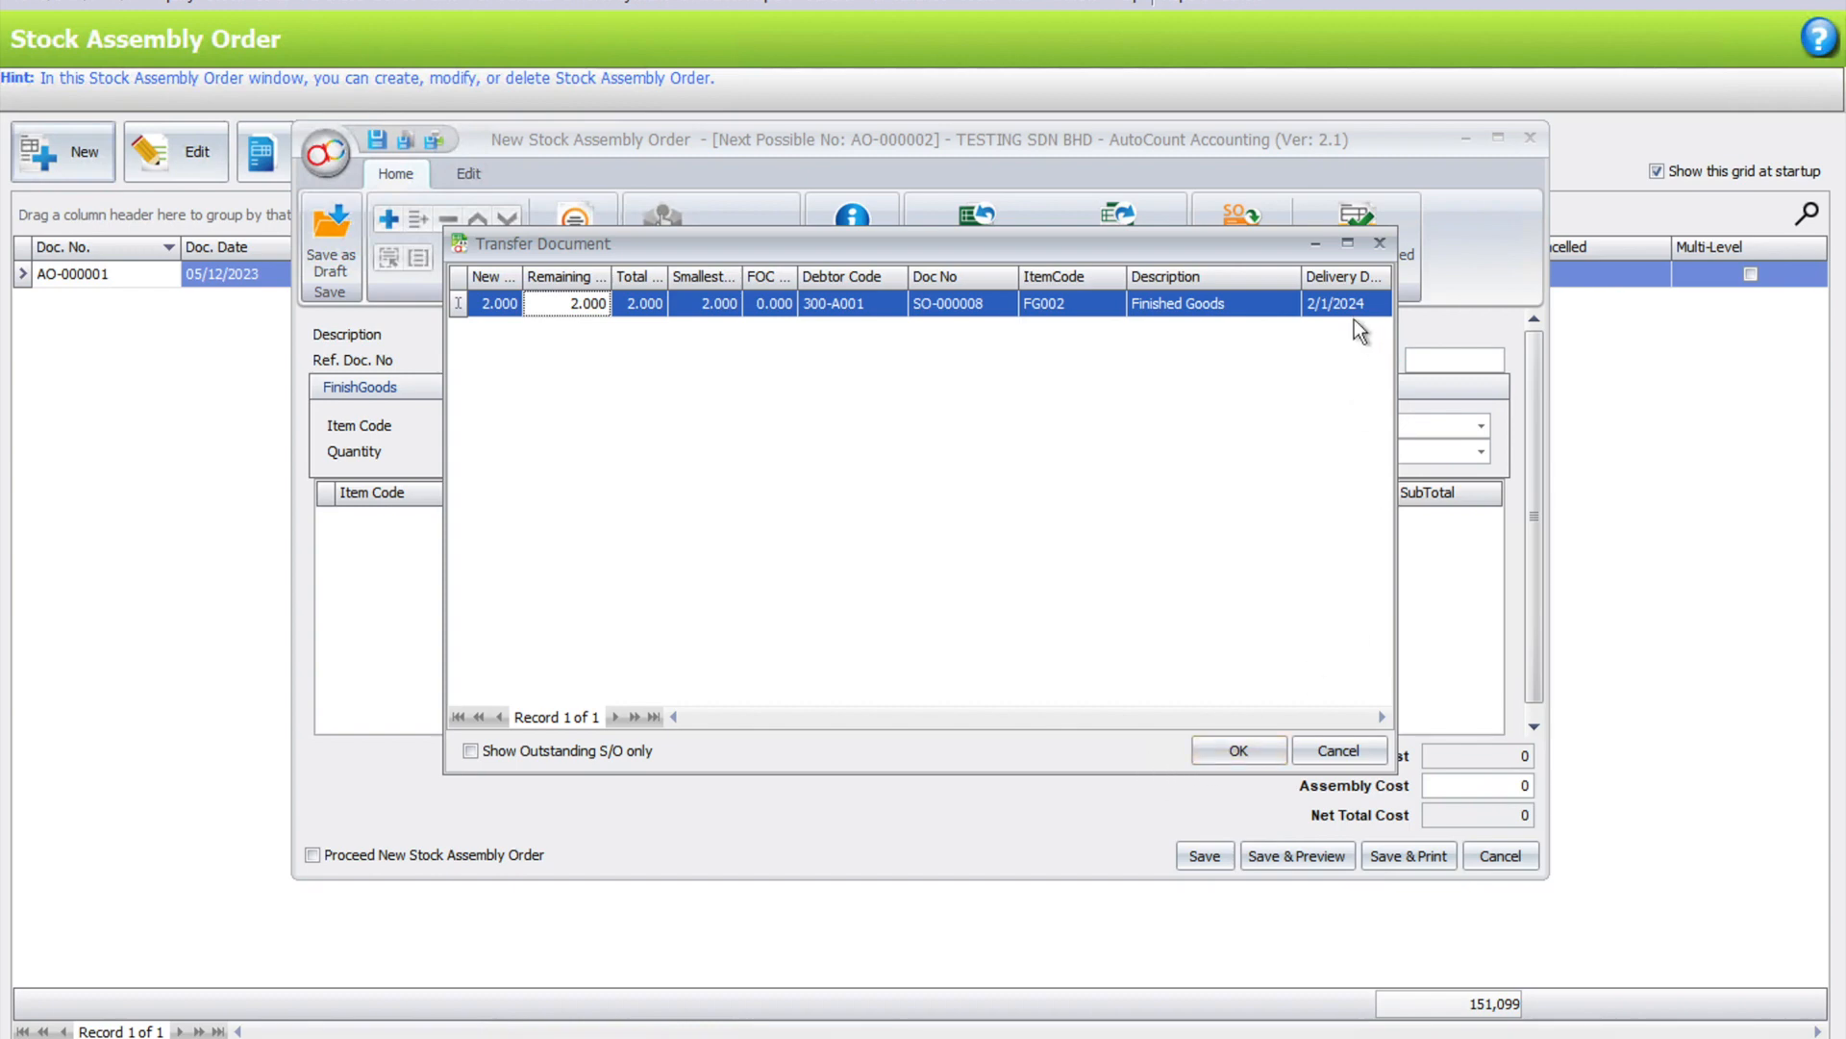
mouse_move(1252, 759)
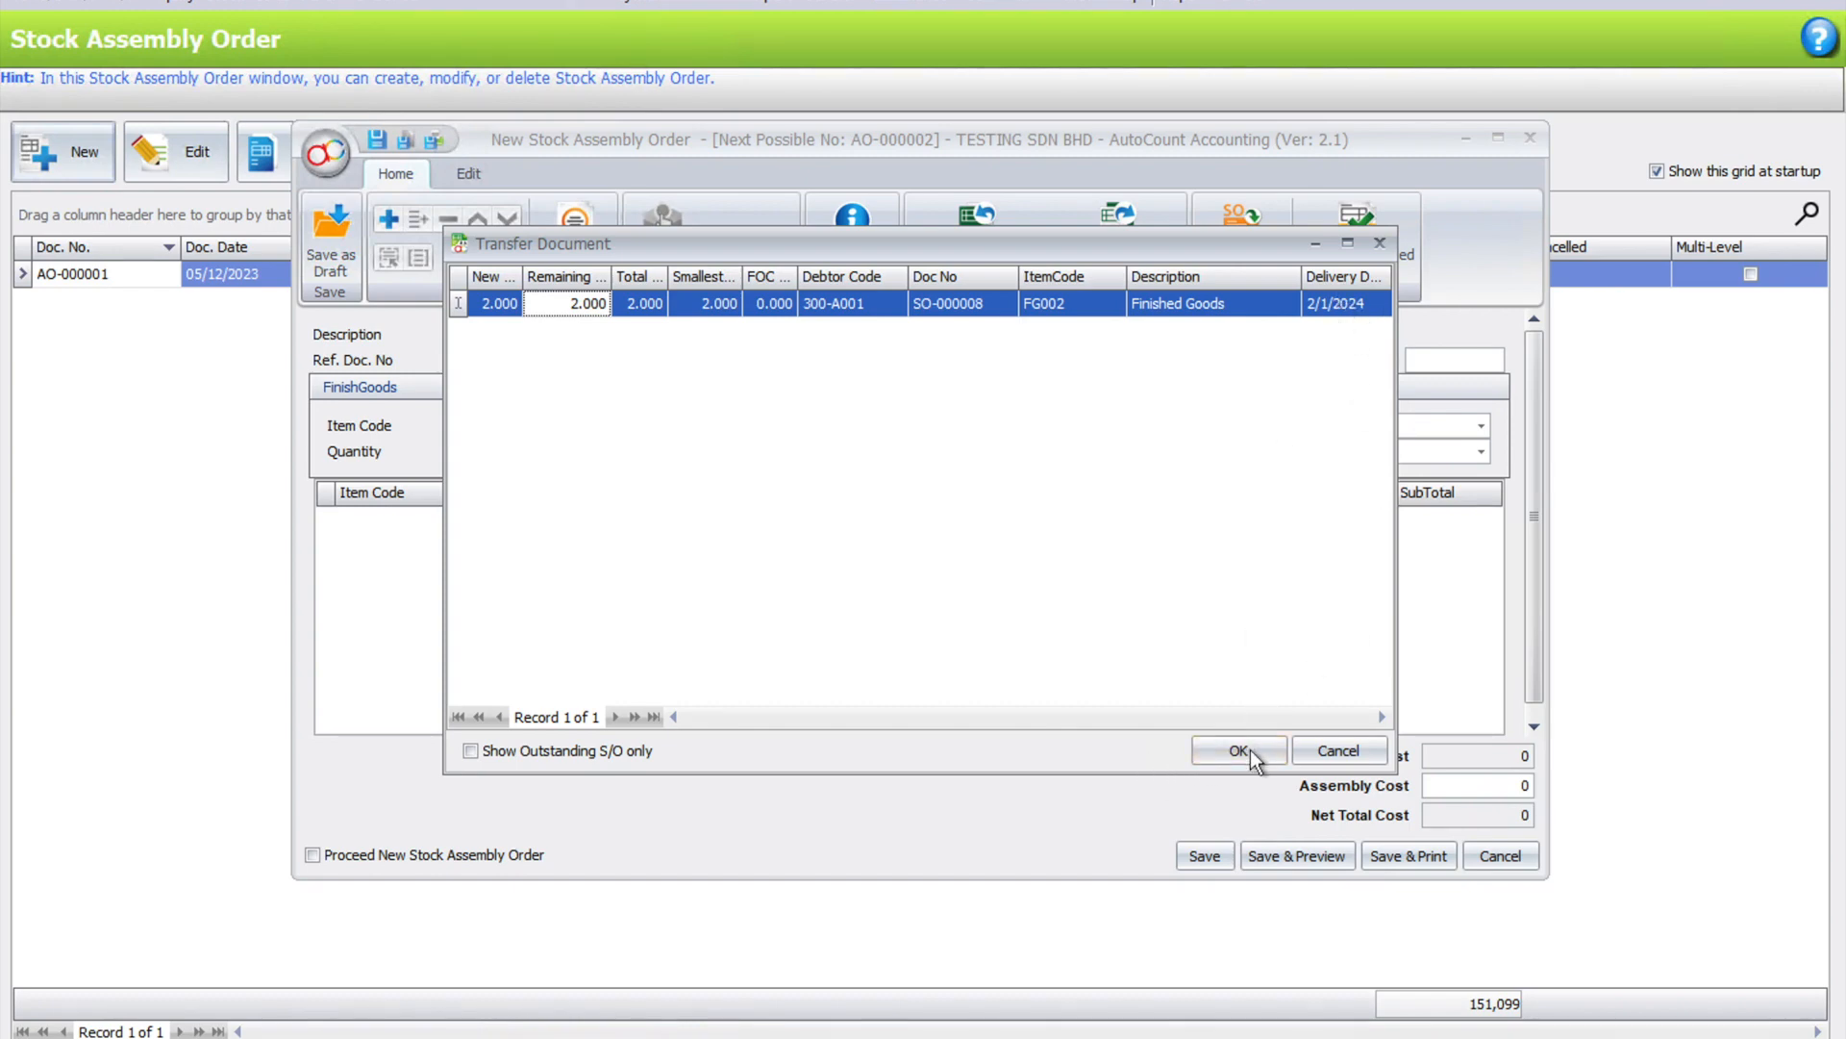
left_click(1237, 752)
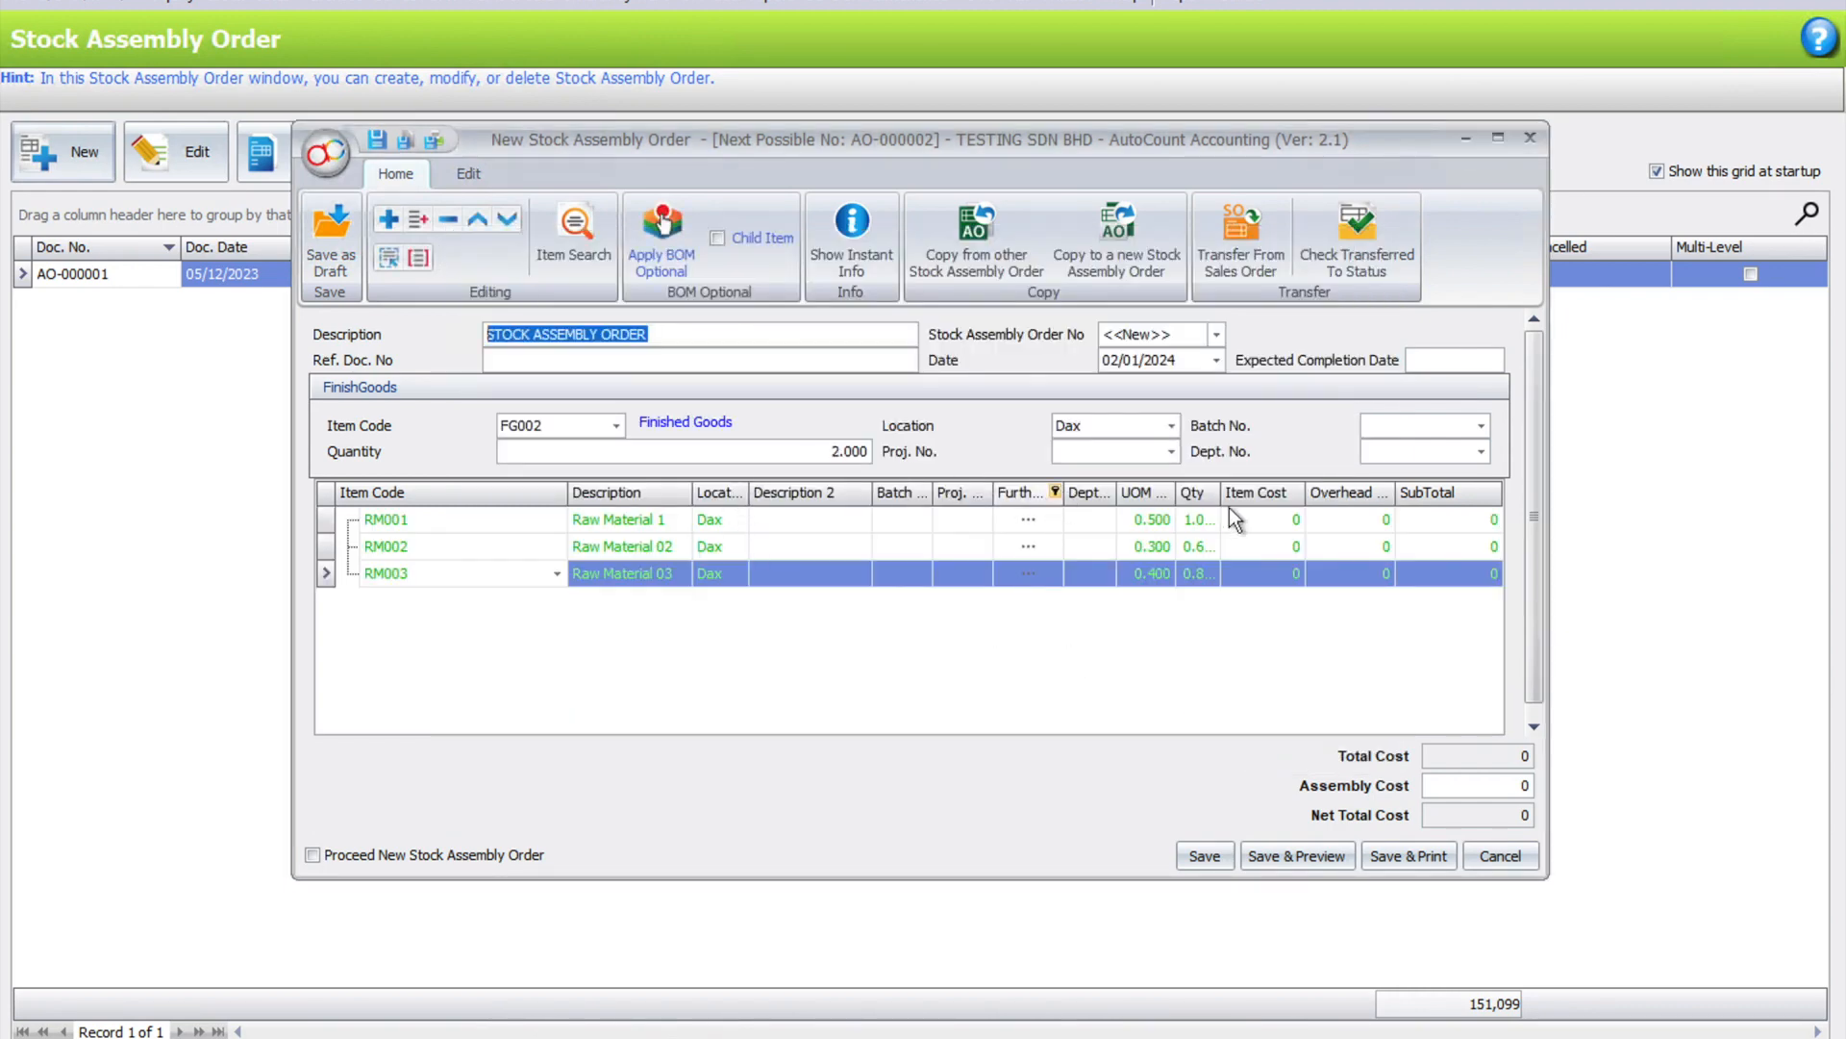
mouse_move(1150, 597)
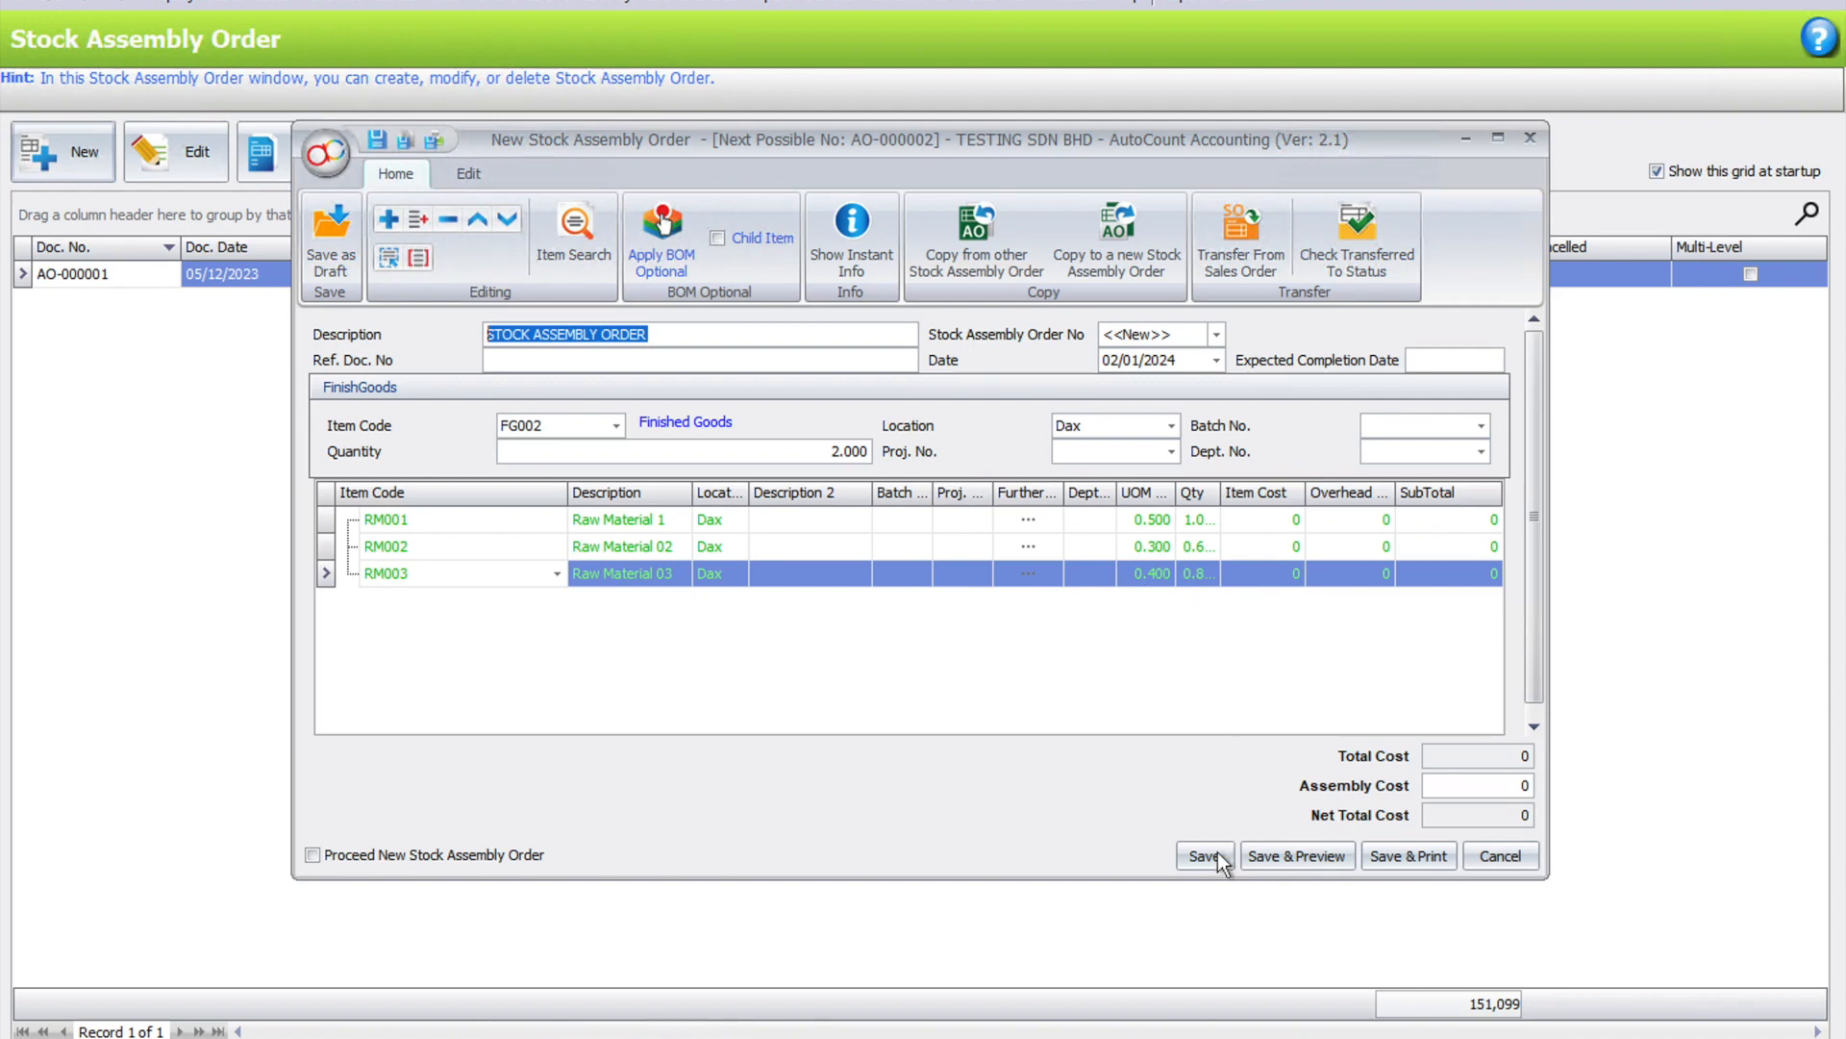
left_click(1204, 854)
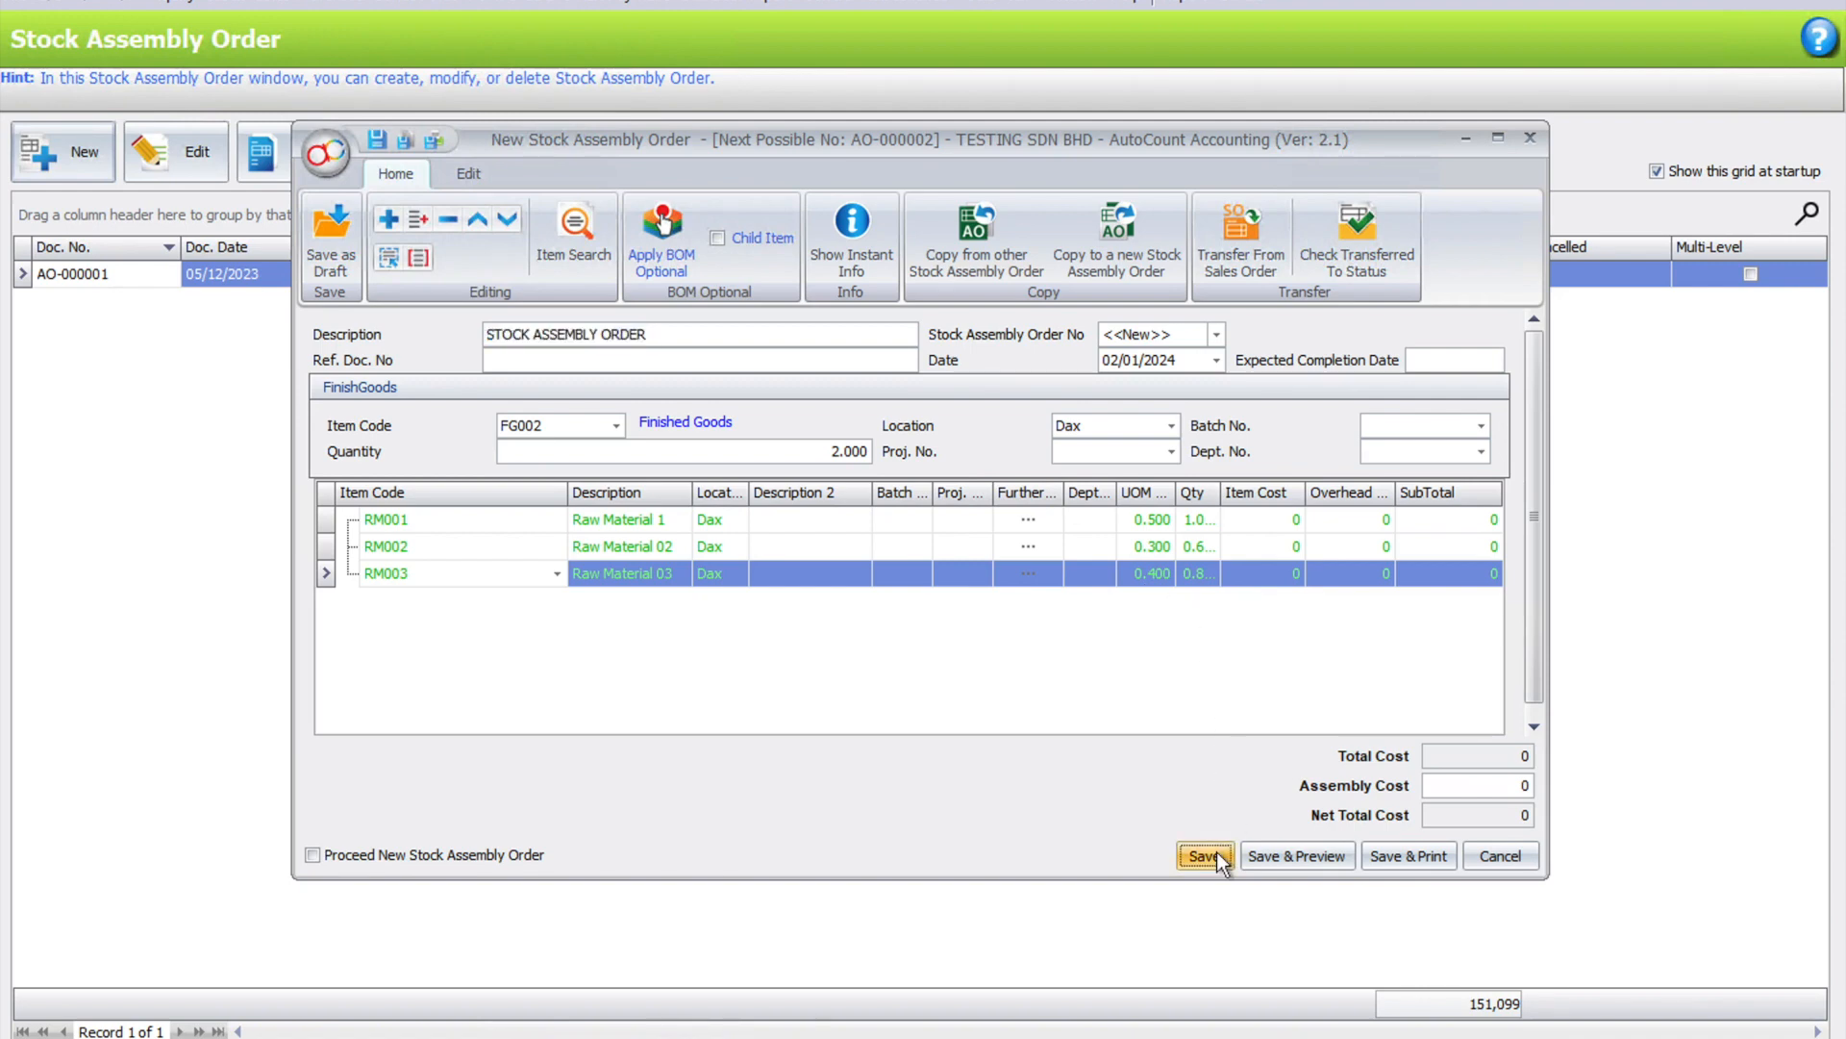
left_click(1204, 854)
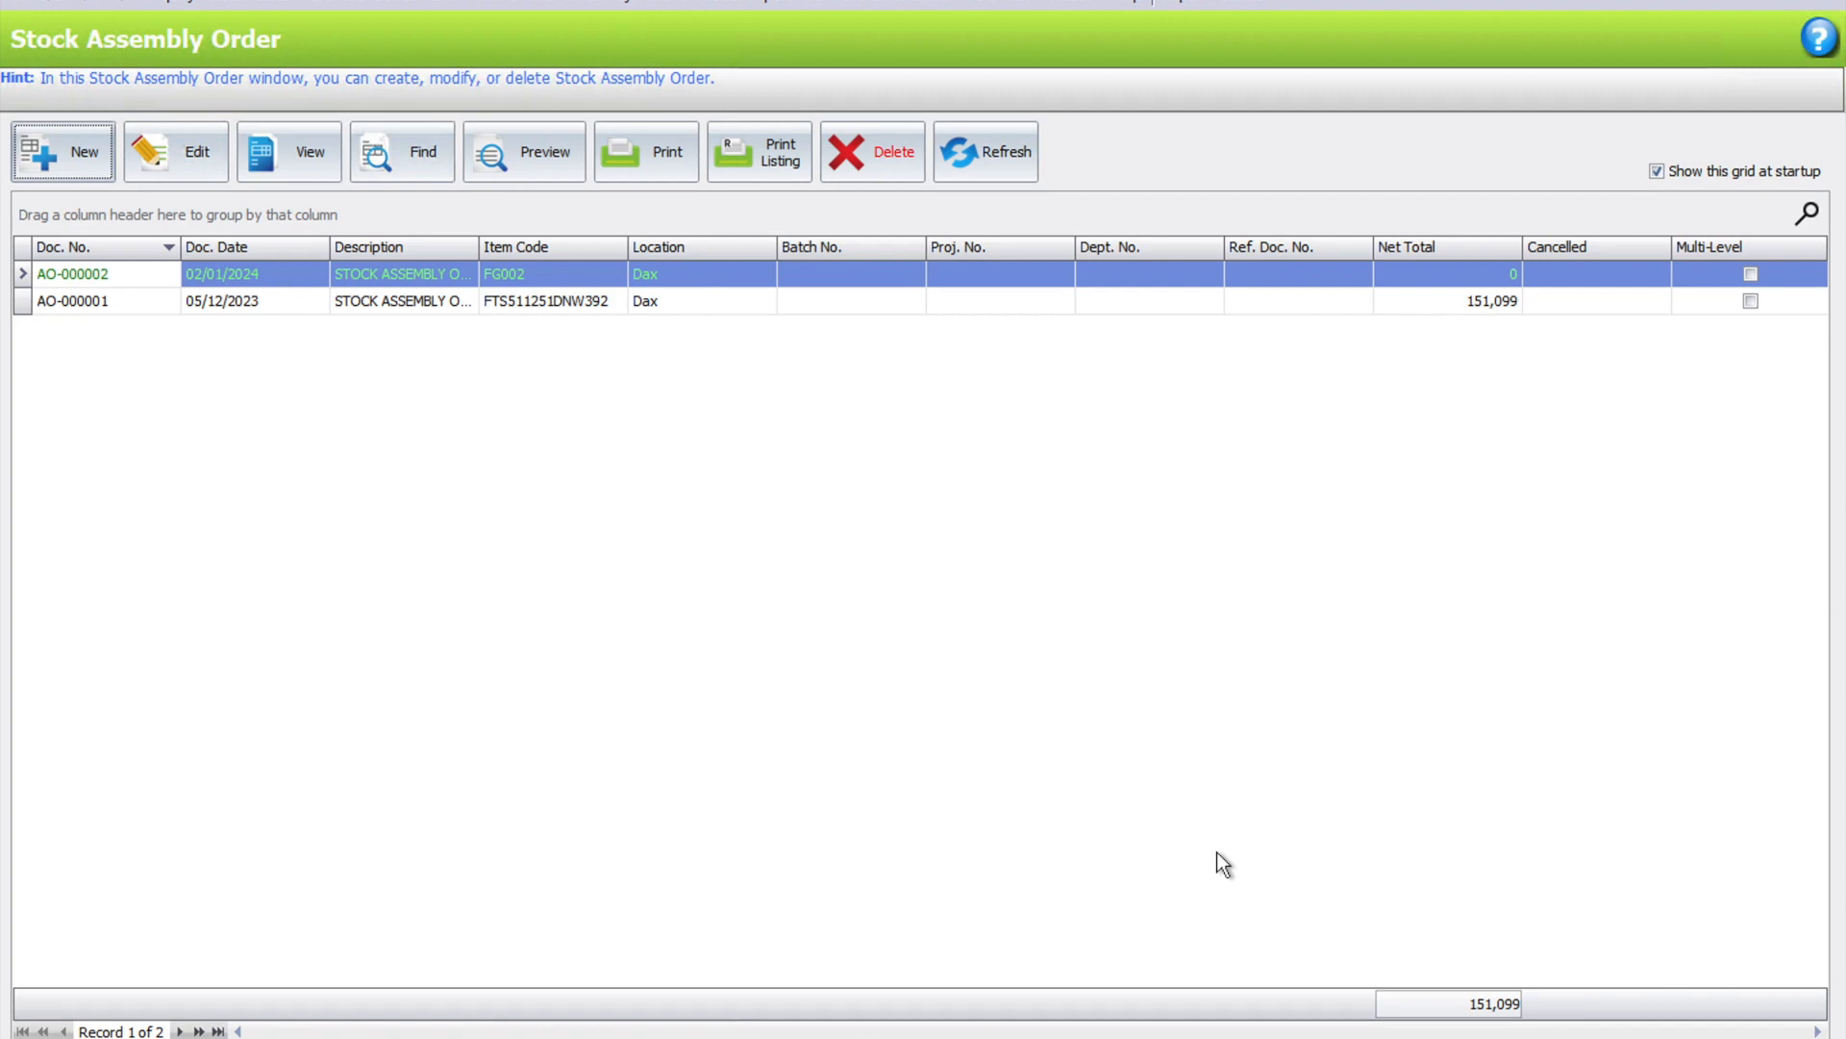
mouse_move(271, 33)
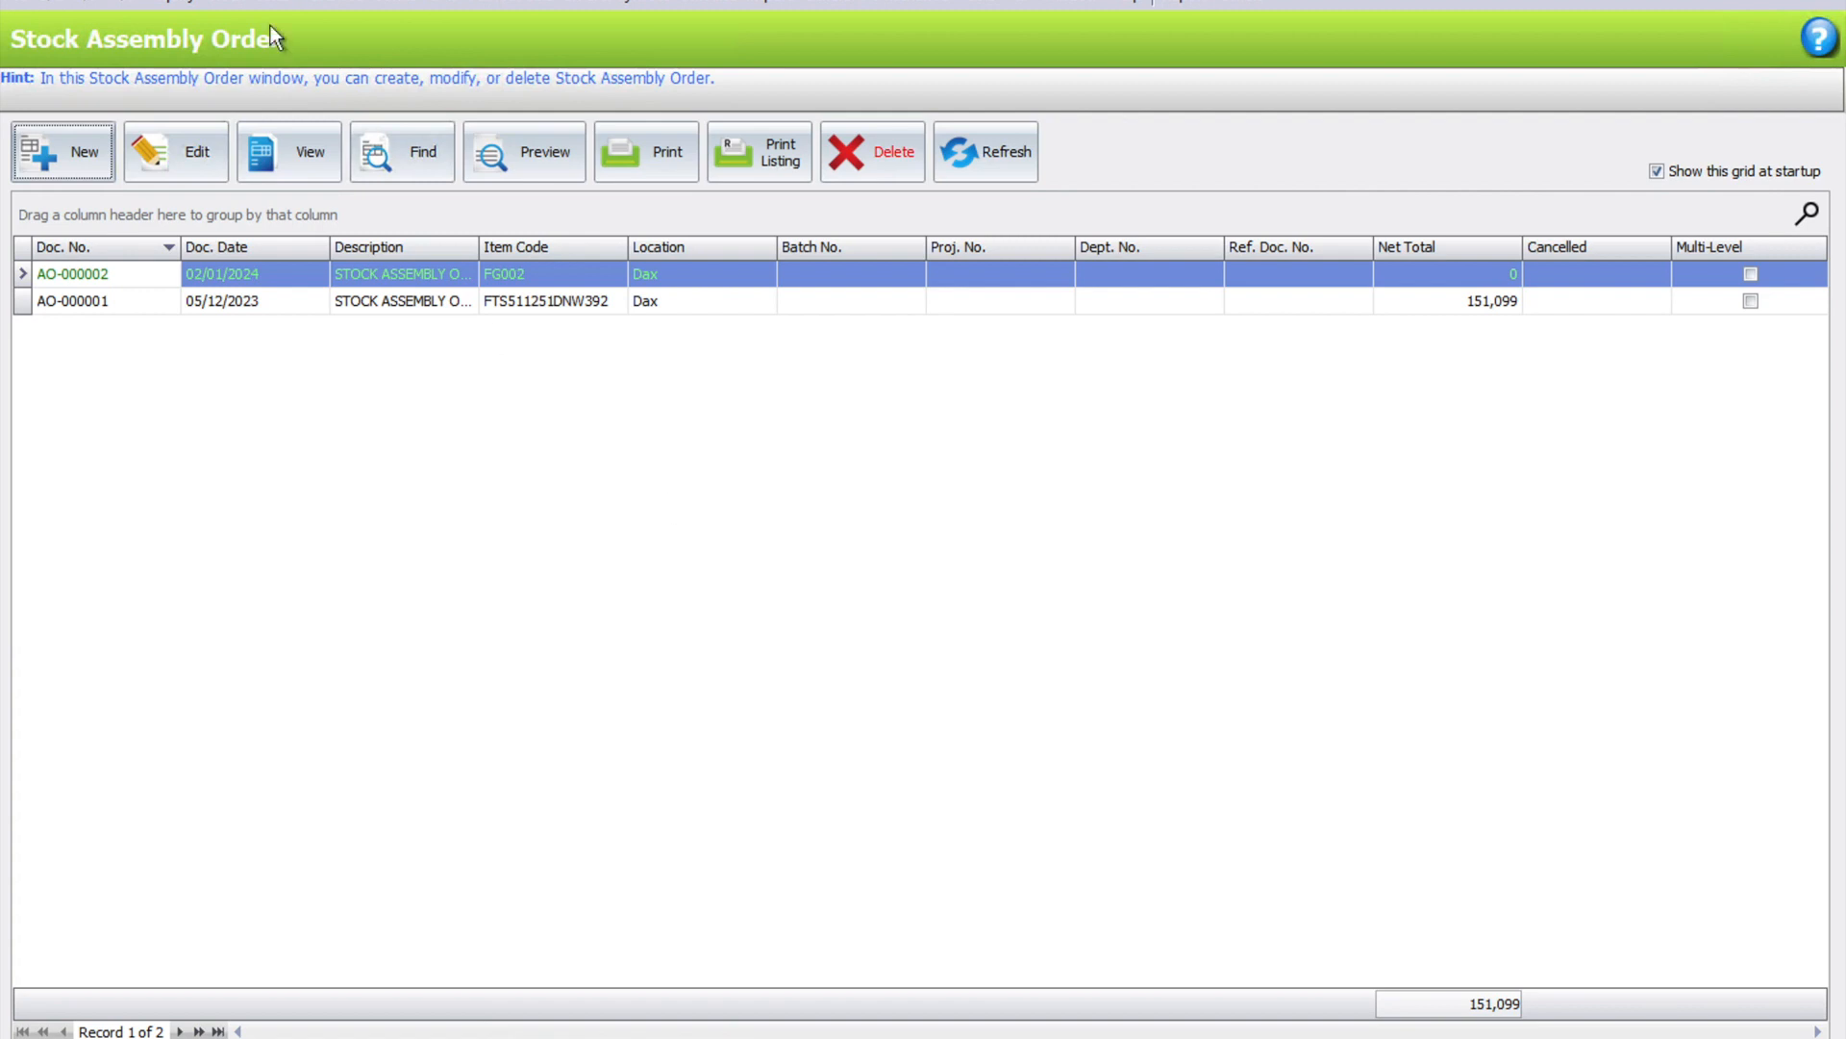
Open a new empty stock assembly form, ASM-000003, from the Stock Assembly list
left_click(223, 4)
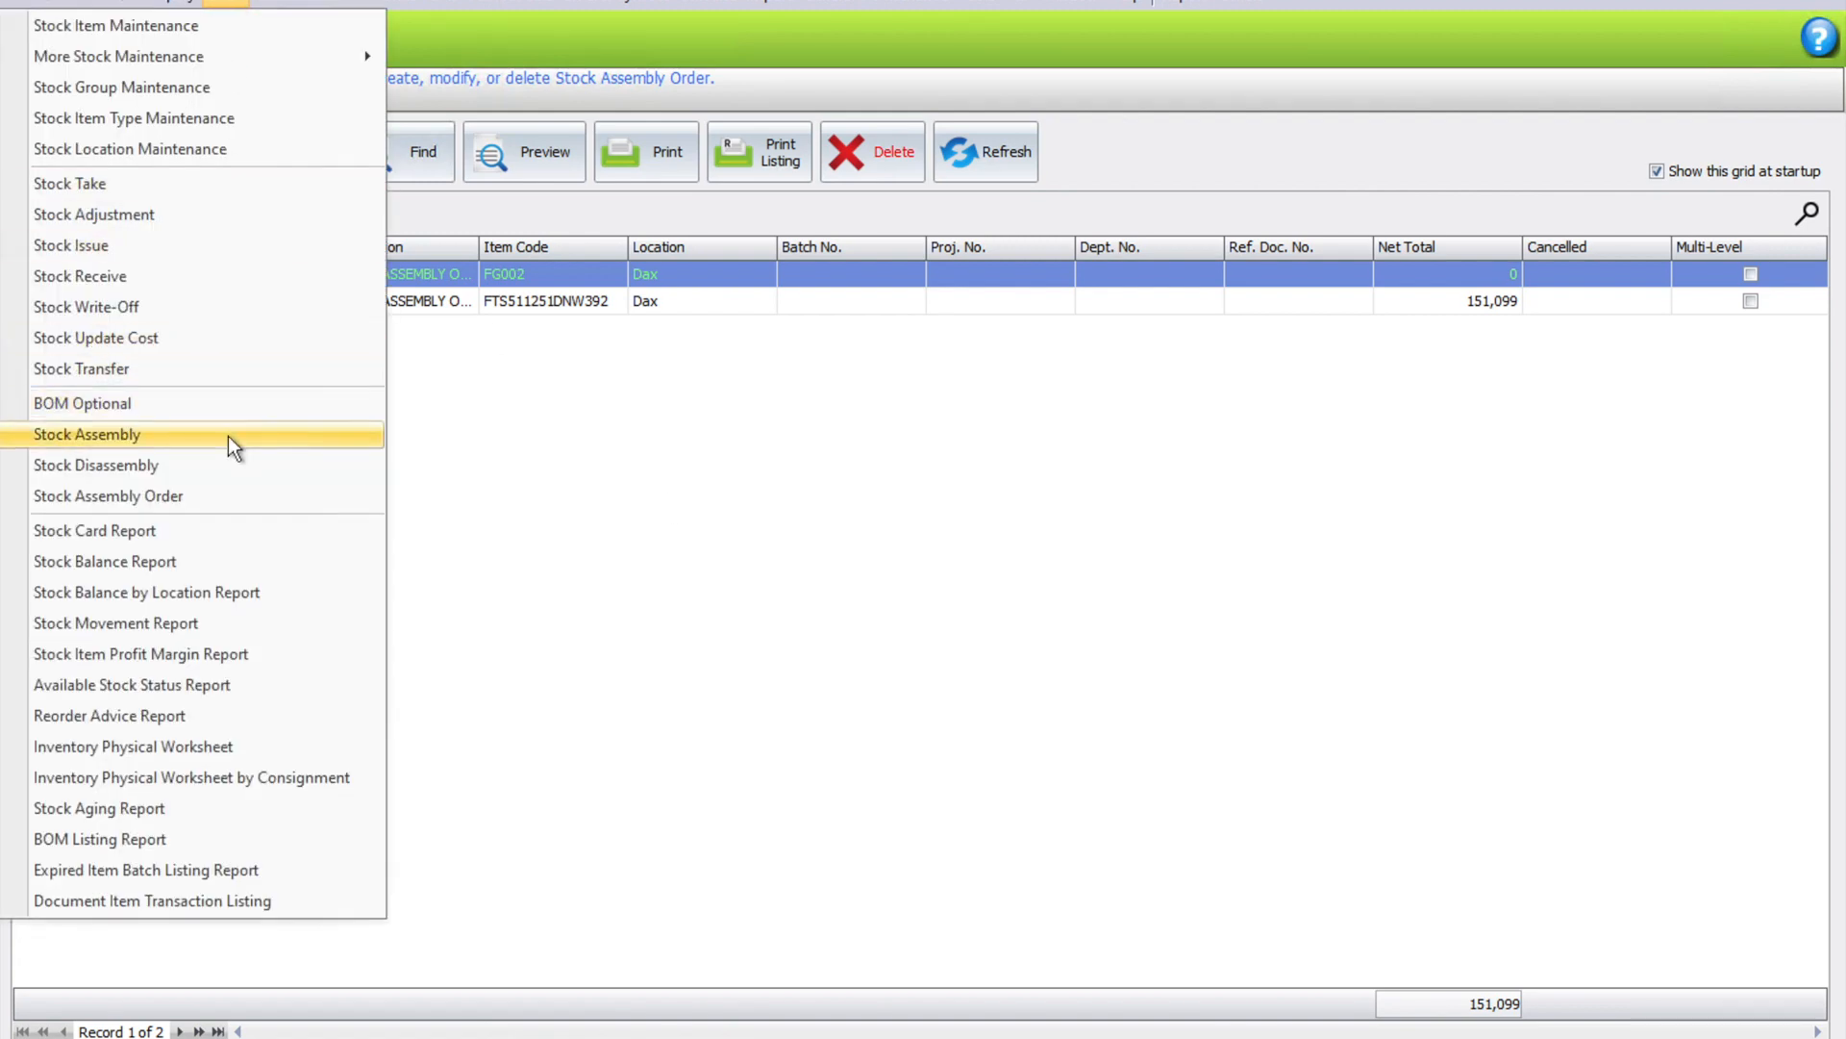
left_click(87, 432)
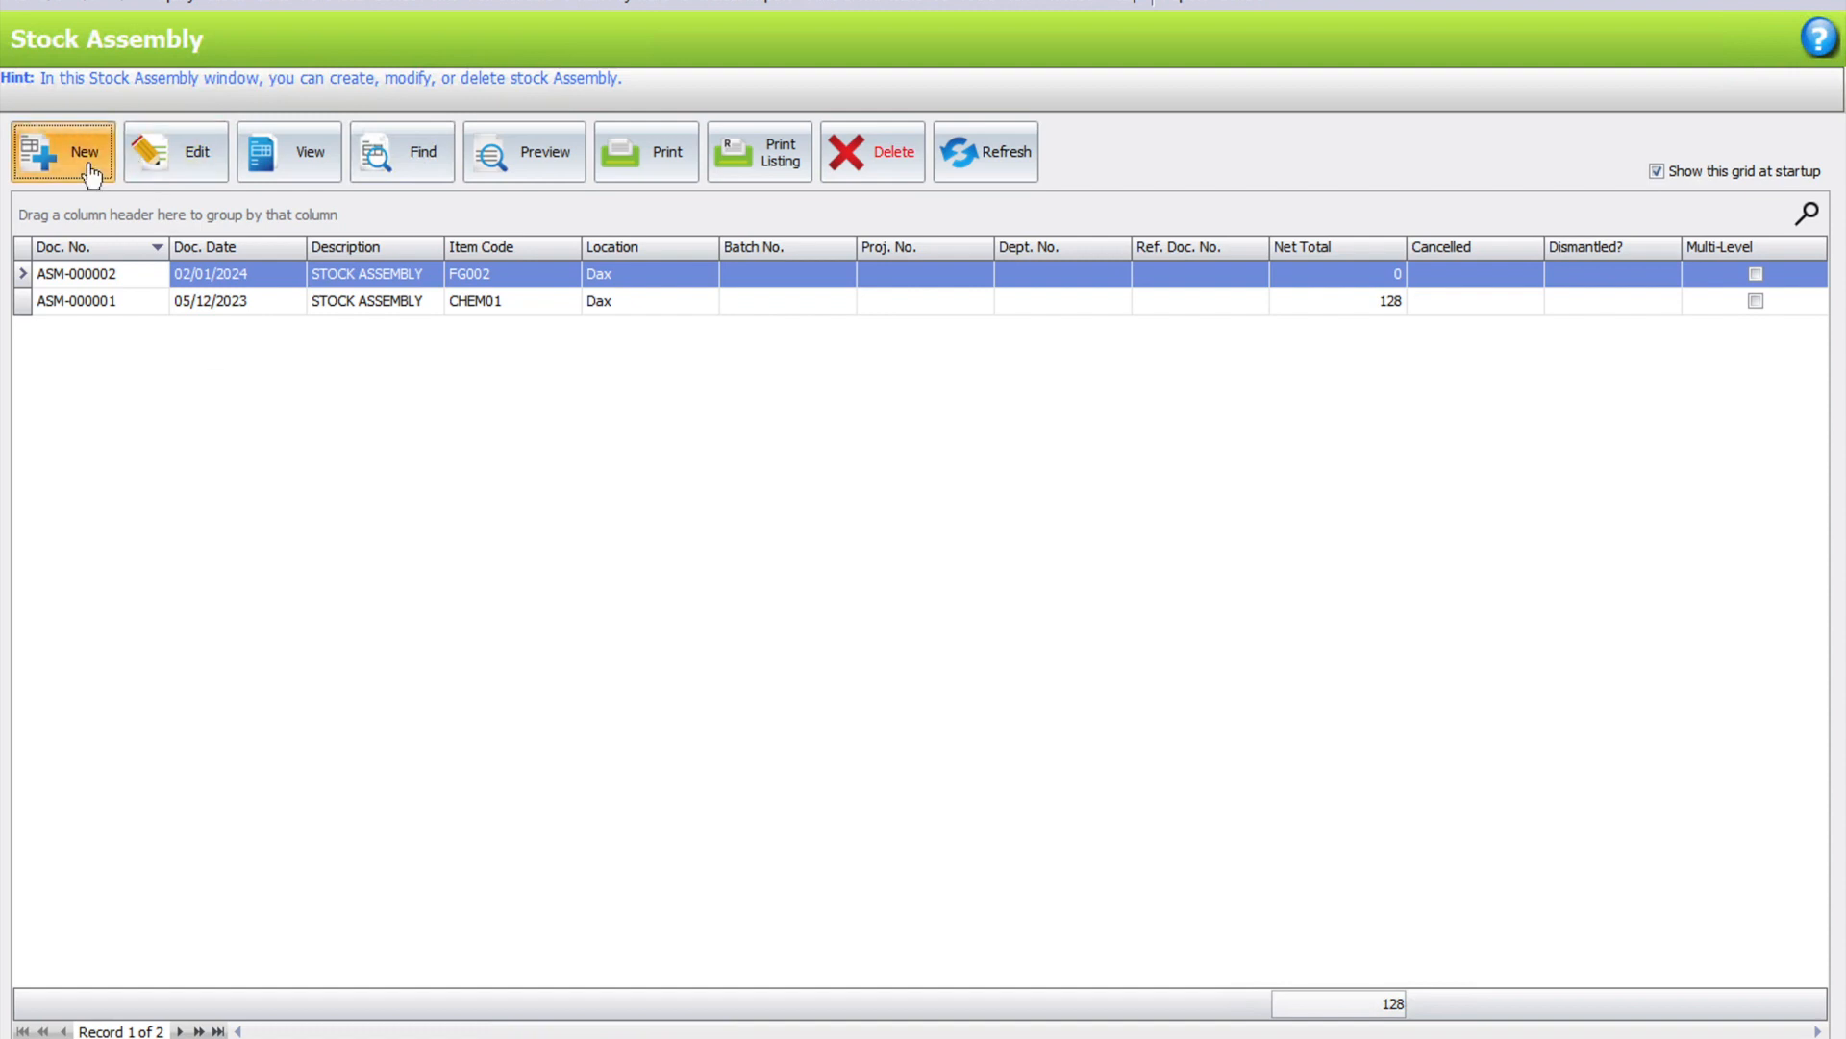
left_click(62, 150)
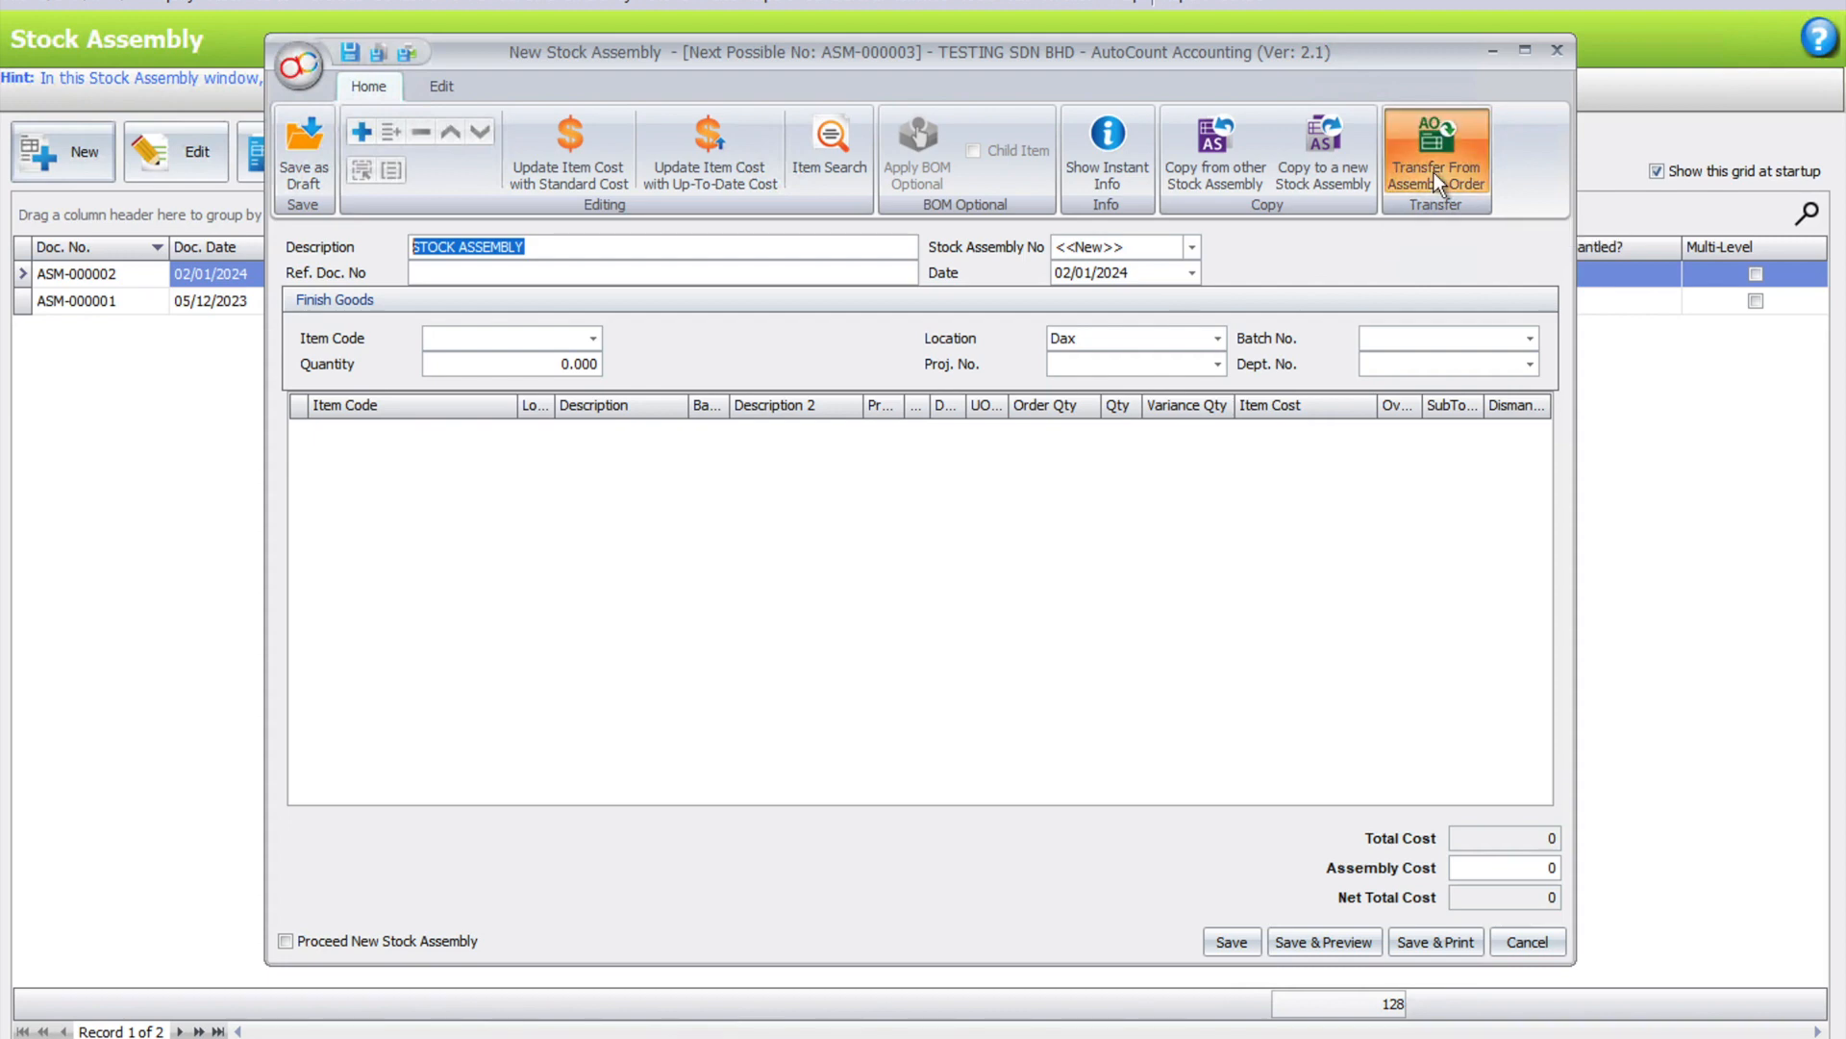
Transfer AO-000002 into the assembly (2 of FG002) and save as ASM-000003 despite negative stock
left_click(1434, 156)
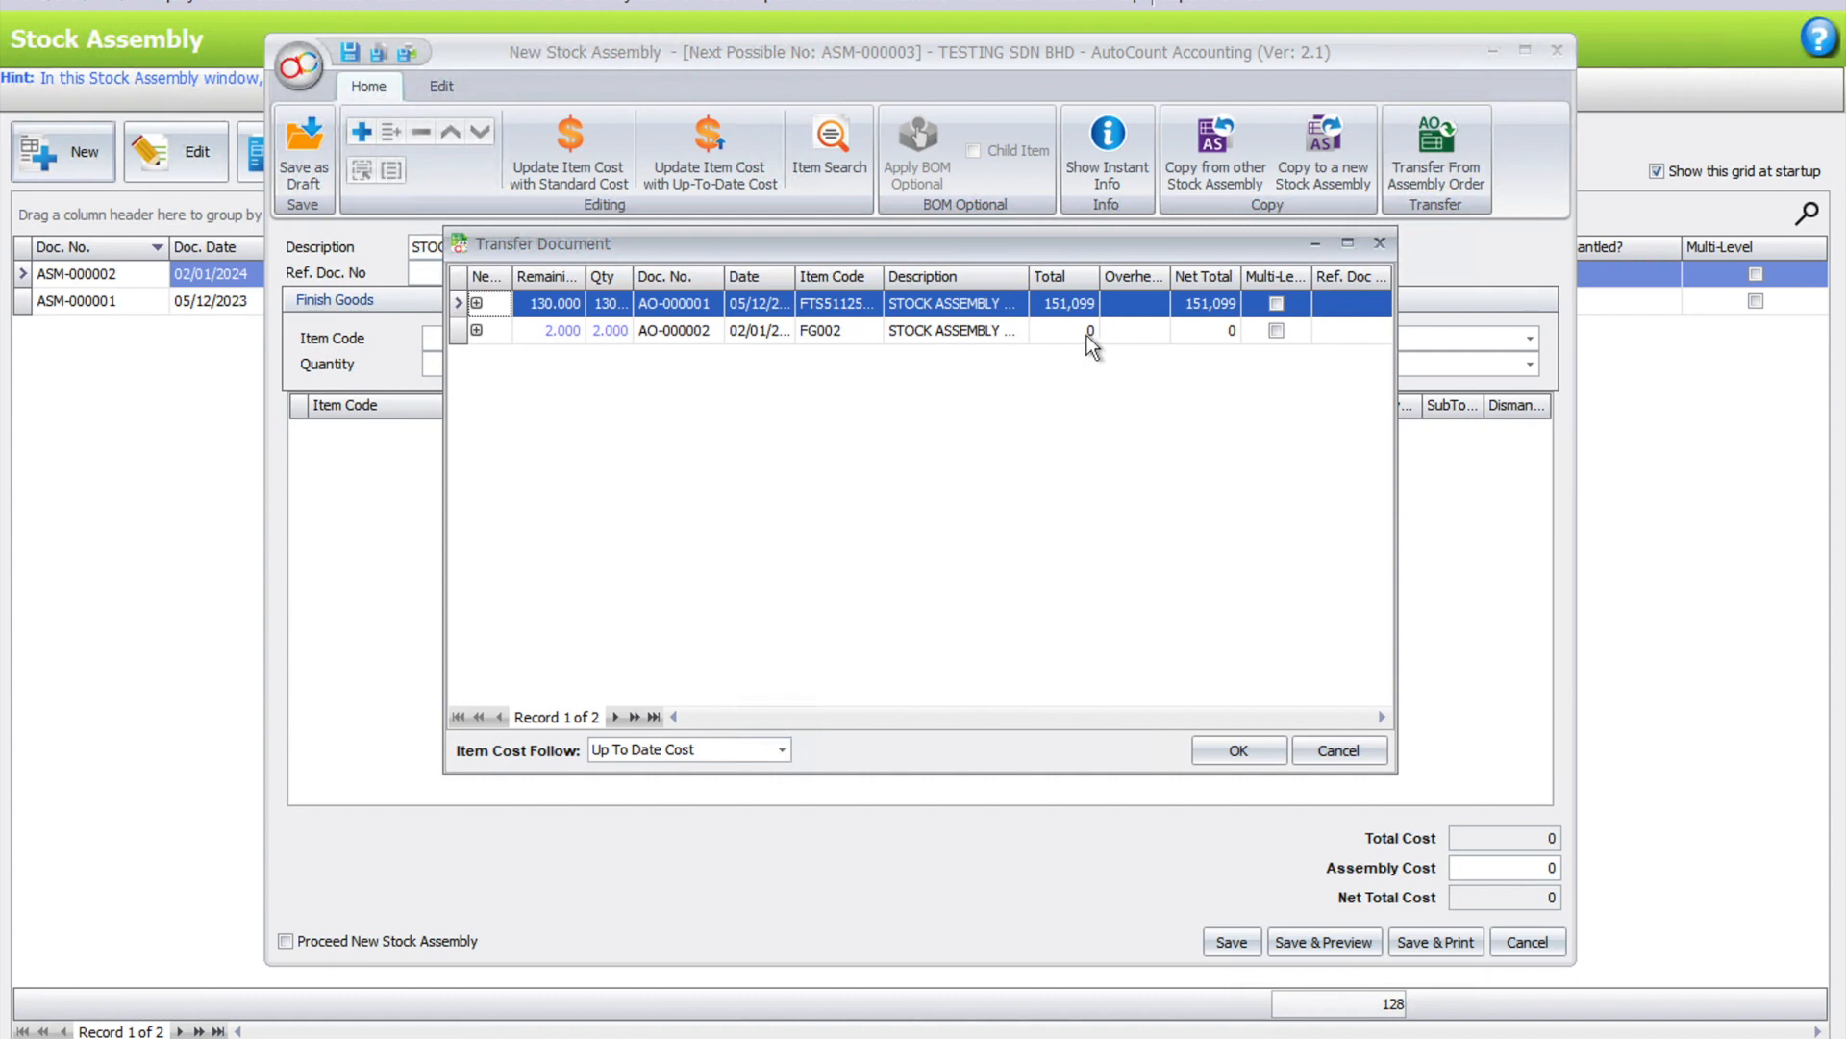
mouse_move(1260, 354)
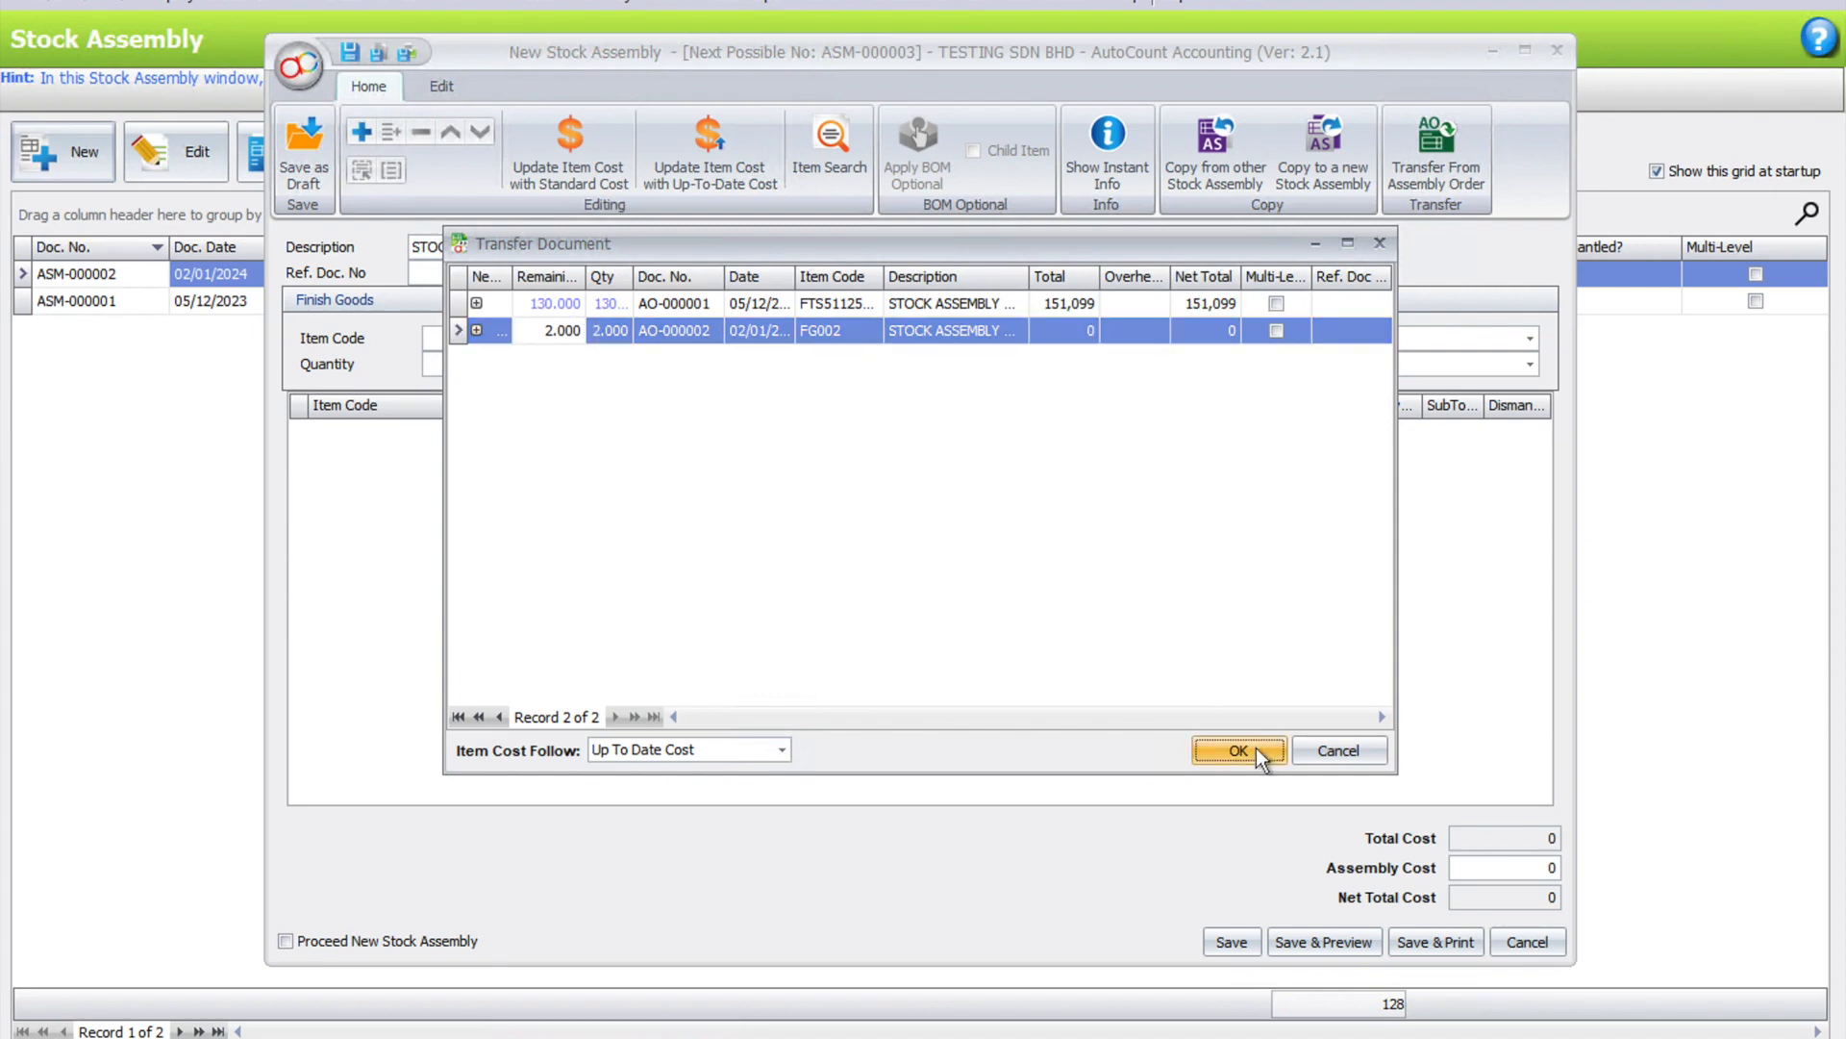
left_click(1236, 751)
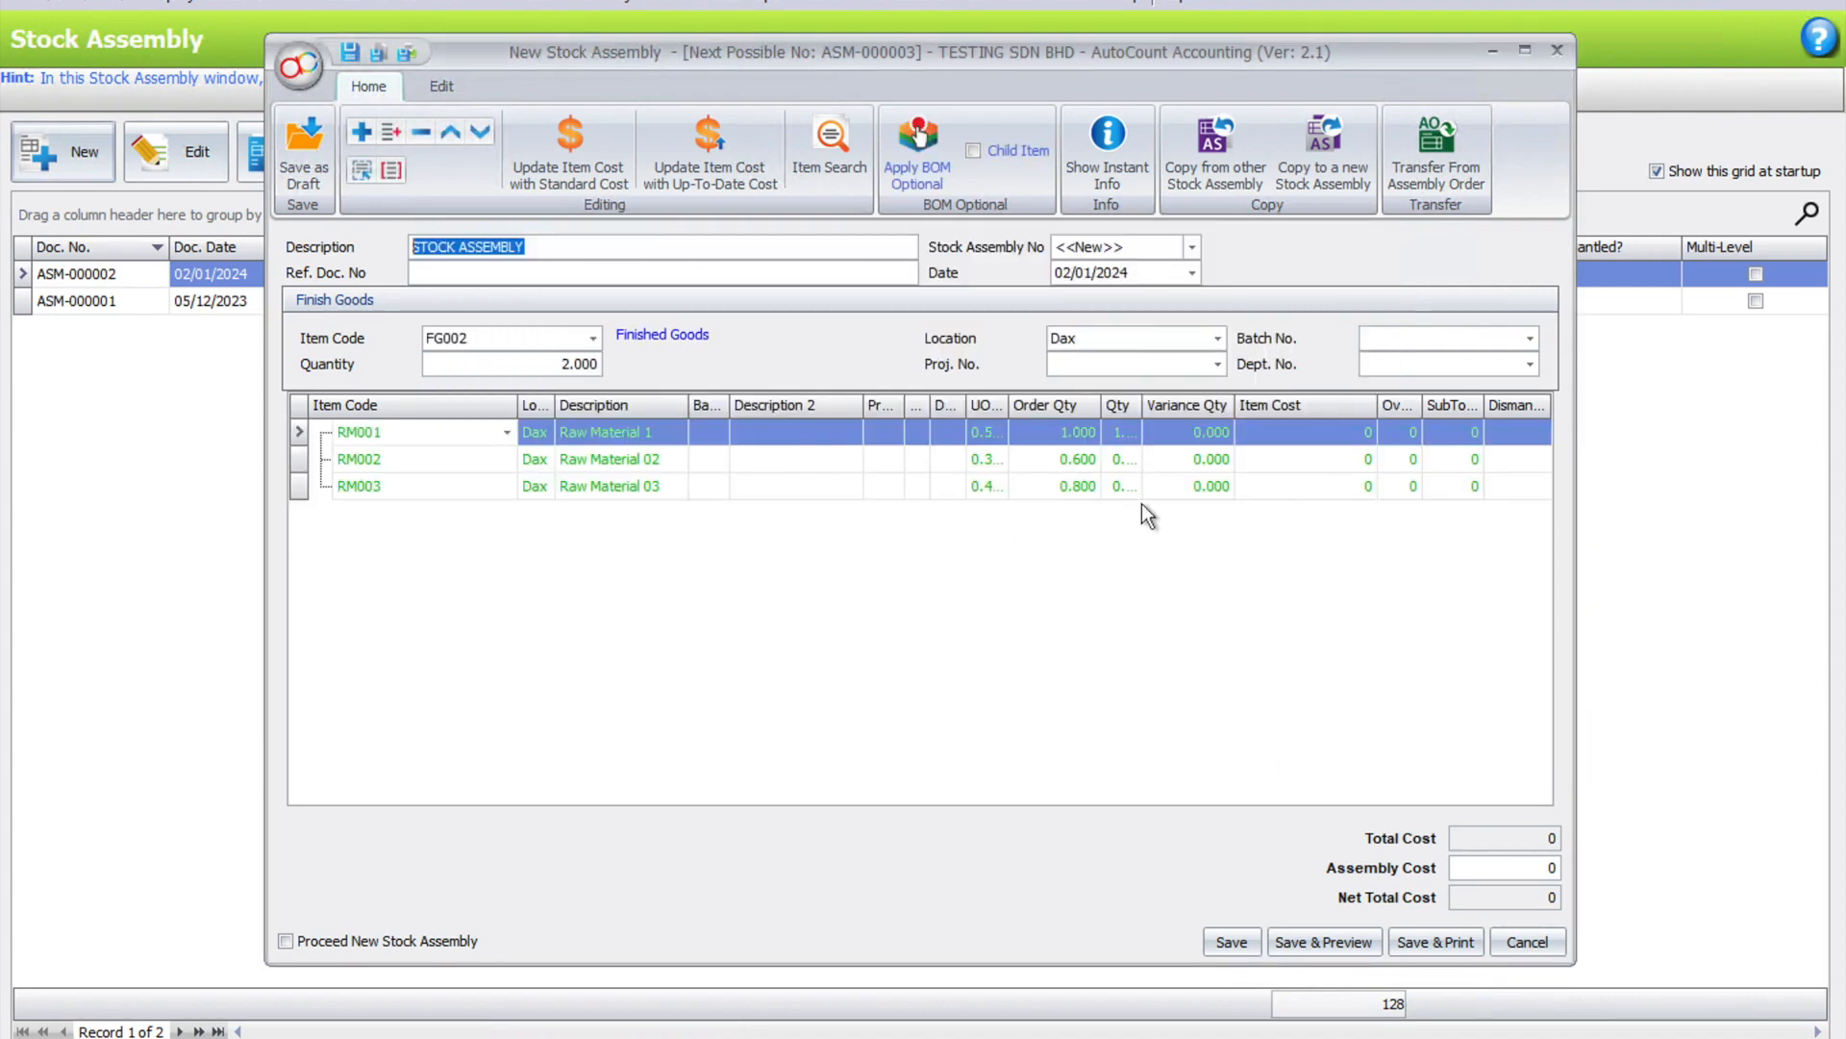
left_click(1119, 430)
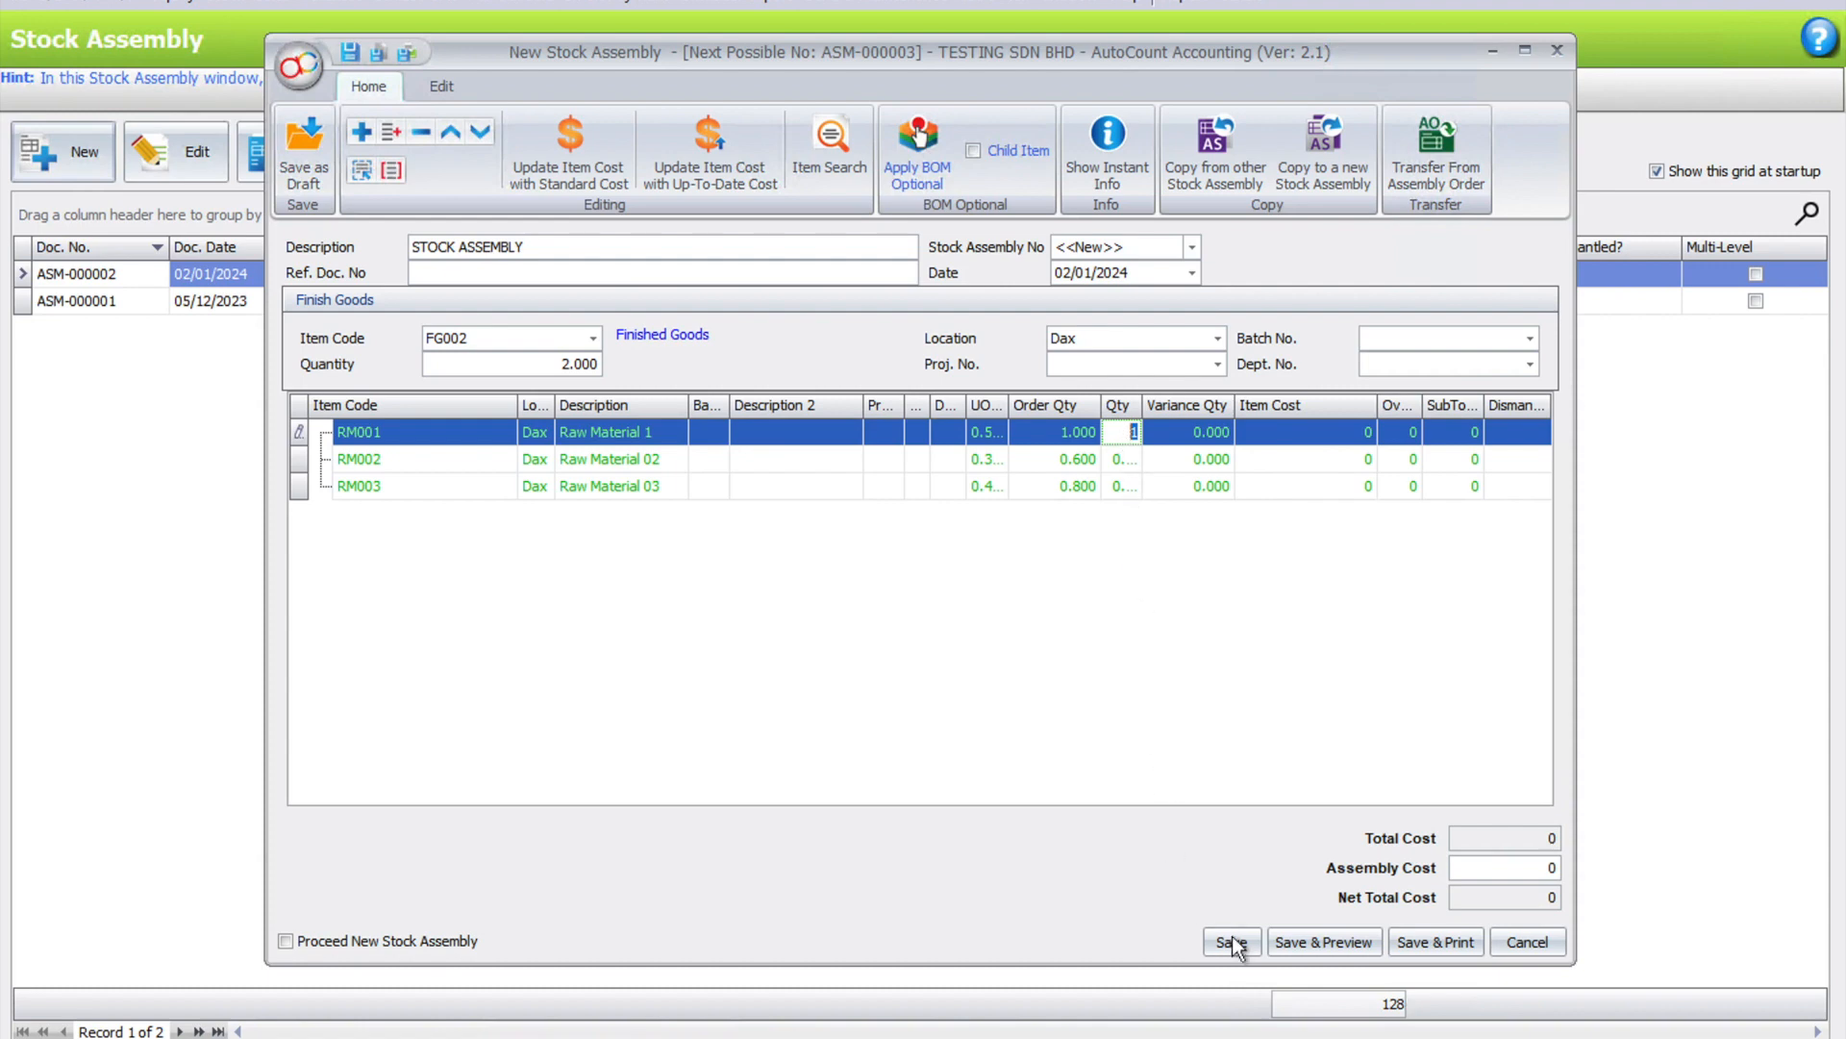
left_click(1231, 940)
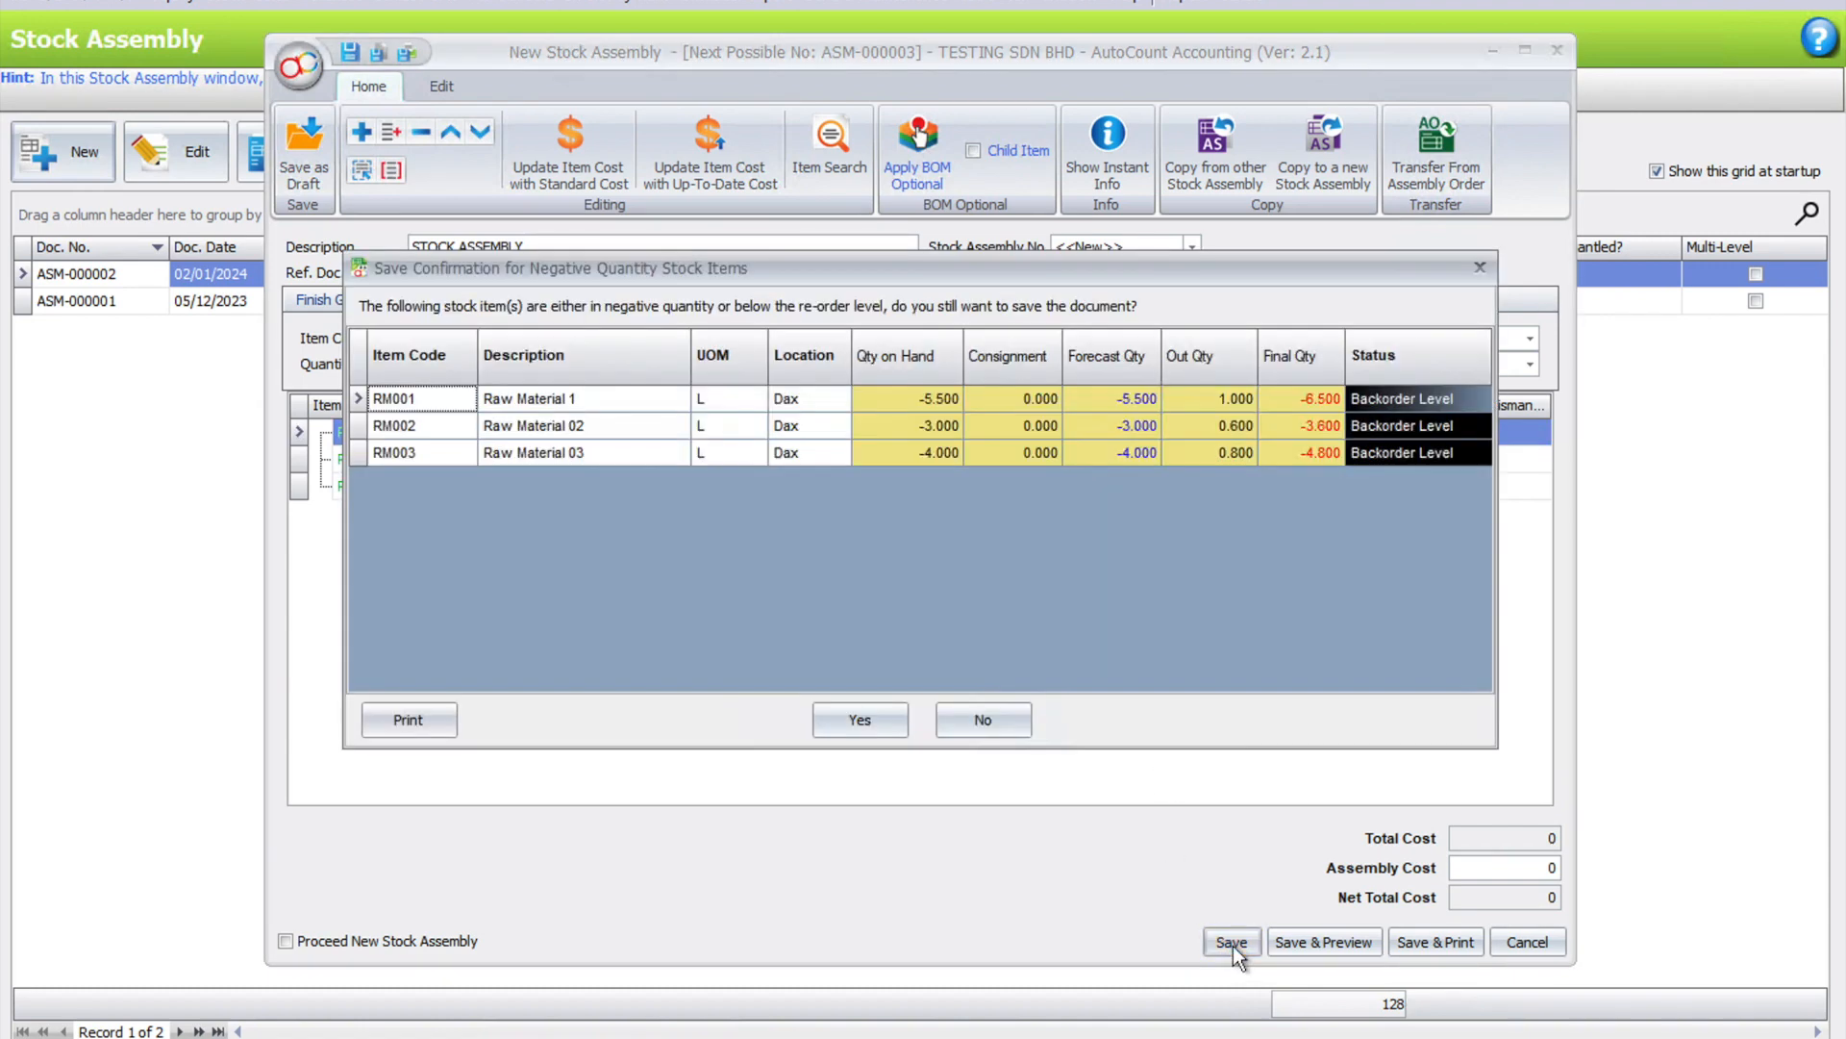
left_click(858, 719)
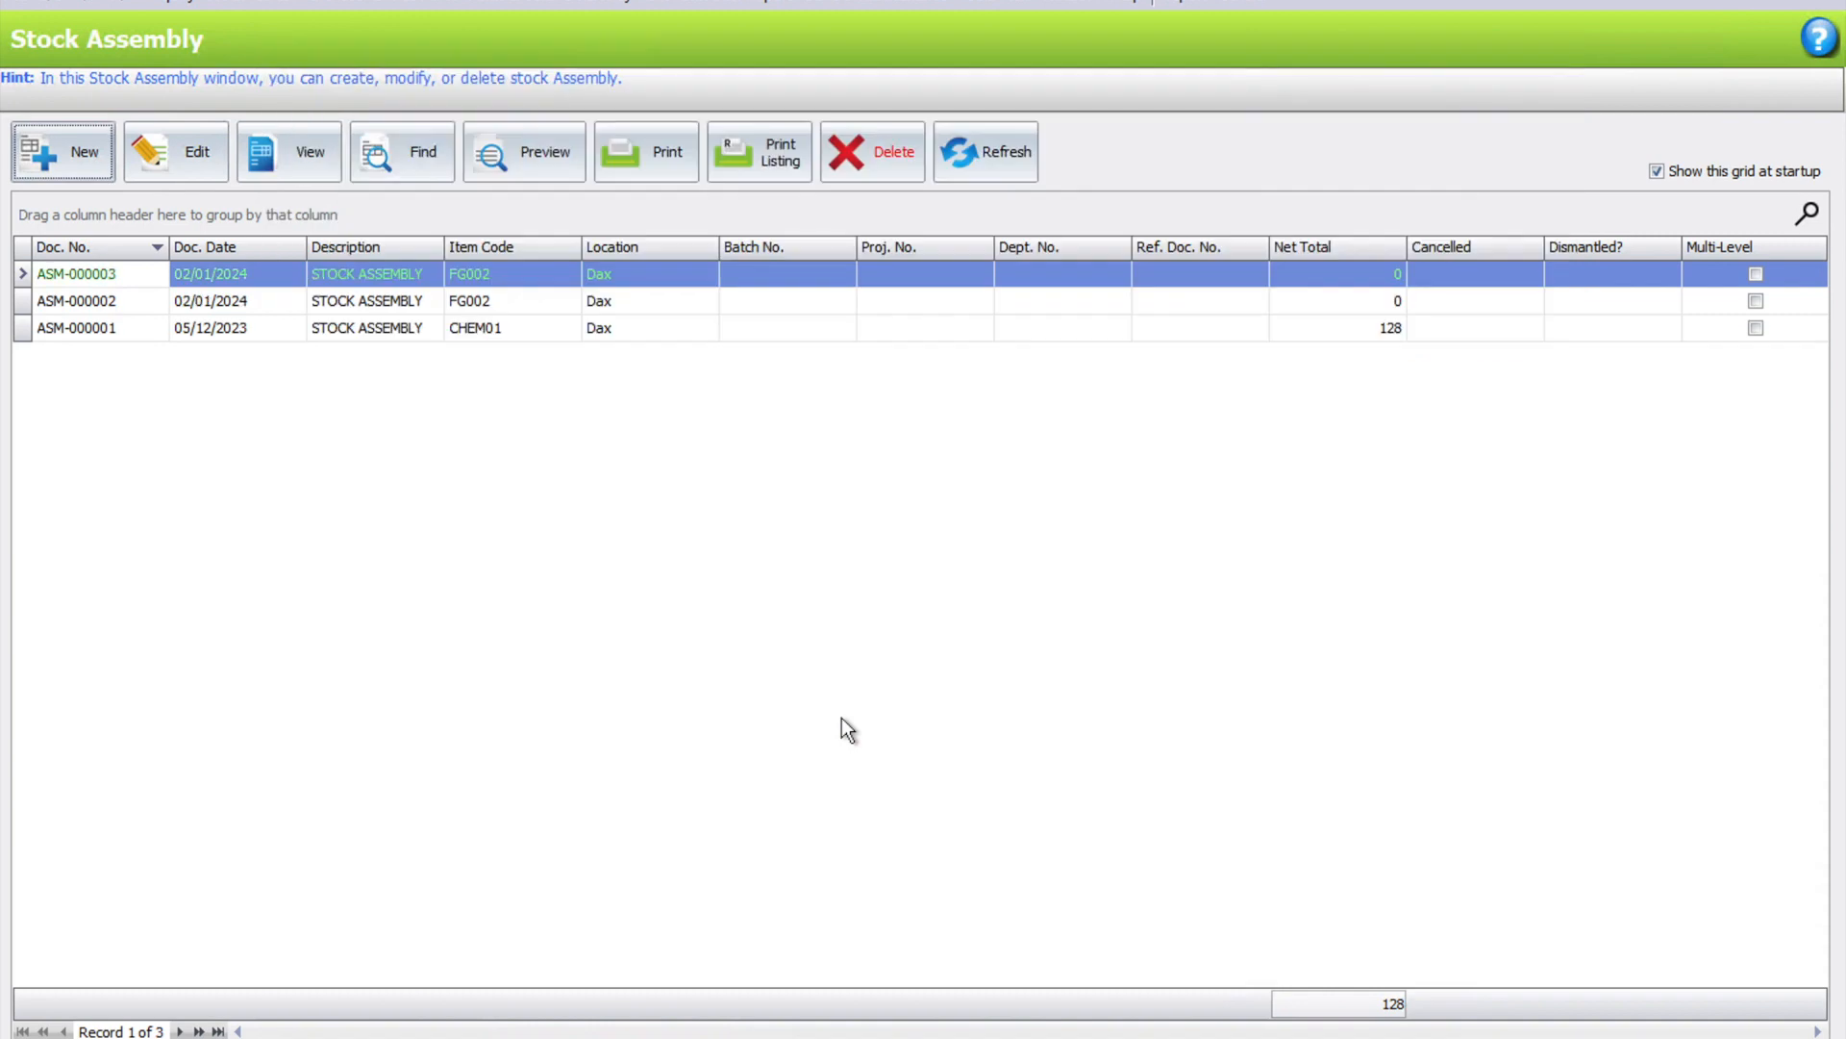